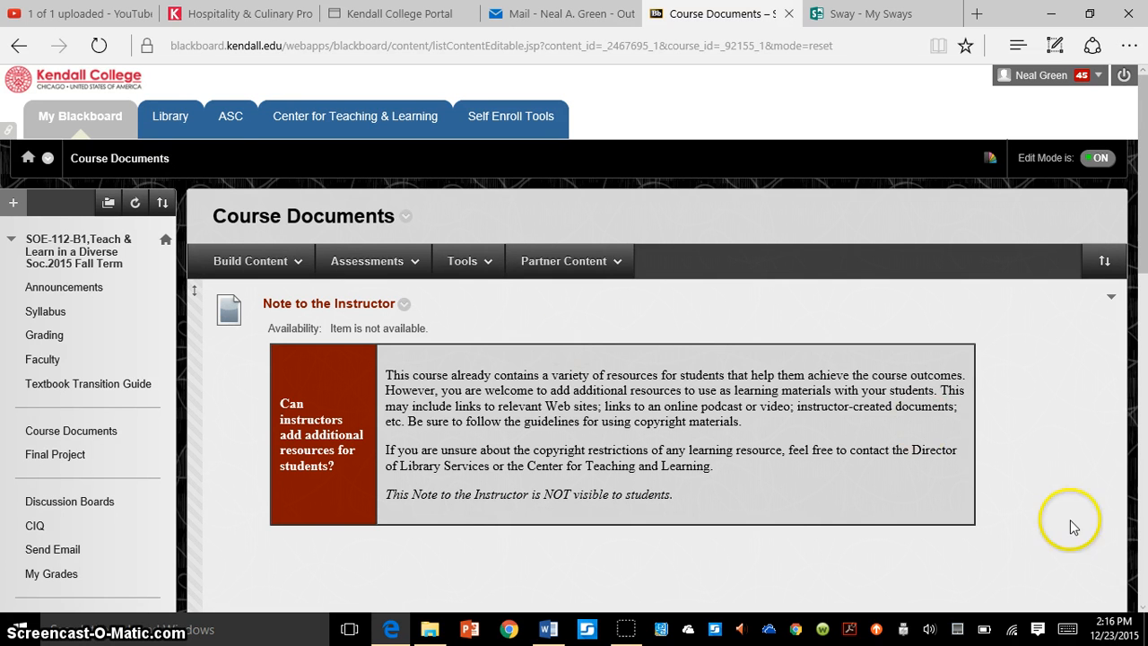
Open the Week 1 folder and preview the Assessments and Build Content menus.
{"action": "scroll", "scroll_direction": "down", "scroll_amount": 3}
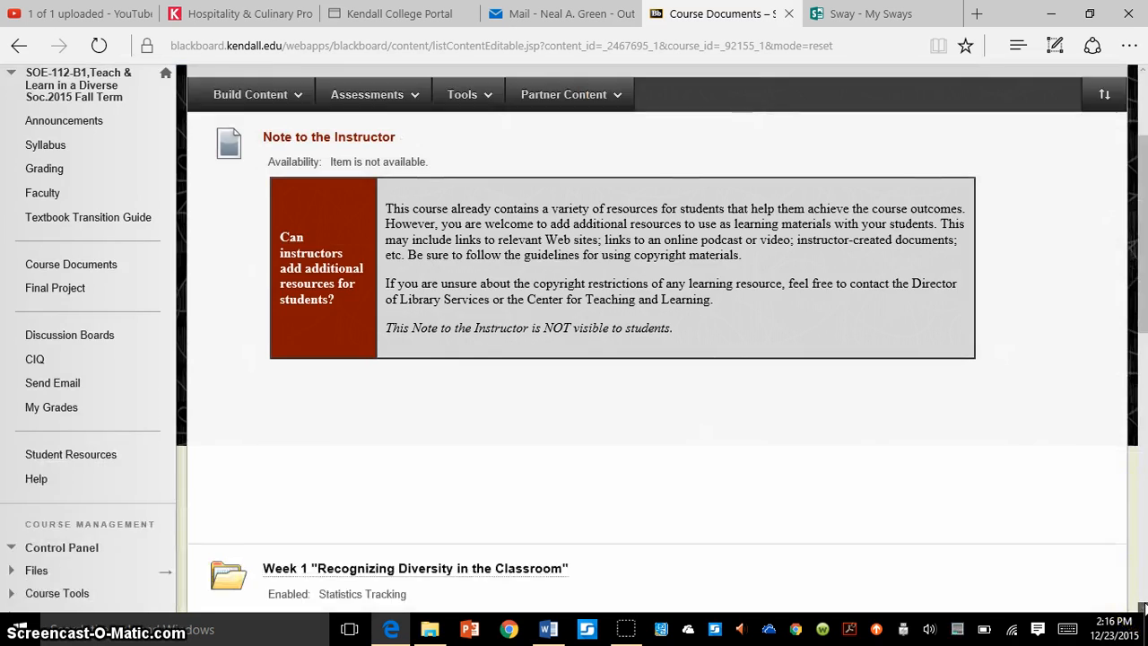
{"action": "scroll", "scroll_direction": "down", "scroll_amount": 3}
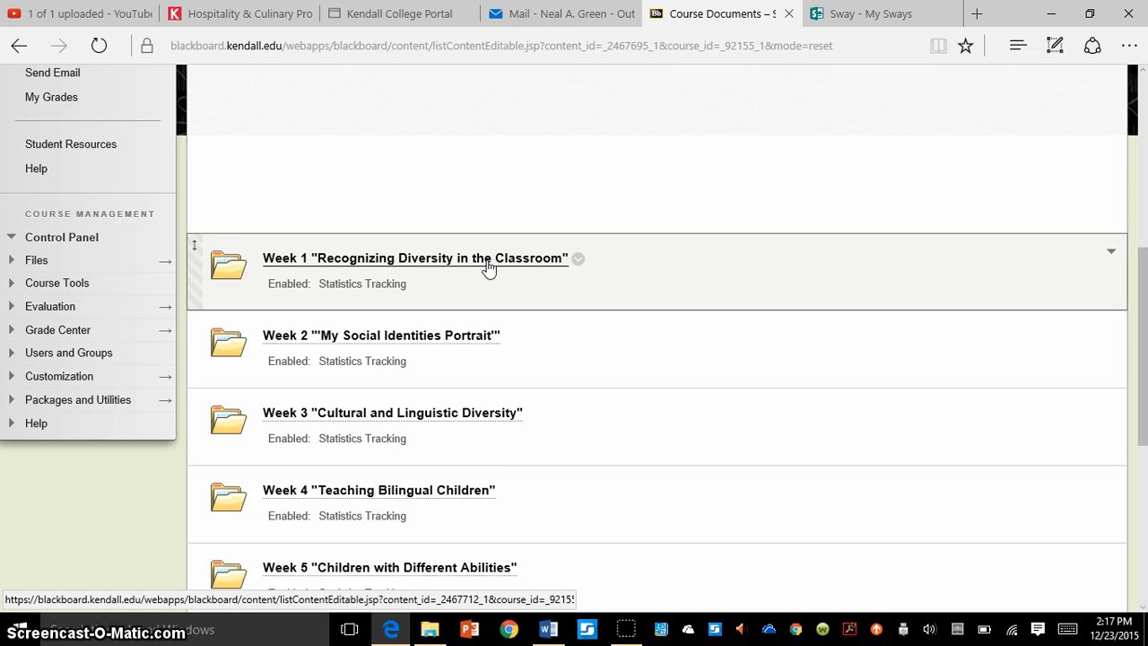
{"action": "left_click", "coordinate": [414, 258]}
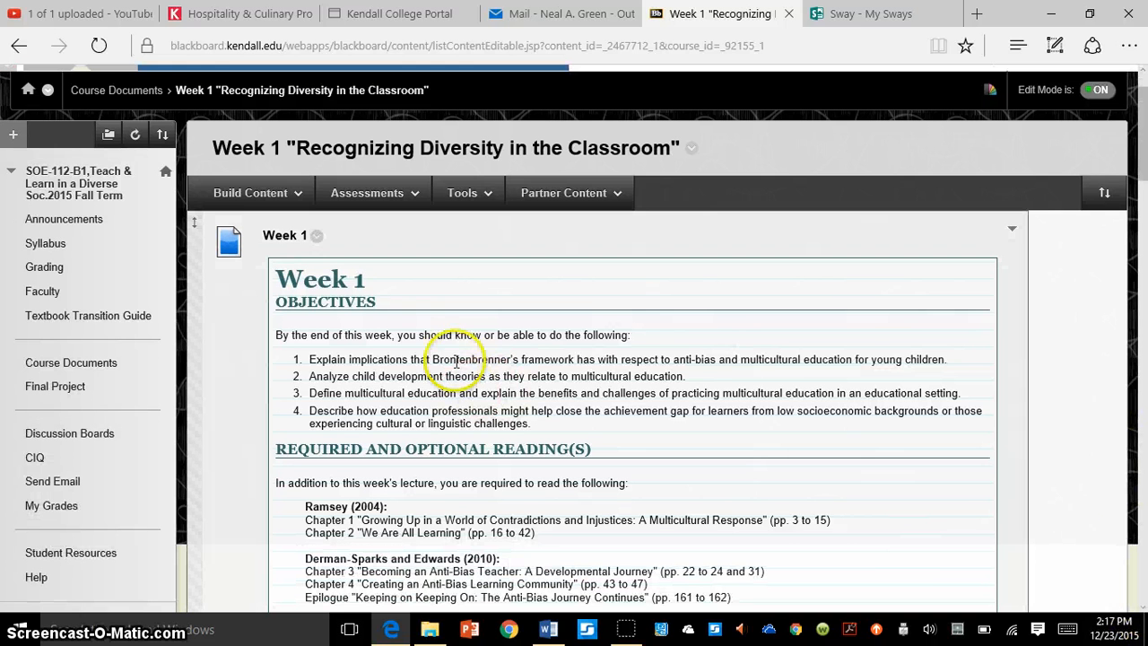
{"action": "left_click", "coordinate": [367, 192]}
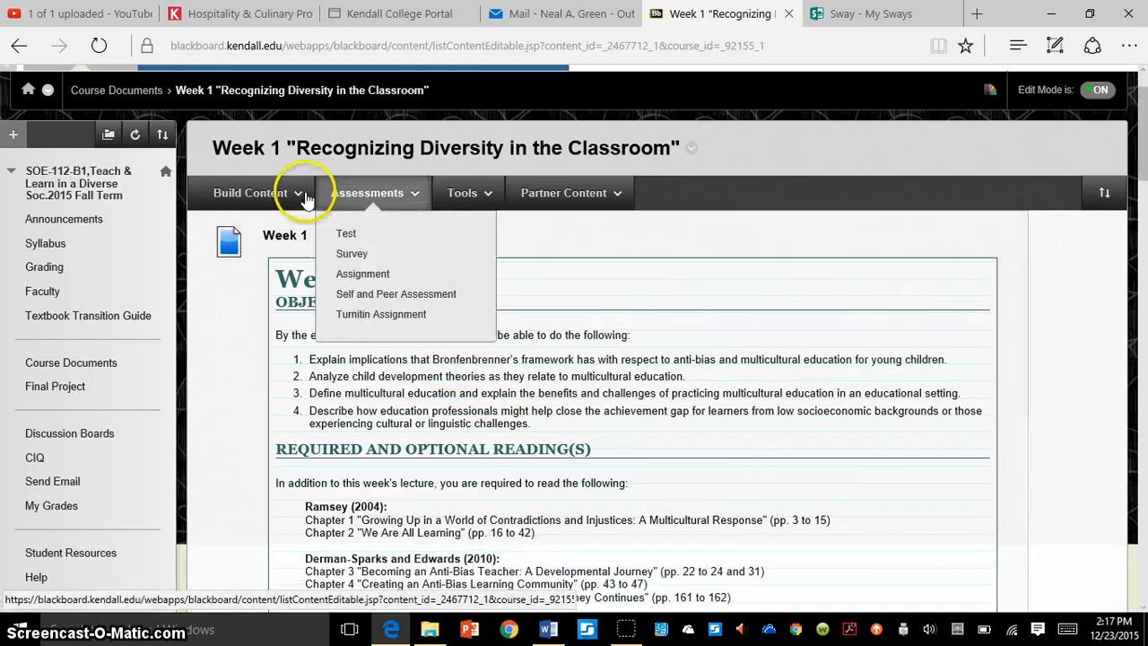
{"action": "left_click", "coordinate": [251, 192]}
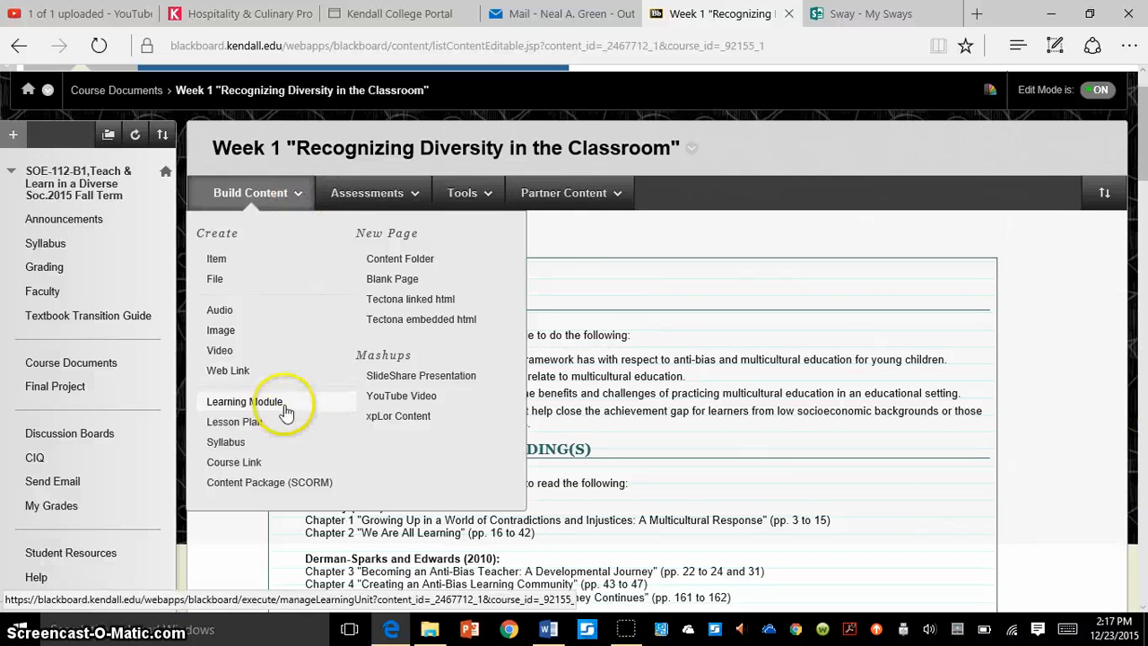
{"action": "mouse_move", "coordinate": [226, 441]}
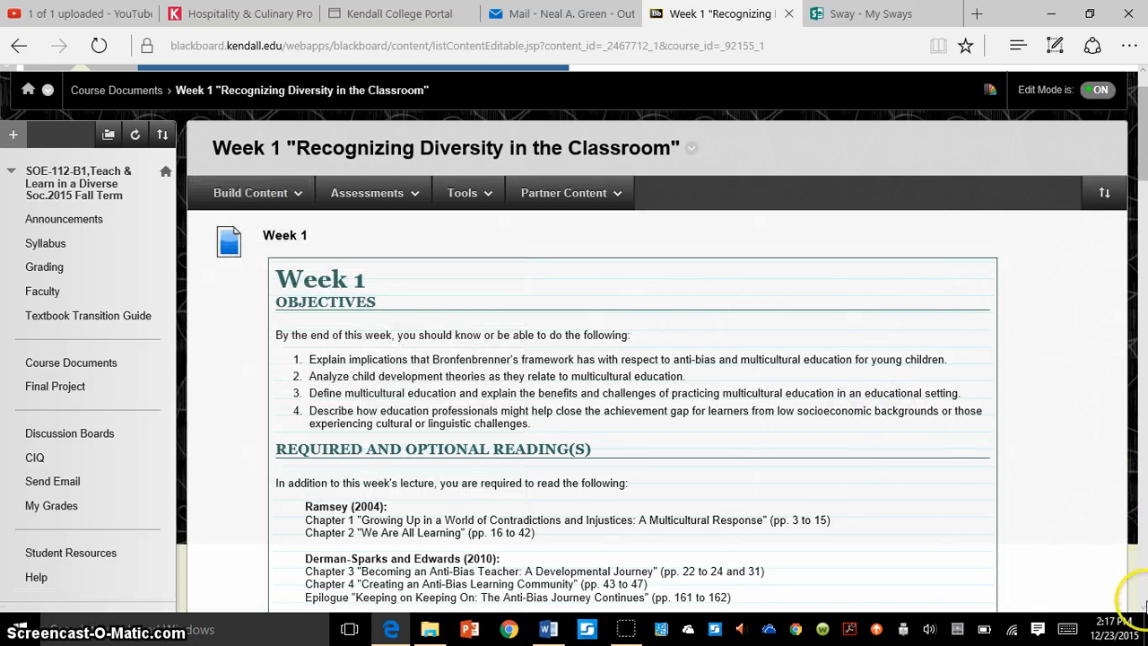
Scroll through the Week 1 objectives, readings, assignments and video.
{"action": "scroll", "scroll_direction": "down", "scroll_amount": 3}
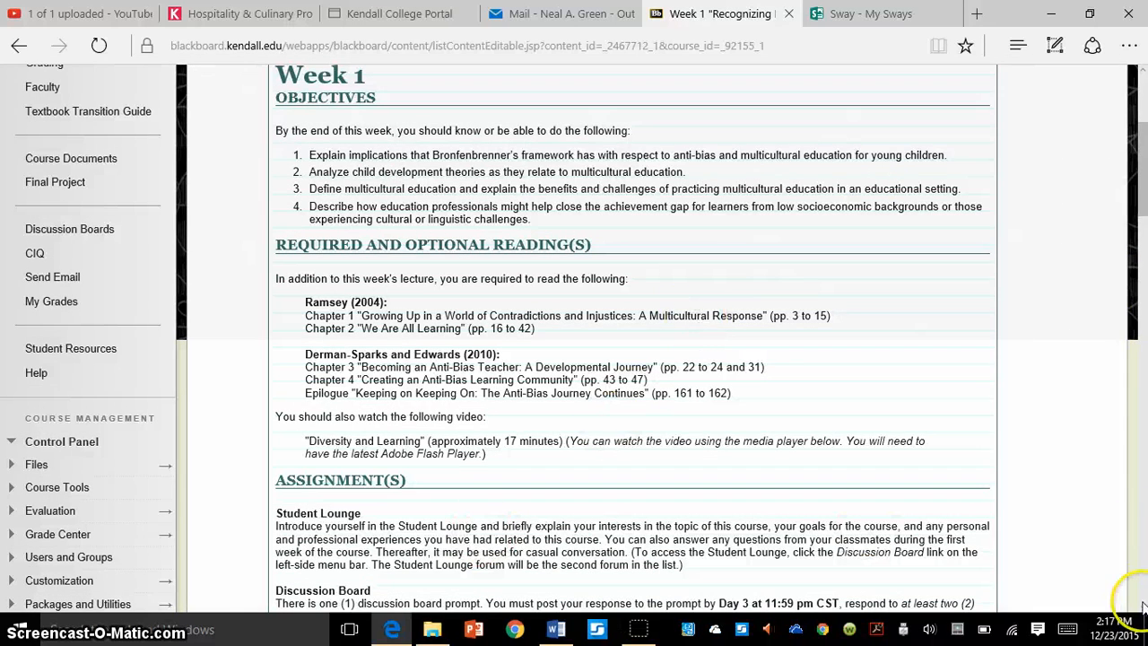
{"action": "scroll", "scroll_direction": "down", "scroll_amount": 3}
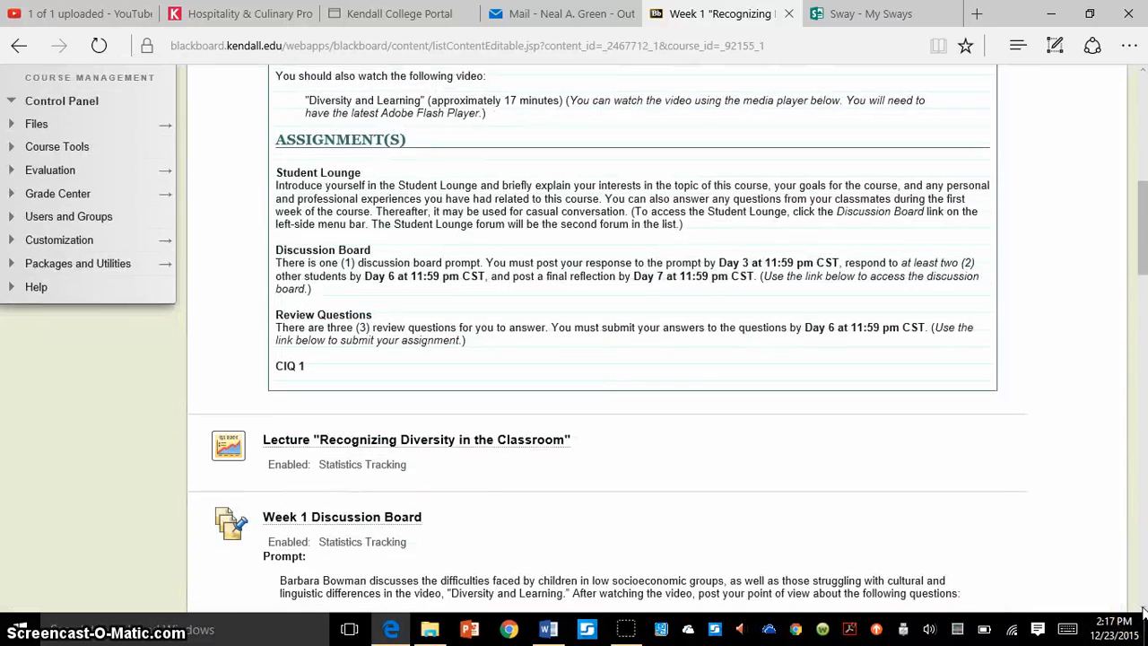
{"action": "scroll", "scroll_direction": "down", "scroll_amount": 3}
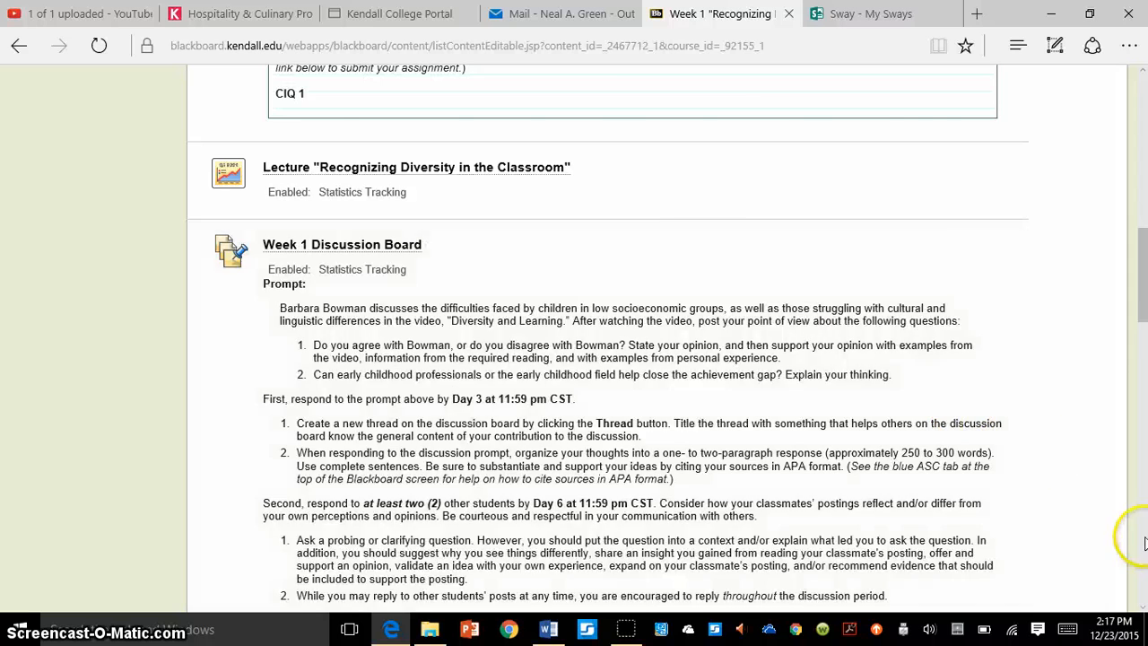
{"action": "scroll", "scroll_direction": "down", "scroll_amount": 3}
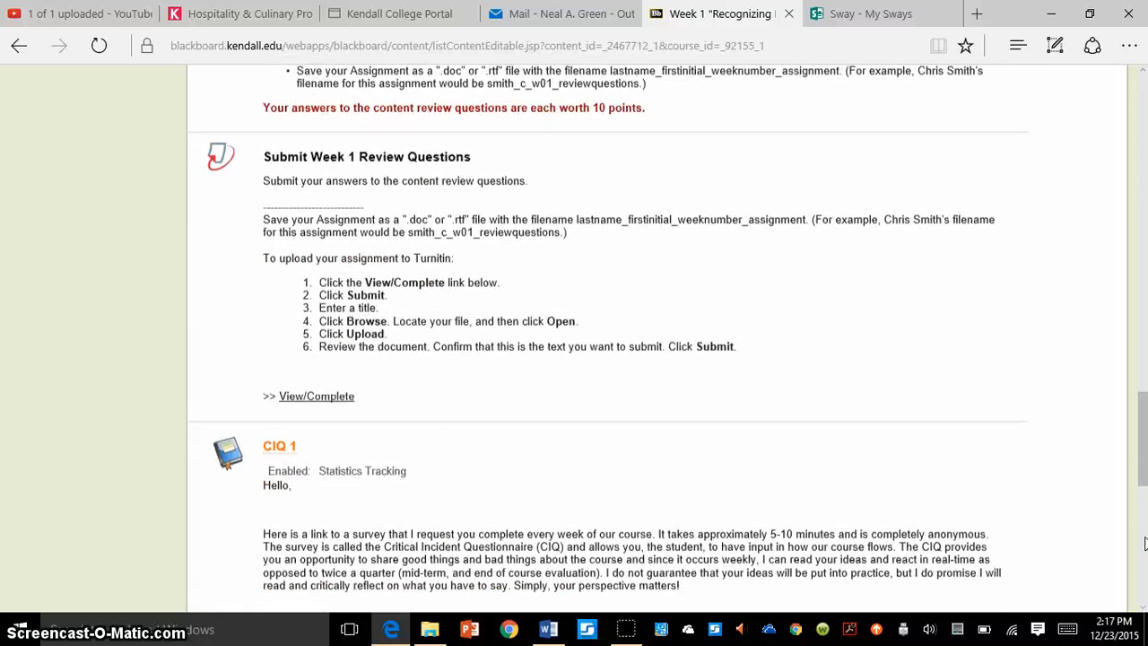
{"action": "scroll", "scroll_direction": "down", "scroll_amount": 3}
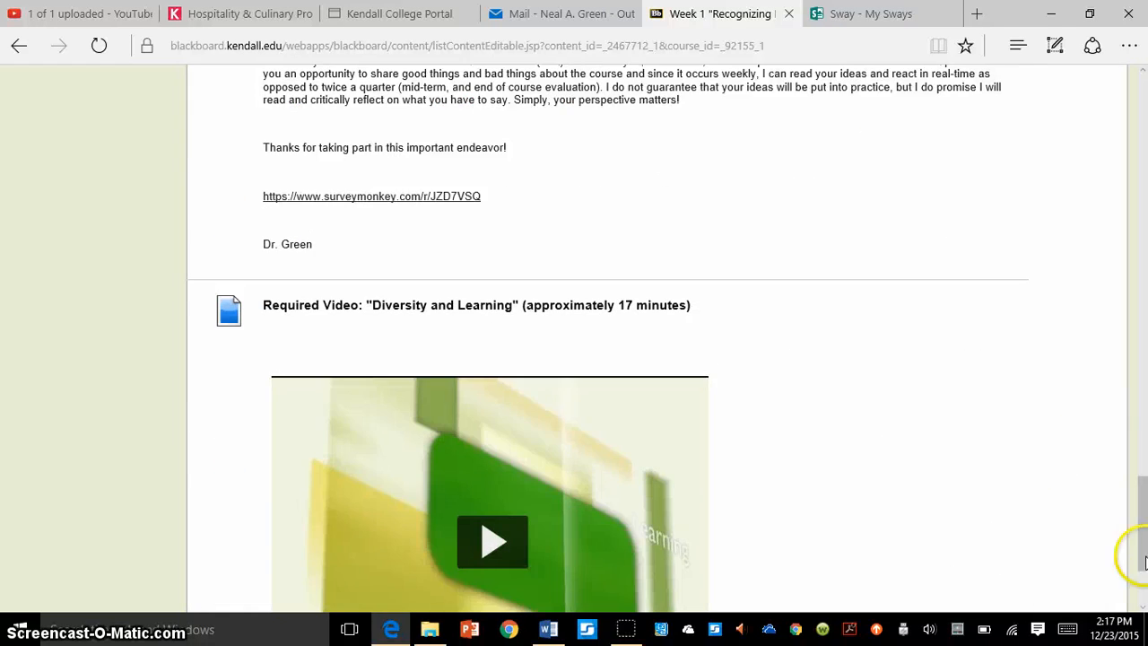
{"action": "scroll", "scroll_direction": "down", "scroll_amount": 3}
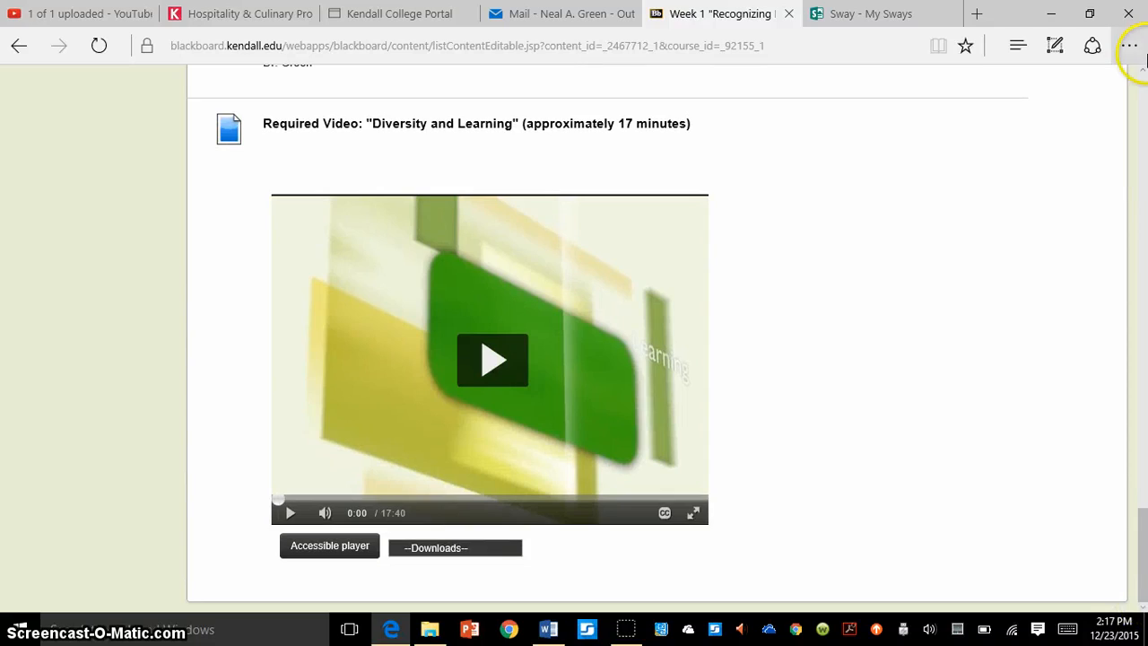
{"action": "scroll", "scroll_direction": "down", "scroll_amount": 3}
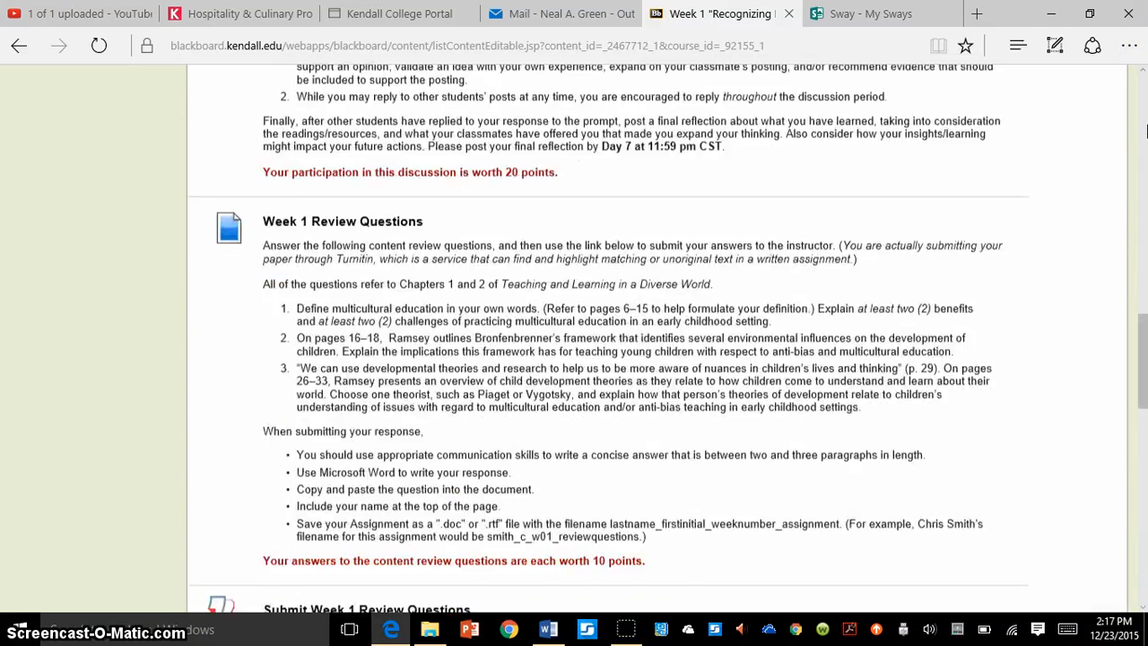
{"action": "scroll", "scroll_direction": "up", "scroll_amount": 3}
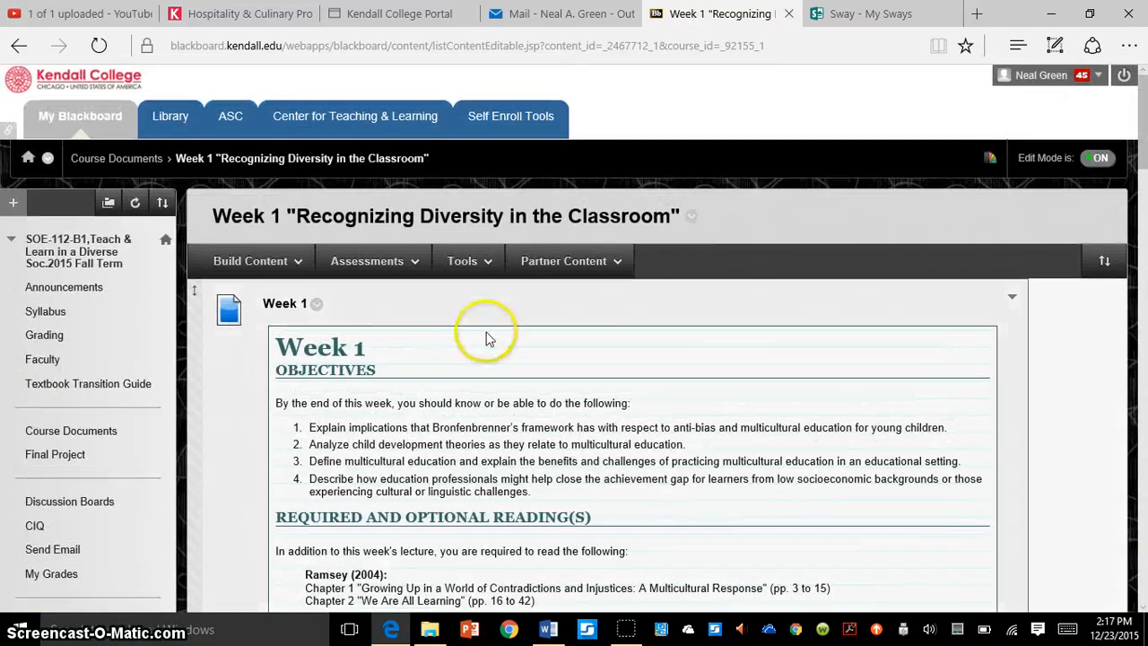
Choose Assignment from the Assessments menu in the Week 1 folder.
{"action": "left_click", "coordinate": [366, 261]}
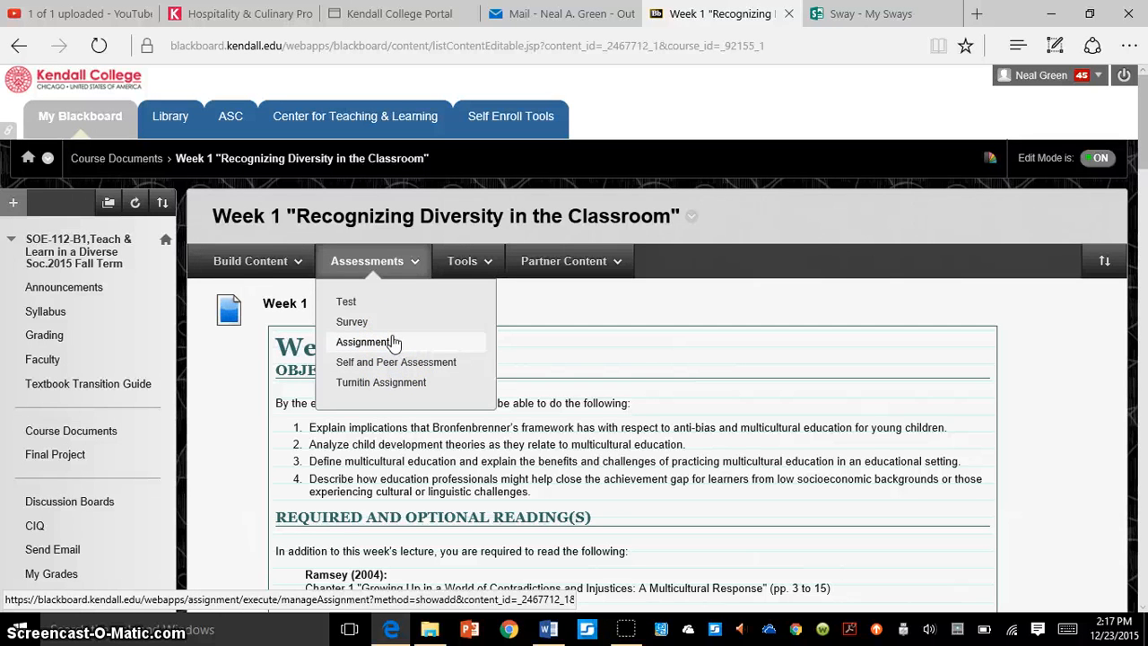
{"action": "left_click", "coordinate": [364, 342]}
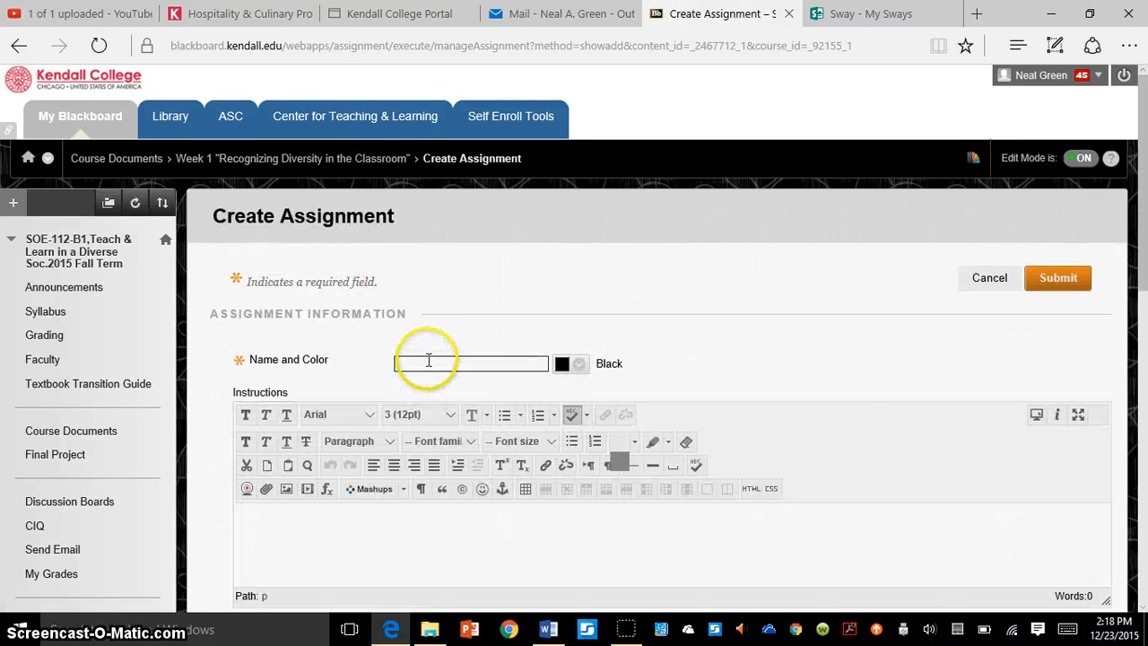
Name the assignment 'Powerpoint presentations' with the instructions 'blah blah blah'.
{"action": "type", "text": "Powerpoi"}
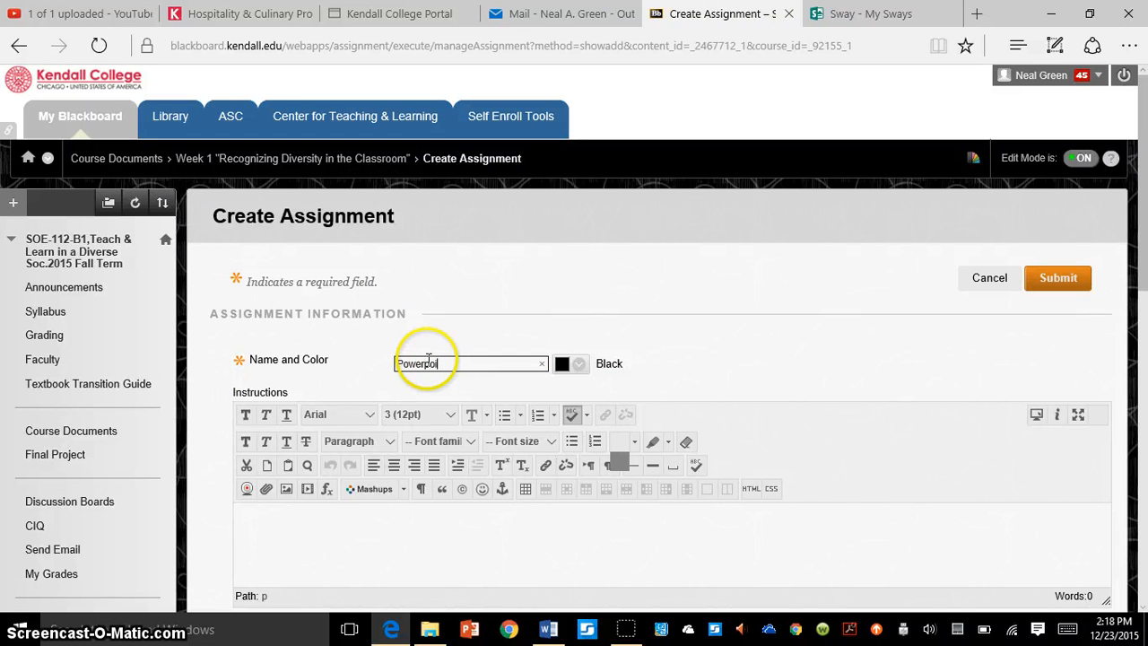
{"action": "type", "text": "nt prese"}
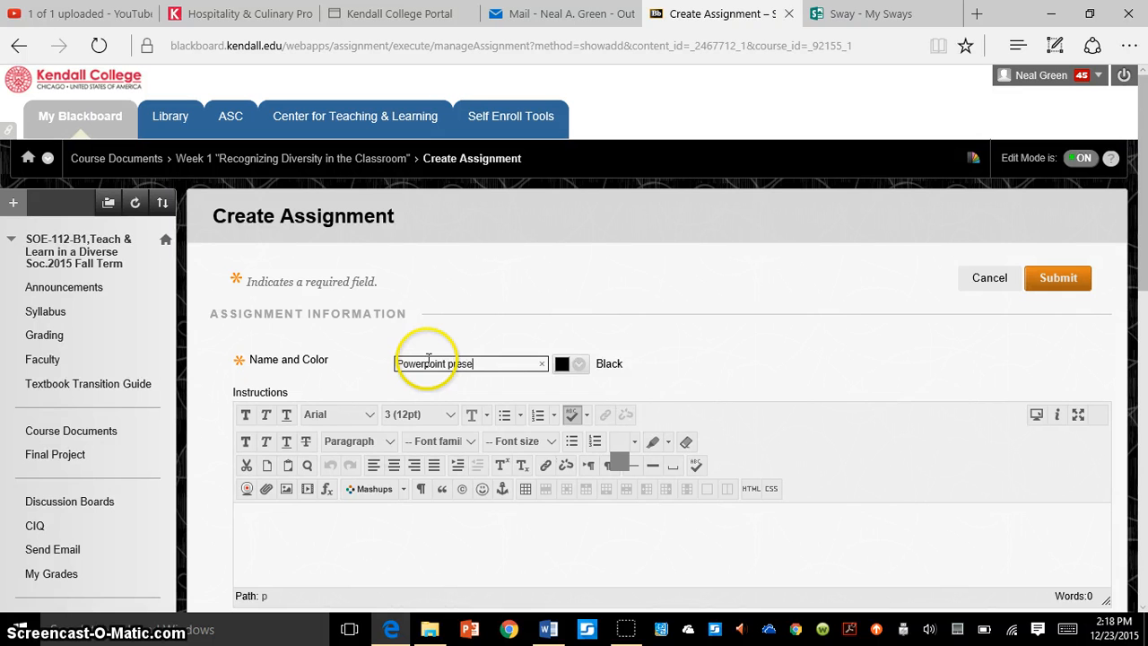
{"action": "type", "text": "entations"}
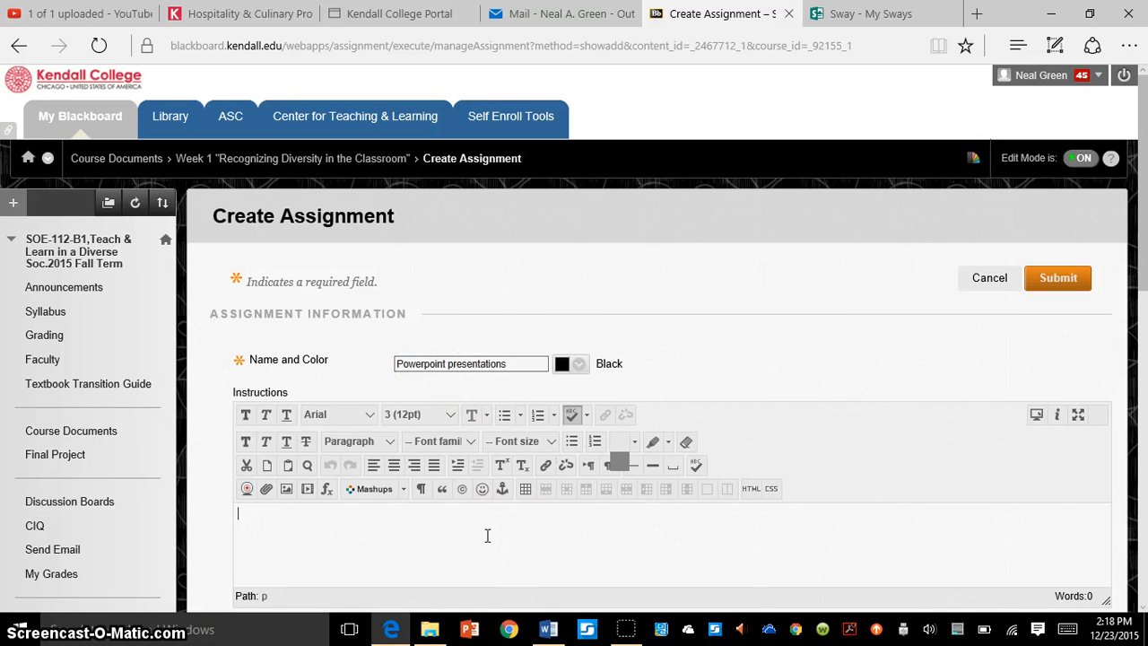
{"action": "type", "text": "blah blah"}
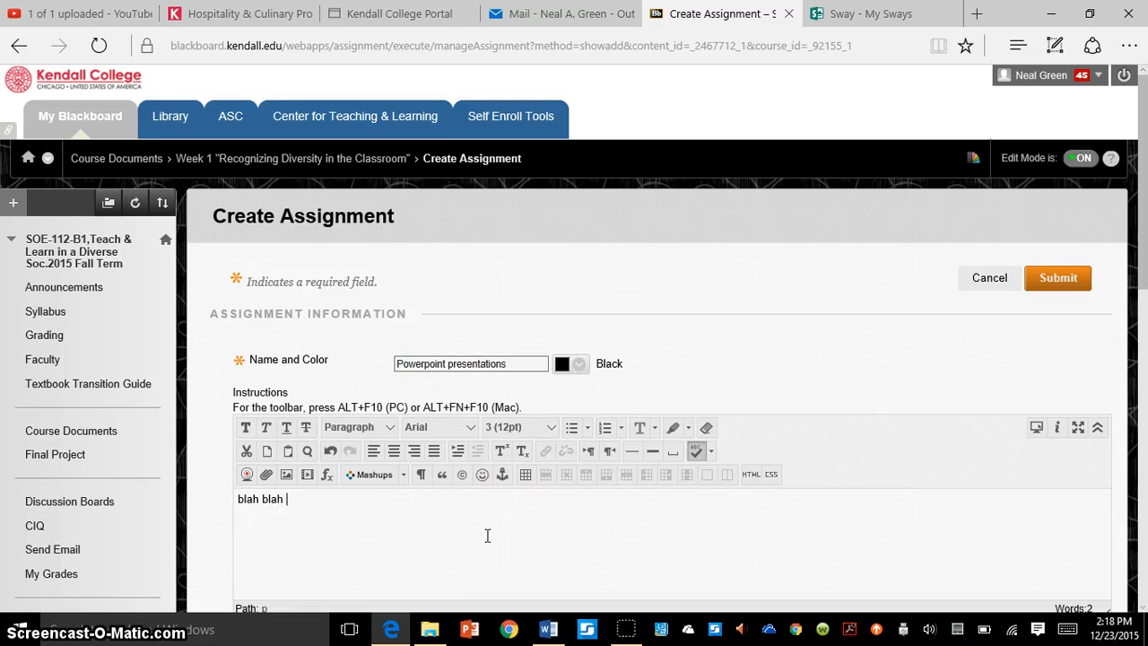
{"action": "type", "text": "blah"}
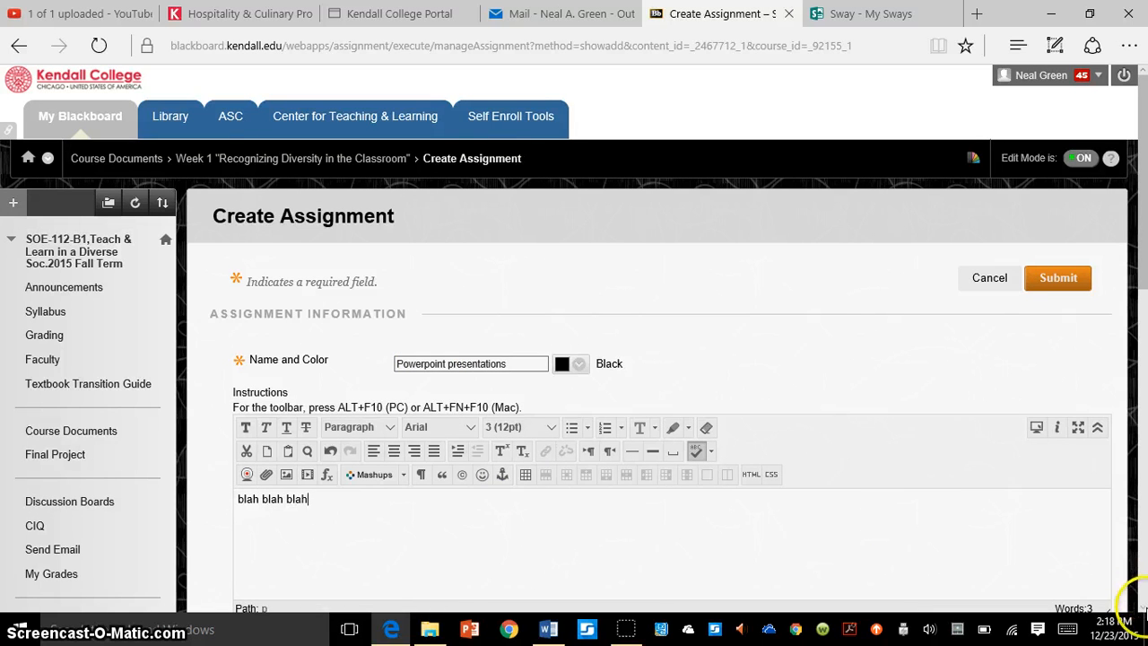
Set the due date to December 25, 2015, 11:59 PM and Points Possible to 50.
{"action": "scroll", "scroll_direction": "down", "scroll_amount": 3}
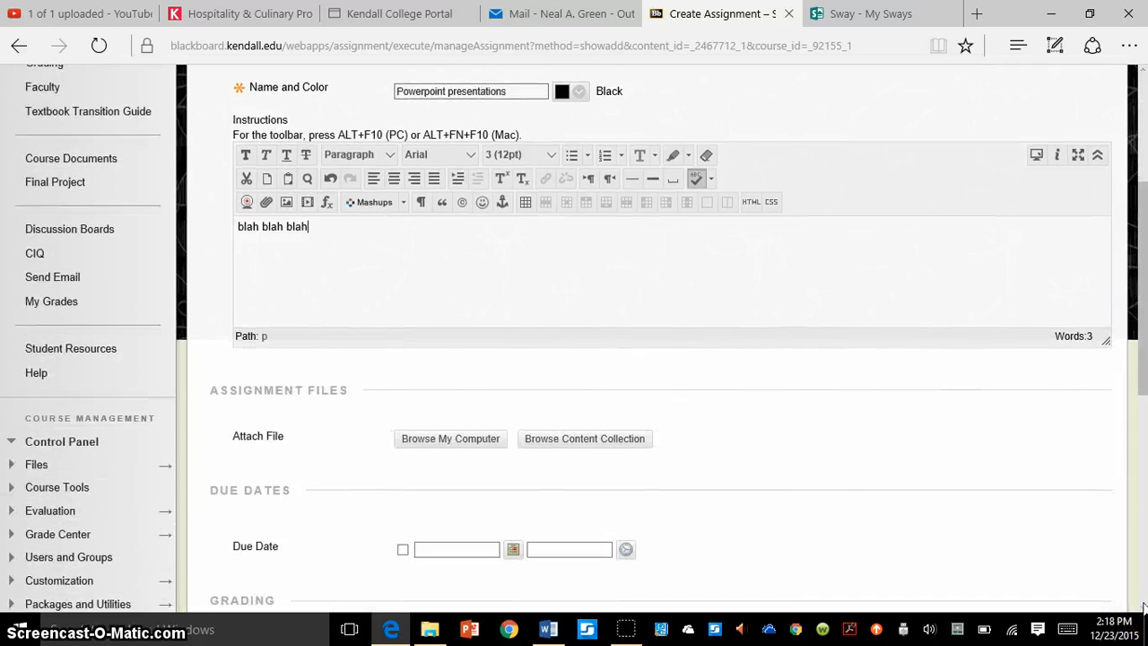
{"action": "scroll", "scroll_direction": "down", "scroll_amount": 3}
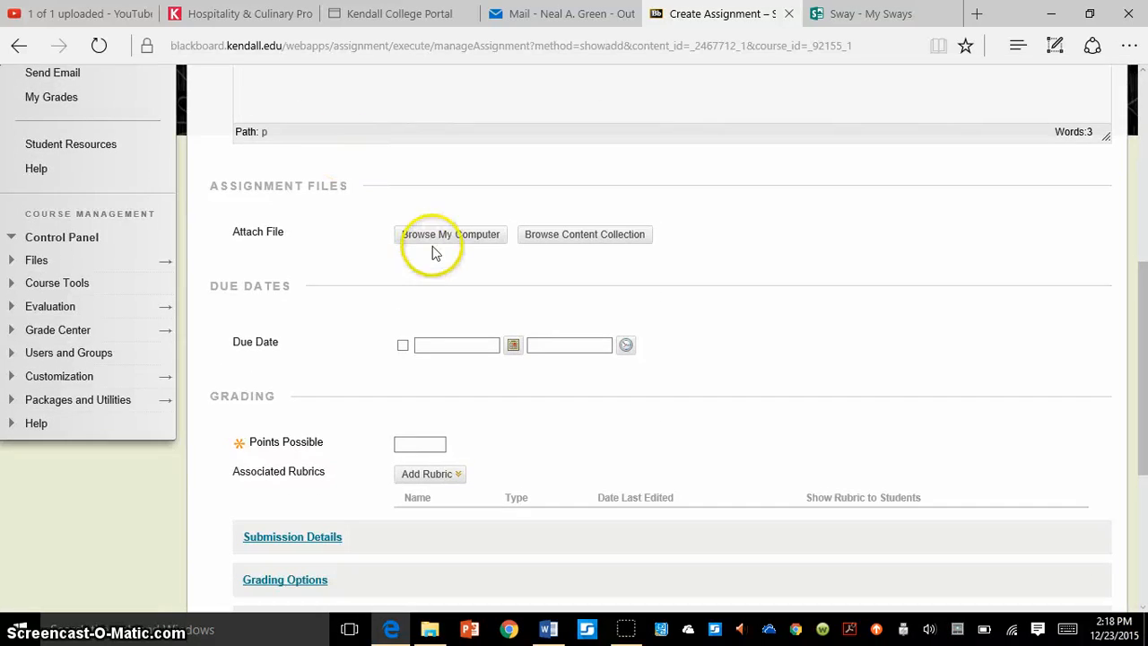
{"action": "left_click", "coordinate": [513, 344]}
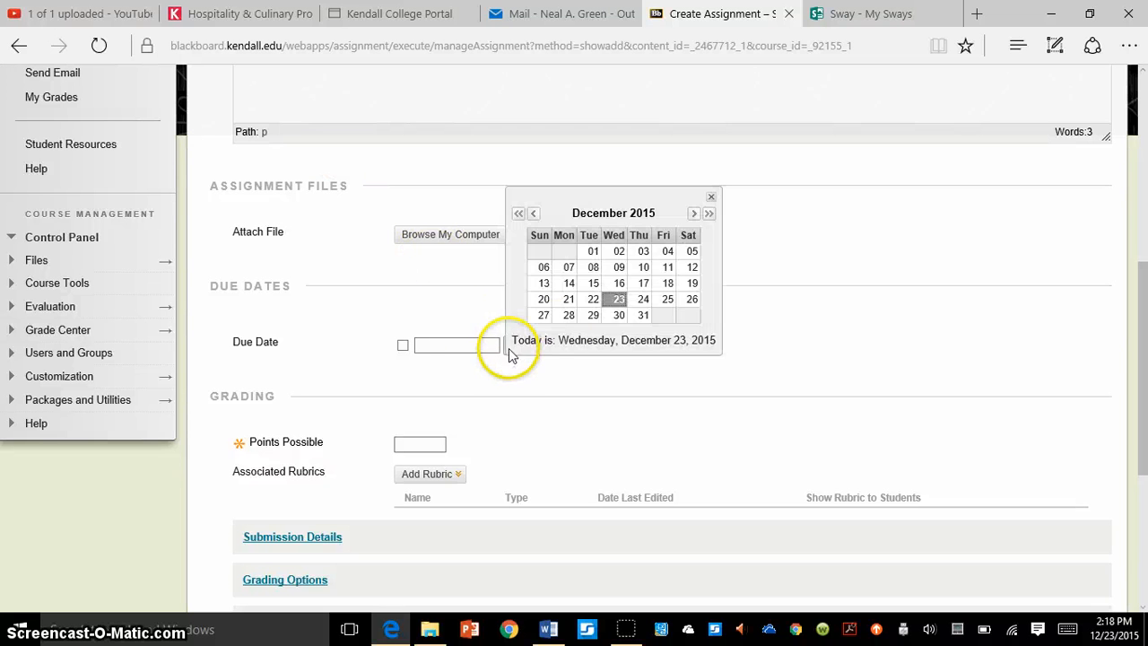
{"action": "left_click", "coordinate": [666, 299]}
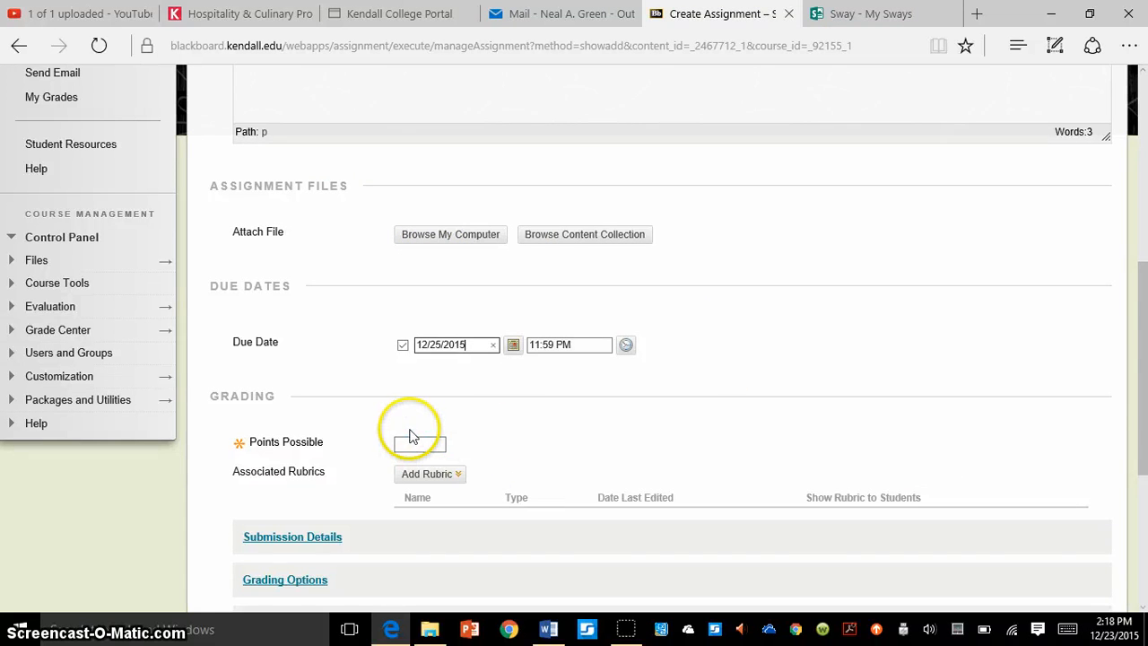
{"action": "type", "text": "5"}
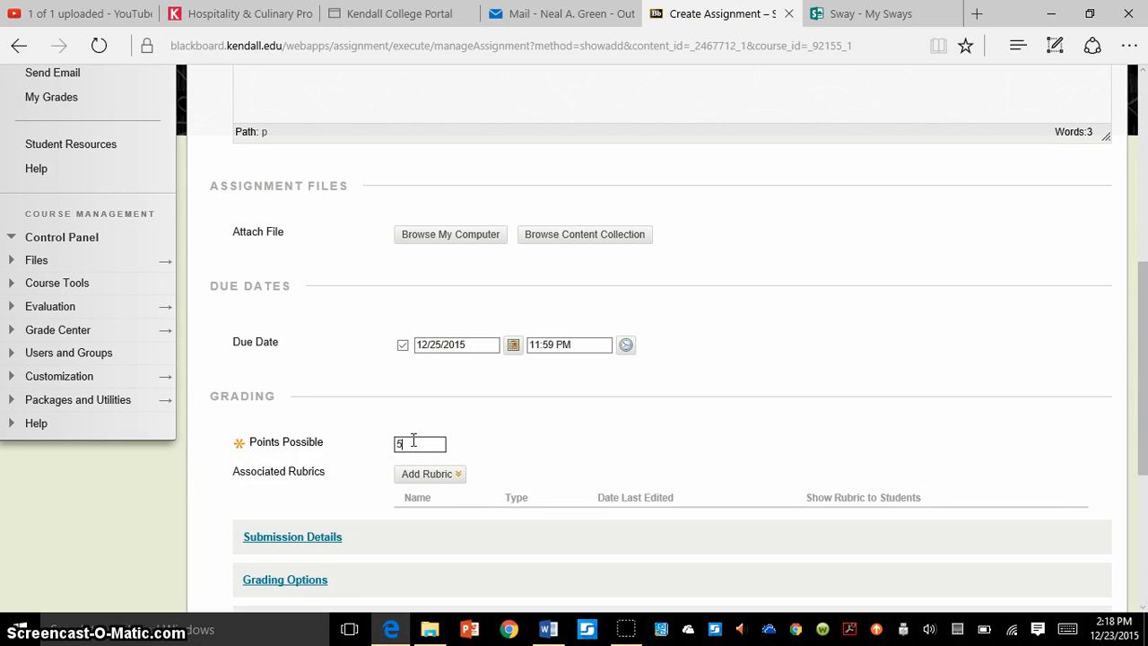
{"action": "type", "text": "0"}
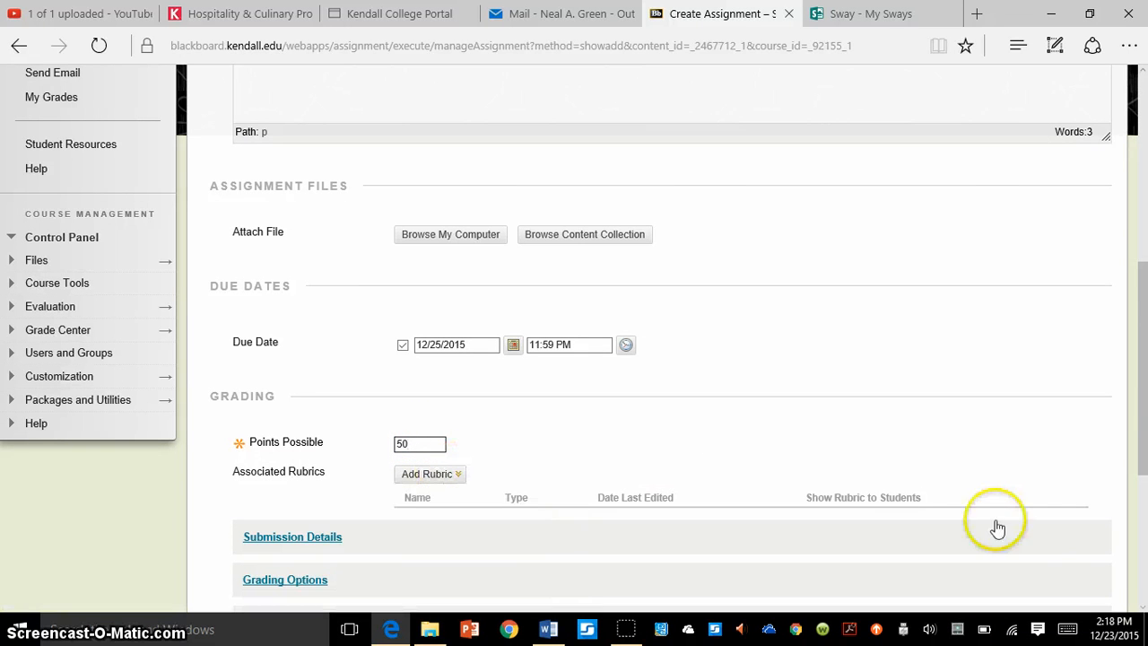
{"action": "scroll", "scroll_direction": "down", "scroll_amount": 3}
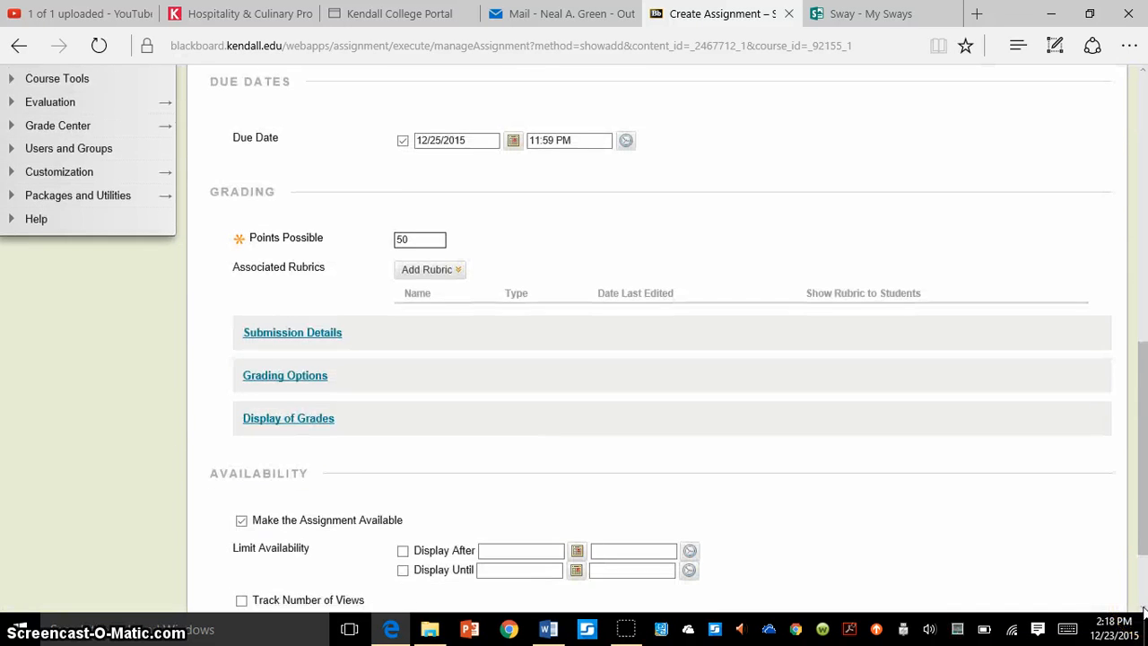
{"action": "scroll", "scroll_direction": "down", "scroll_amount": 3}
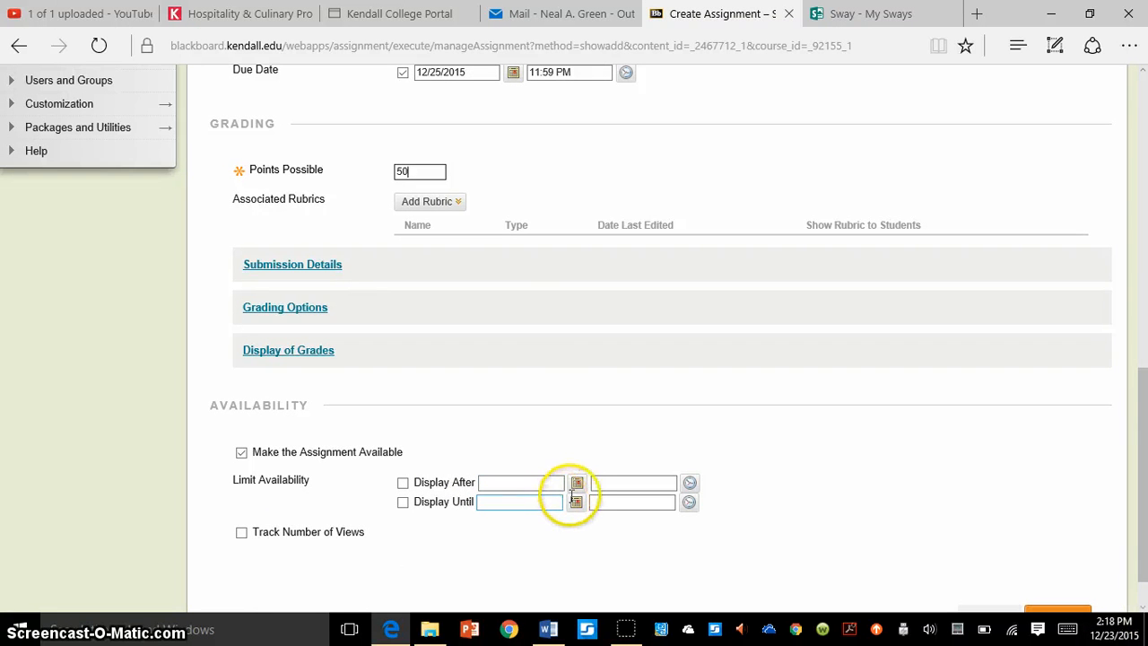
{"action": "scroll", "scroll_direction": "down", "scroll_amount": 3}
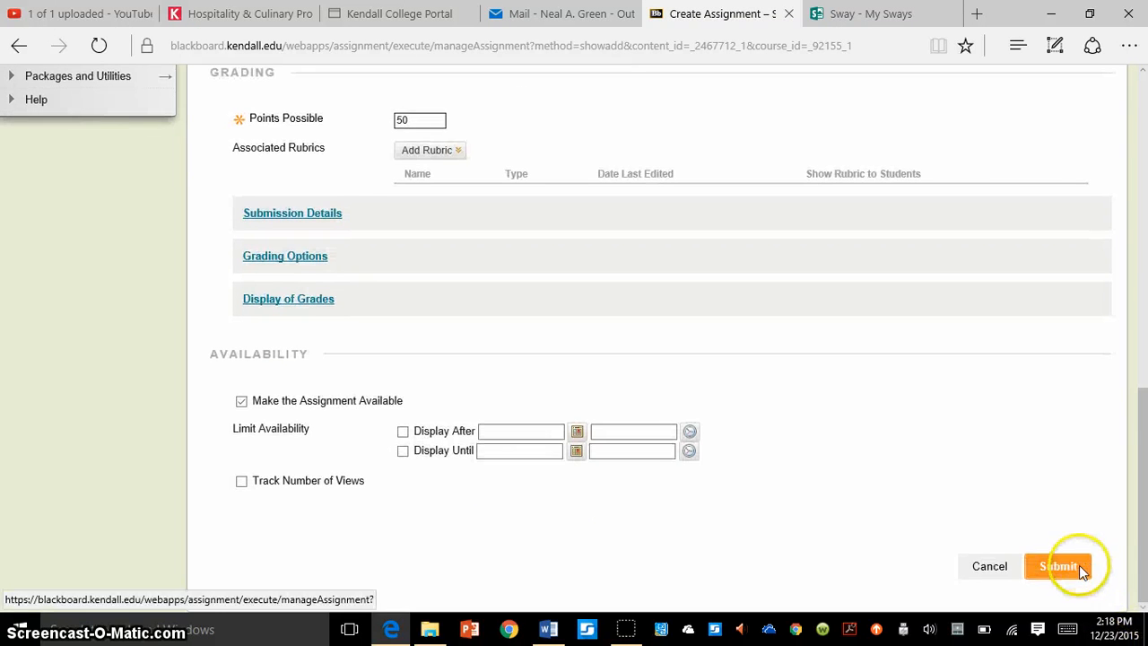
Submit the Powerpoint presentations assignment and review it in the Week 1 folder.
{"action": "left_click", "coordinate": [1058, 565]}
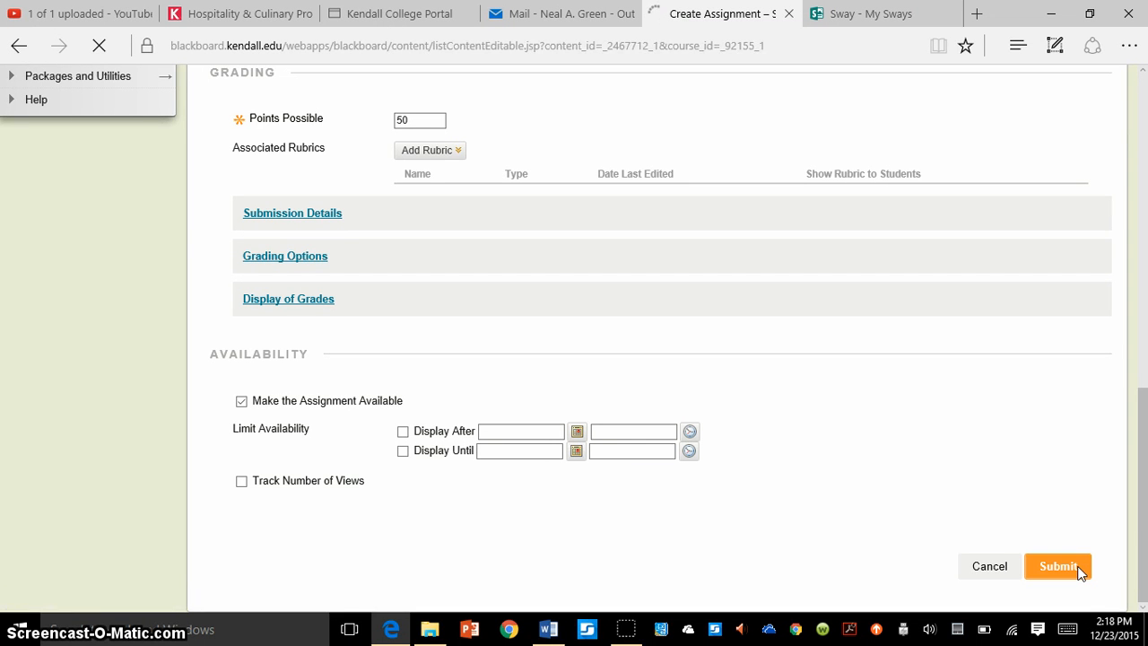
{"action": "left_click", "coordinate": [1057, 565]}
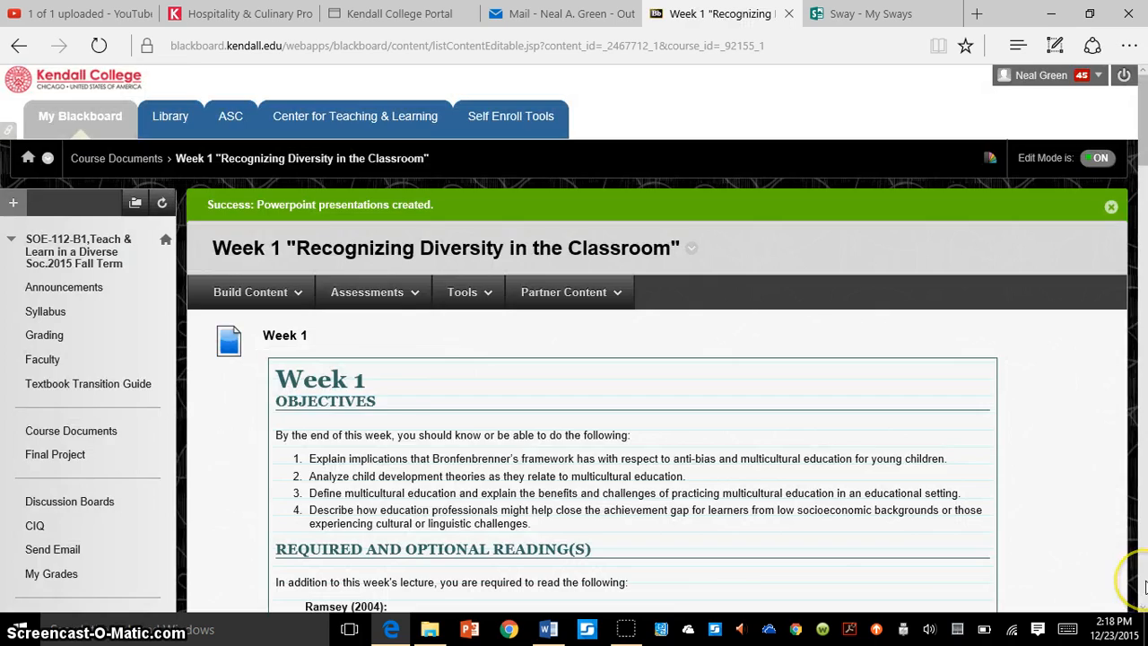
{"action": "scroll", "scroll_direction": "down", "scroll_amount": 3}
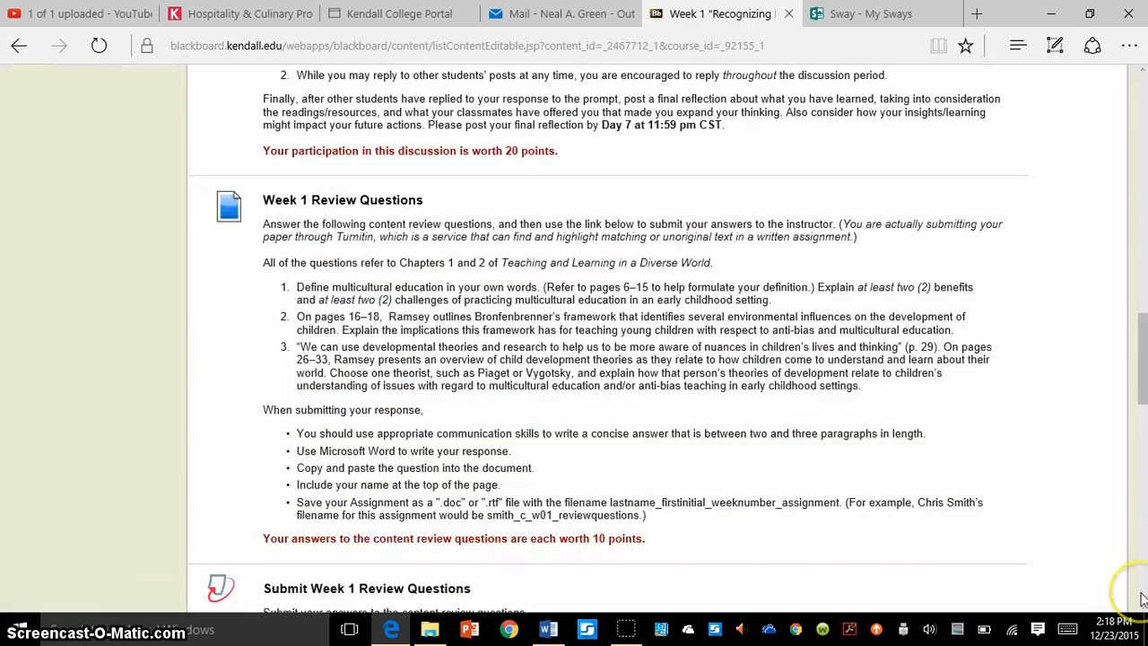
{"action": "scroll", "scroll_direction": "down", "scroll_amount": 3}
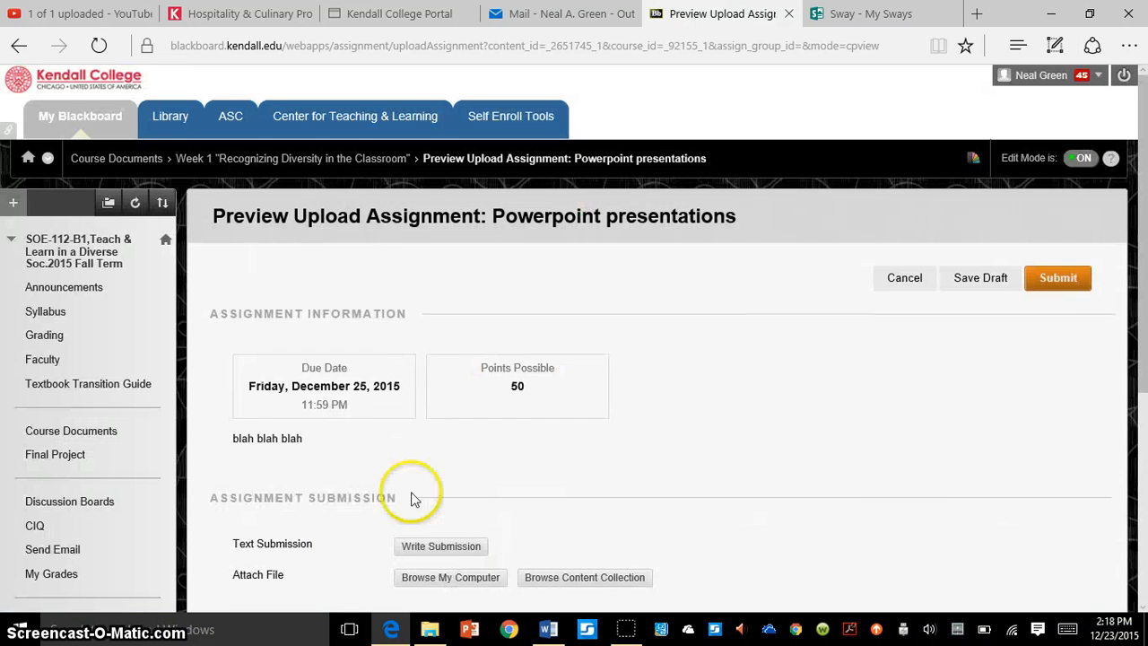
{"action": "mouse_move", "coordinate": [1121, 609]}
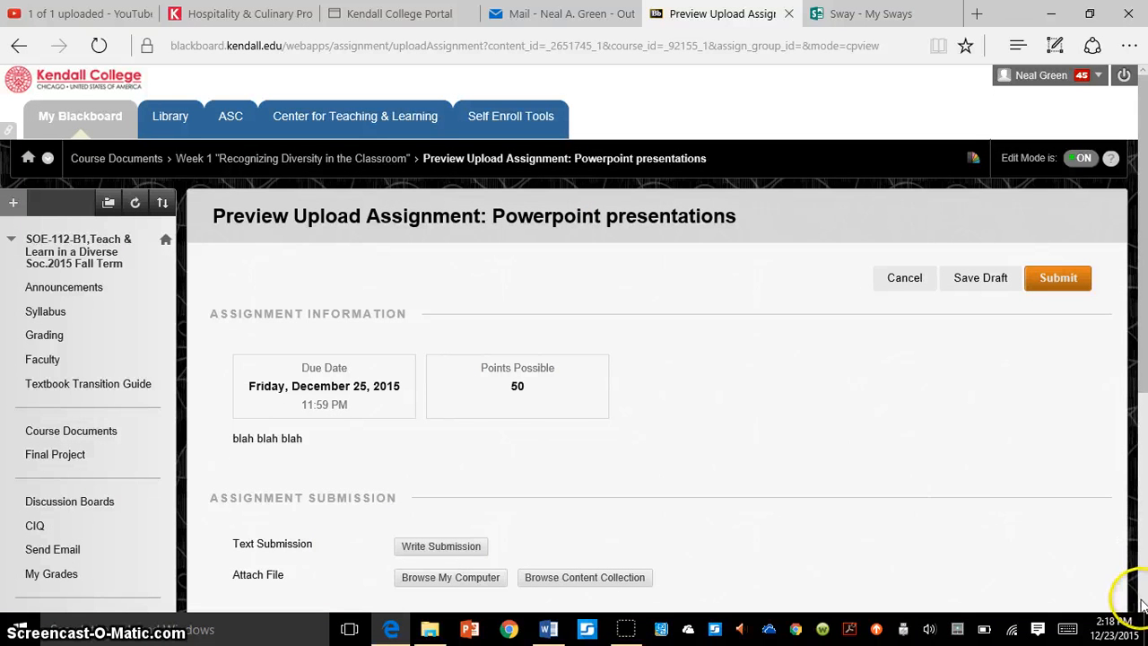
{"action": "mouse_move", "coordinate": [1075, 602]}
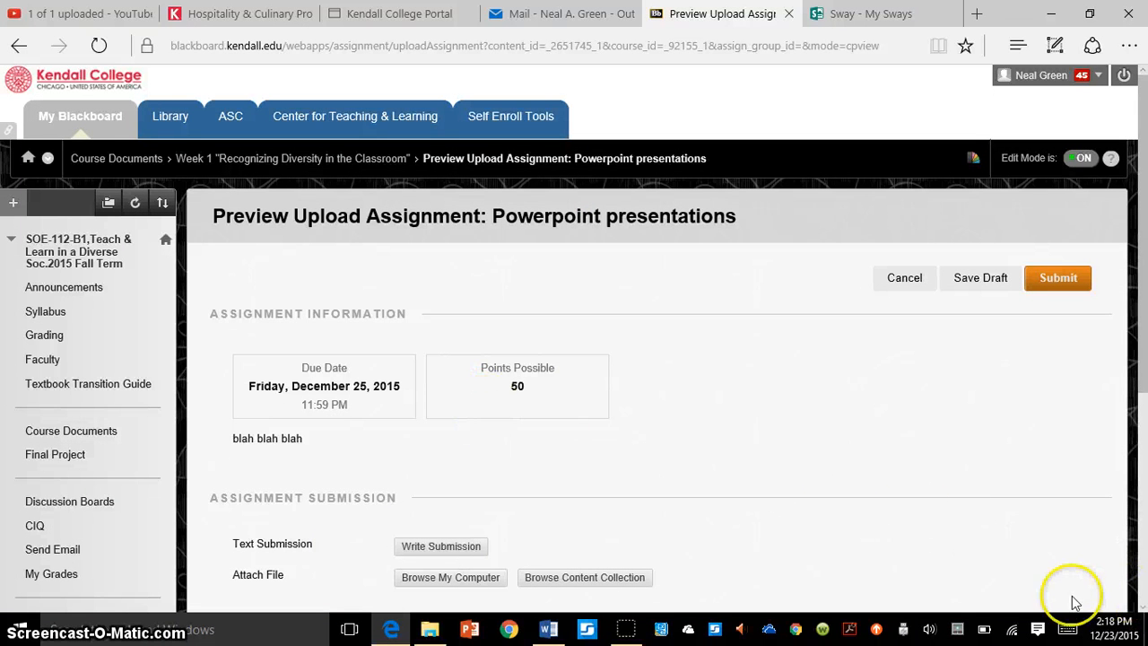
Open Write Submission in the assignment preview and type sample test text.
{"action": "scroll", "scroll_direction": "down", "scroll_amount": 3}
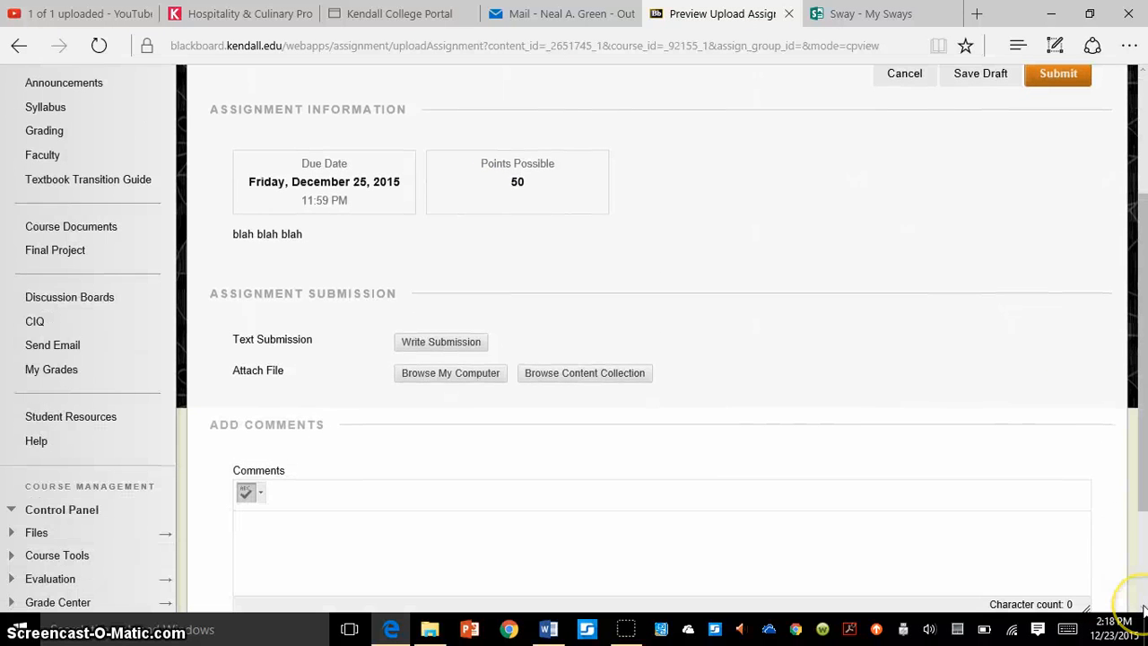
{"action": "left_click", "coordinate": [440, 341]}
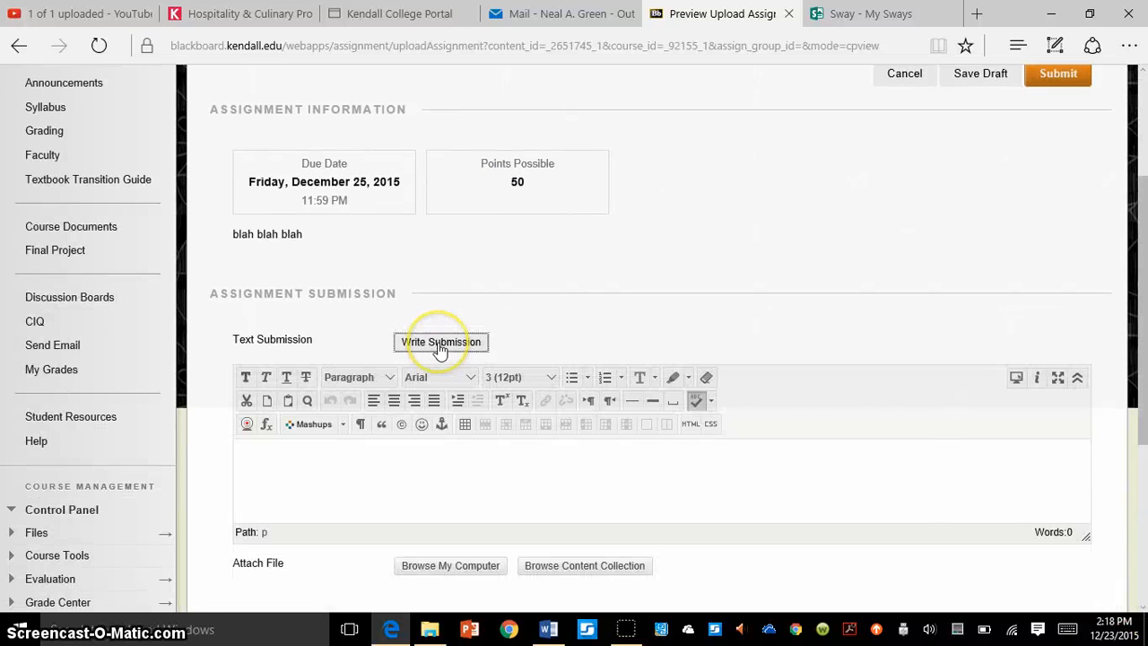
{"action": "type", "text": "d"}
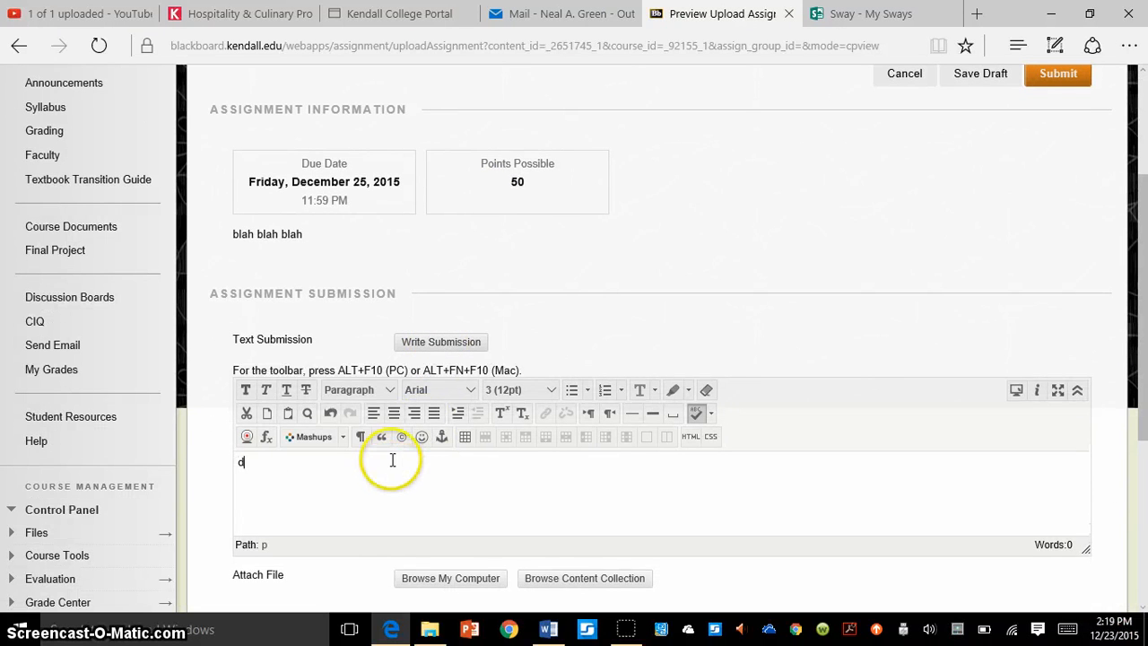
{"action": "type", "text": "alkjfdsajflajldfasjl;f"}
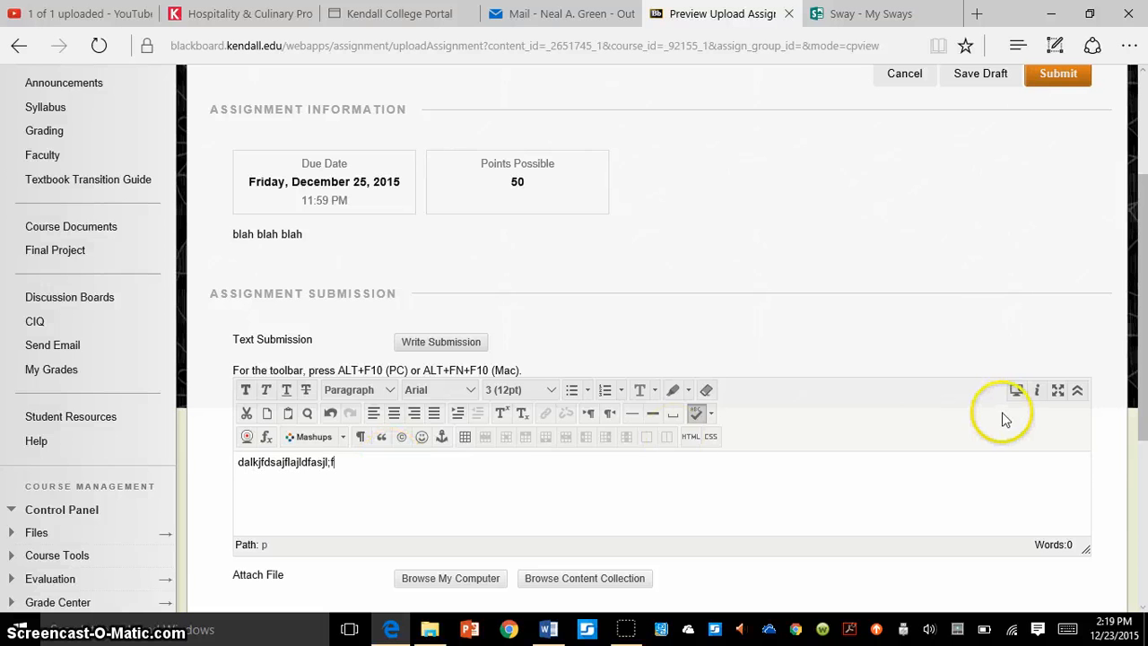
{"action": "scroll", "scroll_direction": "down", "scroll_amount": 3}
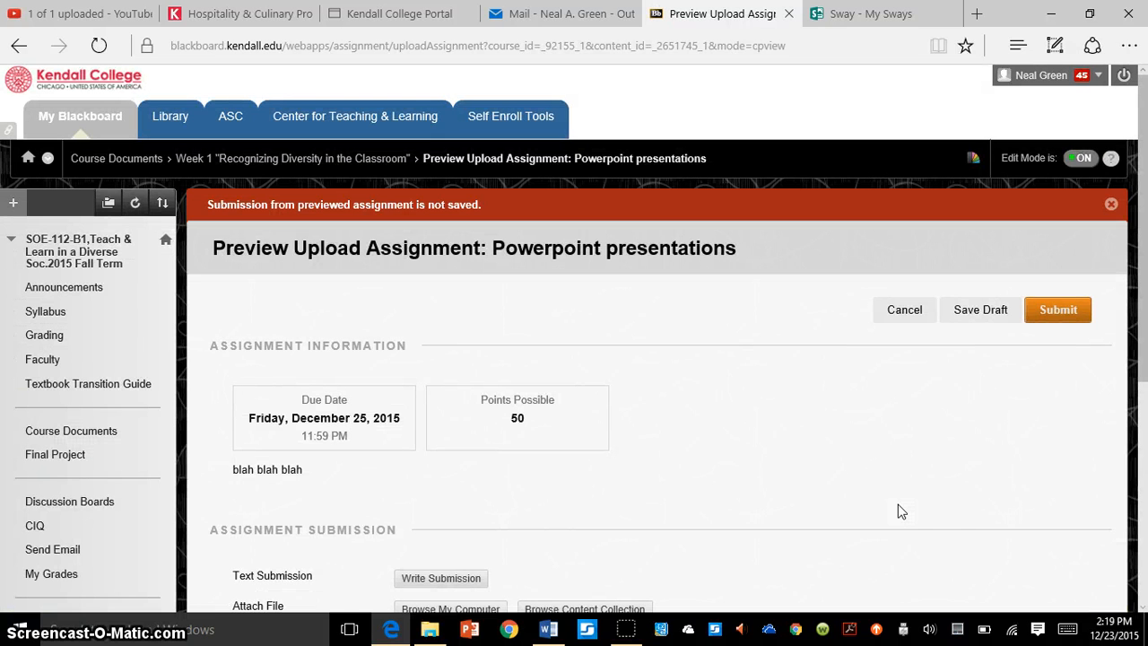
Cancel the assignment preview to return to the Week 1 folder.
{"action": "scroll", "scroll_direction": "down", "scroll_amount": 3}
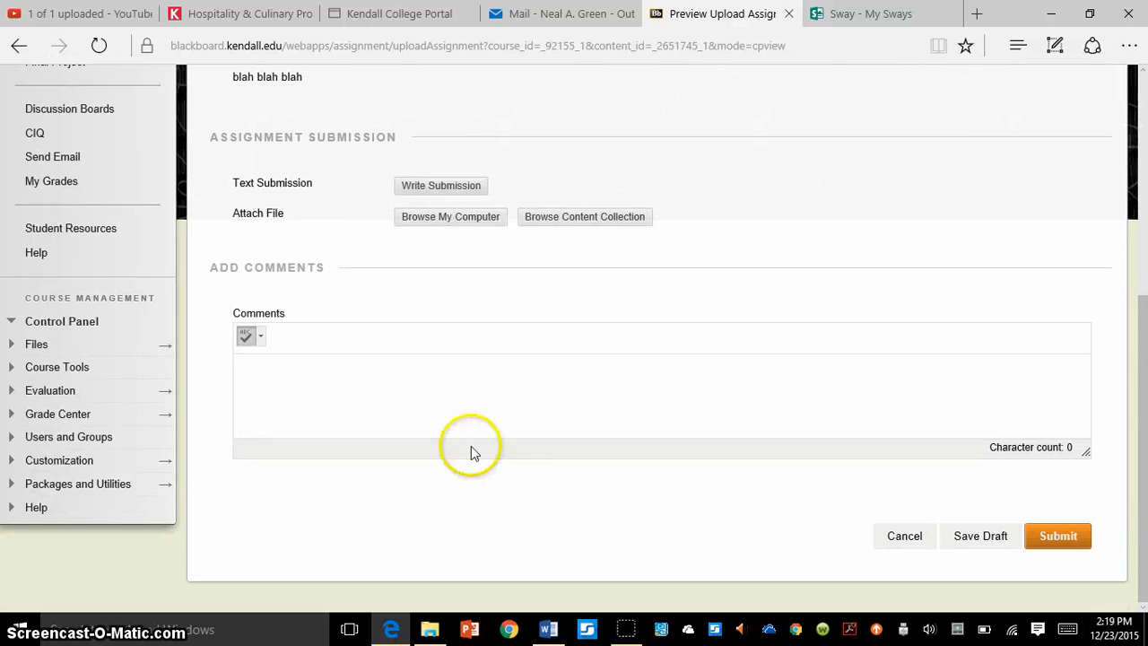
{"action": "mouse_move", "coordinate": [828, 480]}
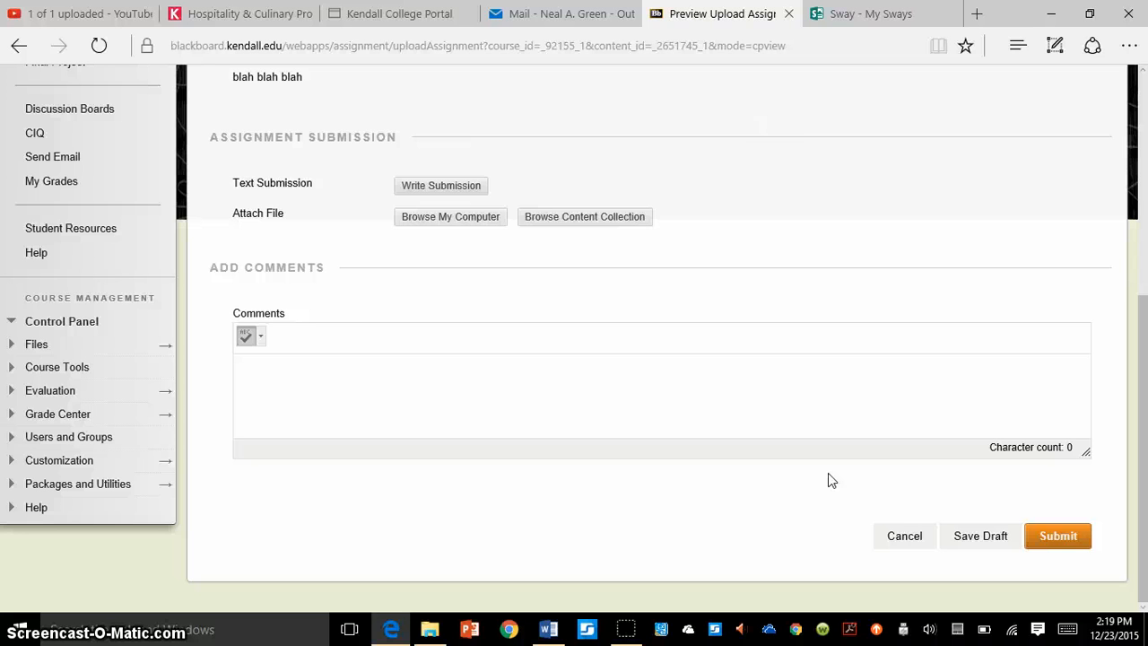
{"action": "left_click", "coordinate": [903, 535]}
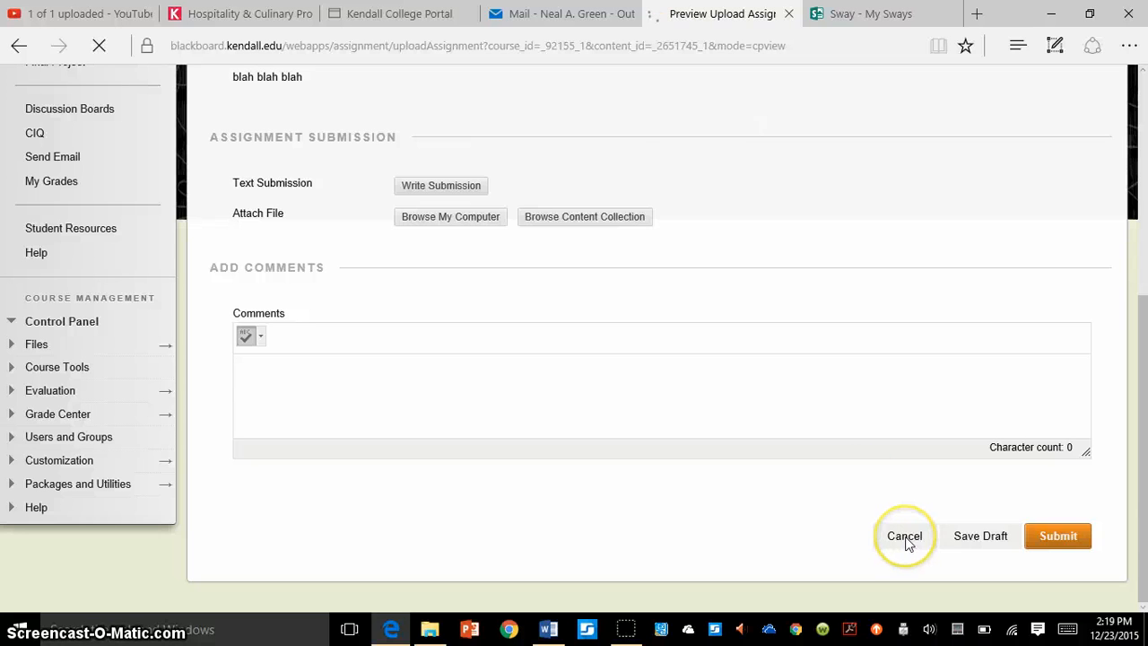
{"action": "left_click", "coordinate": [903, 536]}
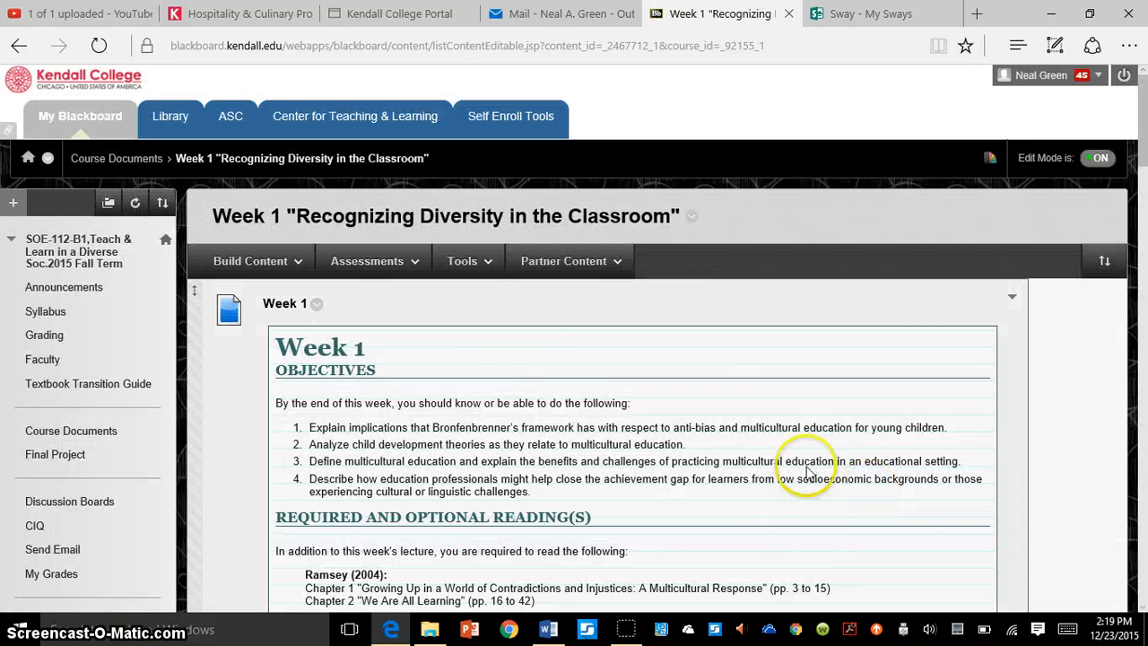
Choose Turnitin Assignment from Assessments, keeping Paper Assignment as the type.
{"action": "left_click", "coordinate": [368, 260]}
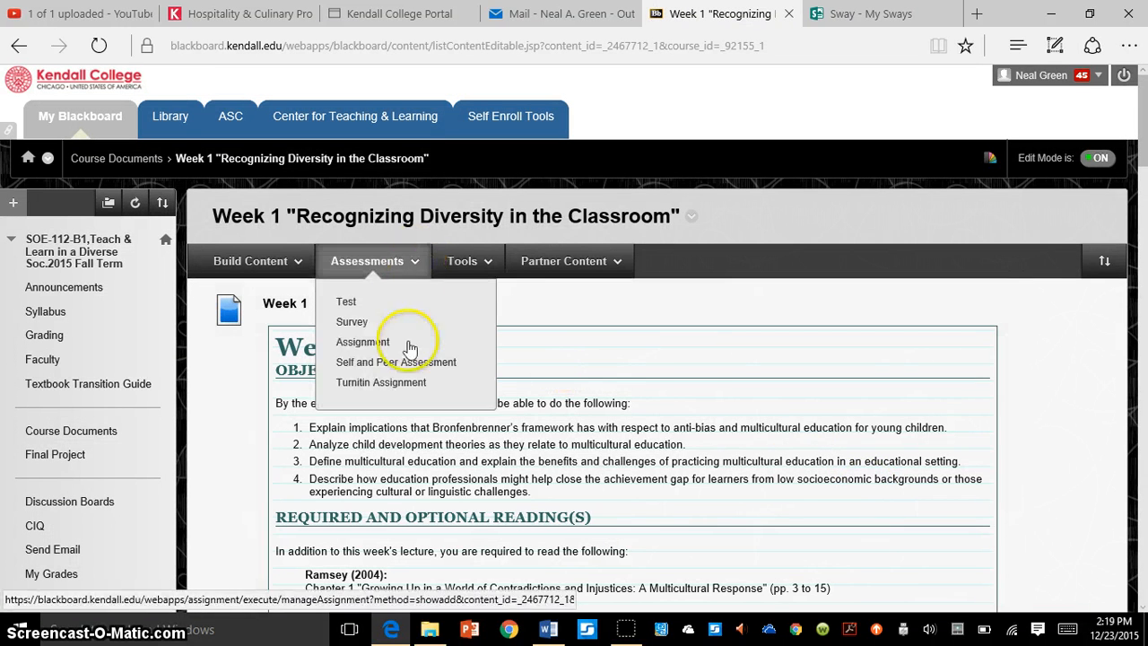
{"action": "left_click", "coordinate": [362, 341]}
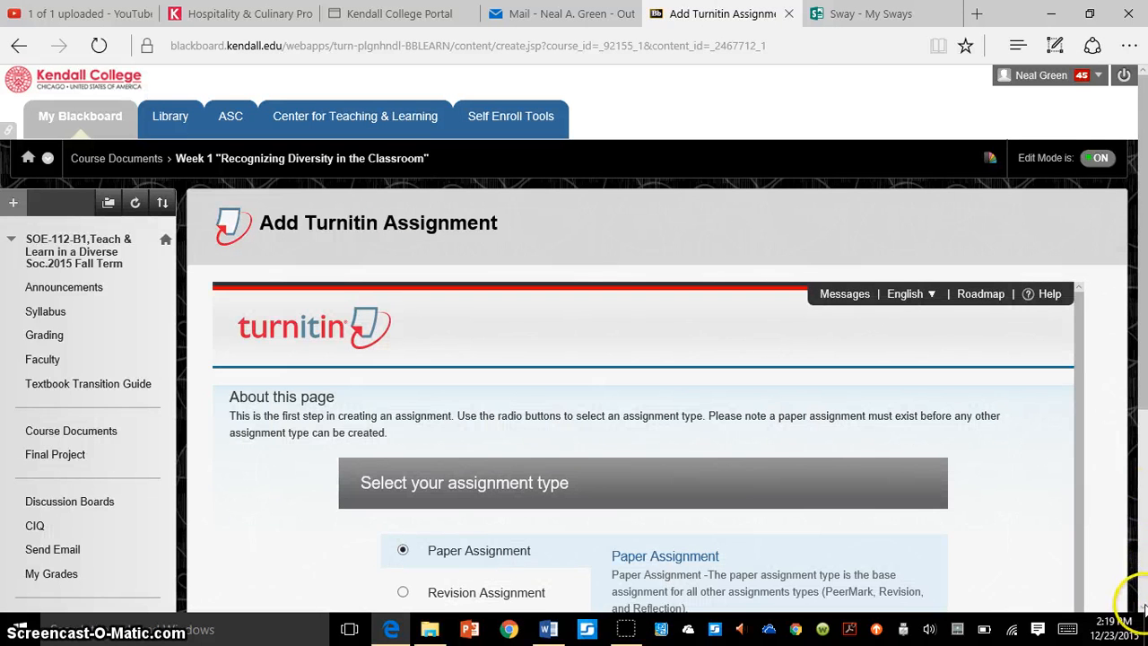
{"action": "scroll", "scroll_direction": "down", "scroll_amount": 3}
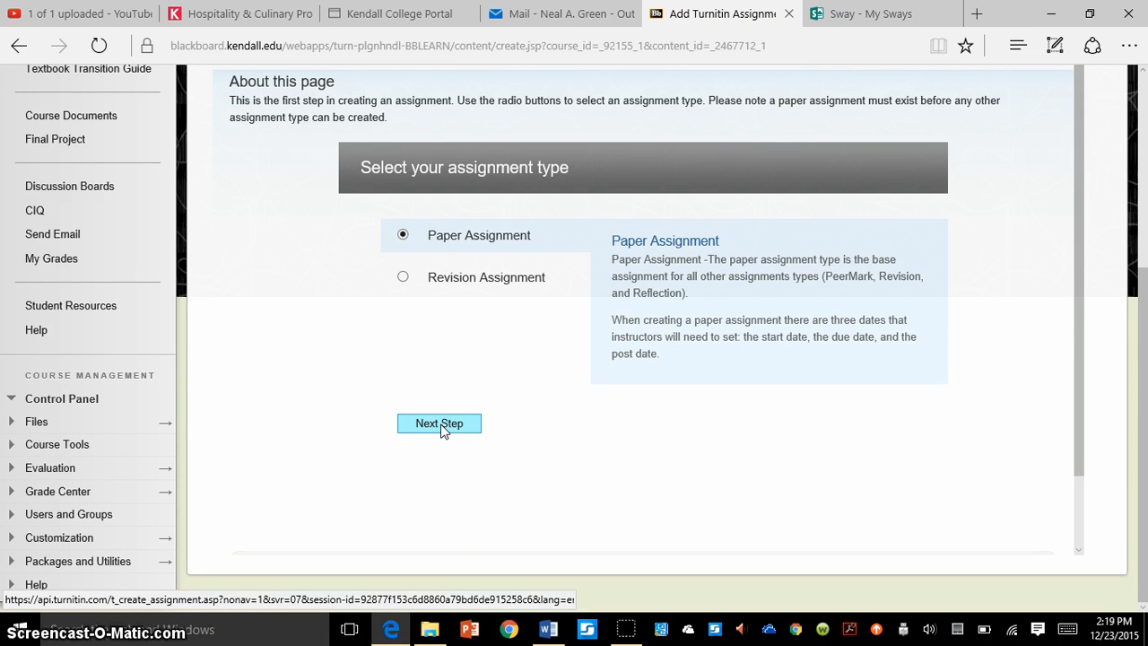
Title the Turnitin paper assignment "Notable Quotes" Week 10, worth 100 points.
{"action": "left_click", "coordinate": [438, 422]}
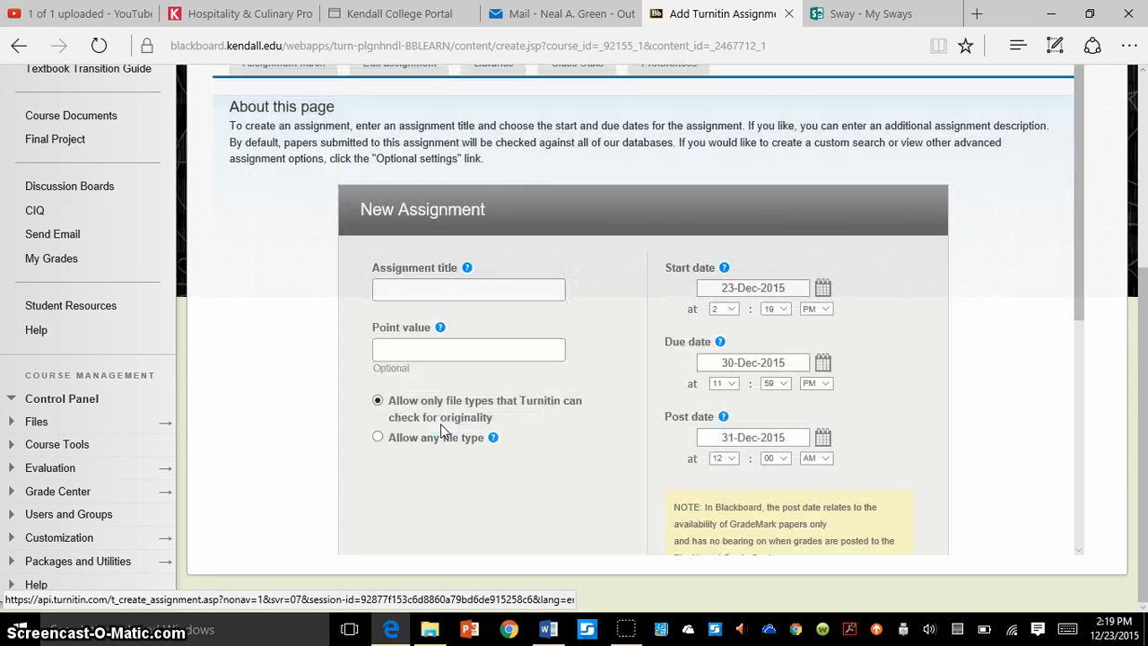
{"action": "left_click", "coordinate": [468, 289]}
{"action": "type", "text": "\"Notable Quotes\" Week 10"}
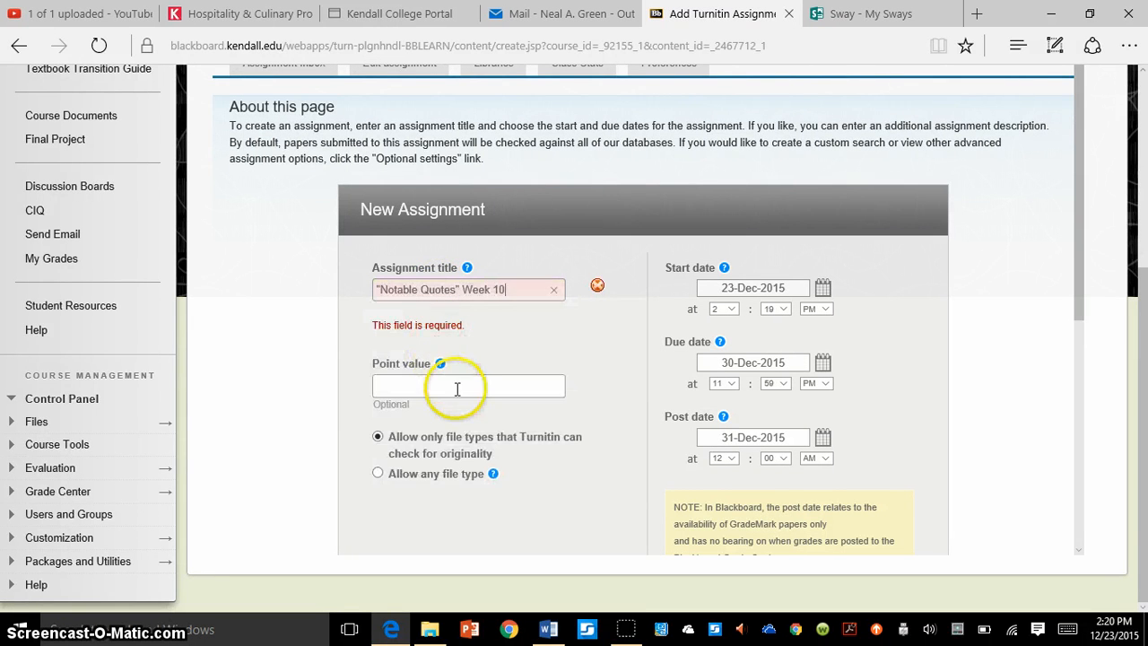
{"action": "type", "text": "1"}
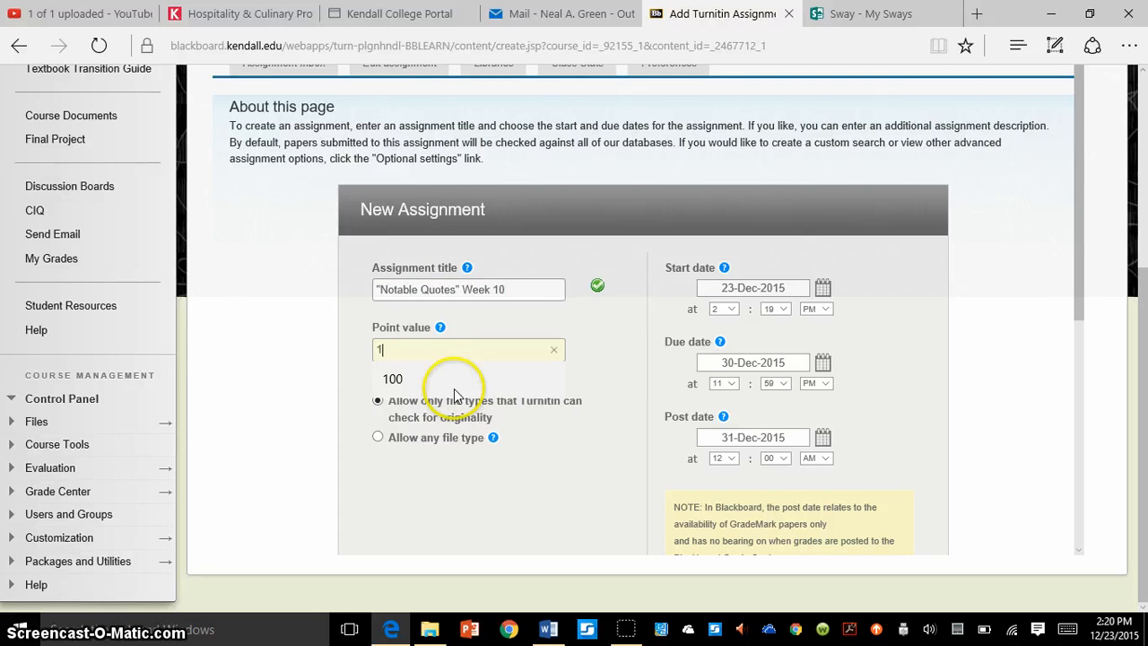
{"action": "left_click", "coordinate": [392, 378]}
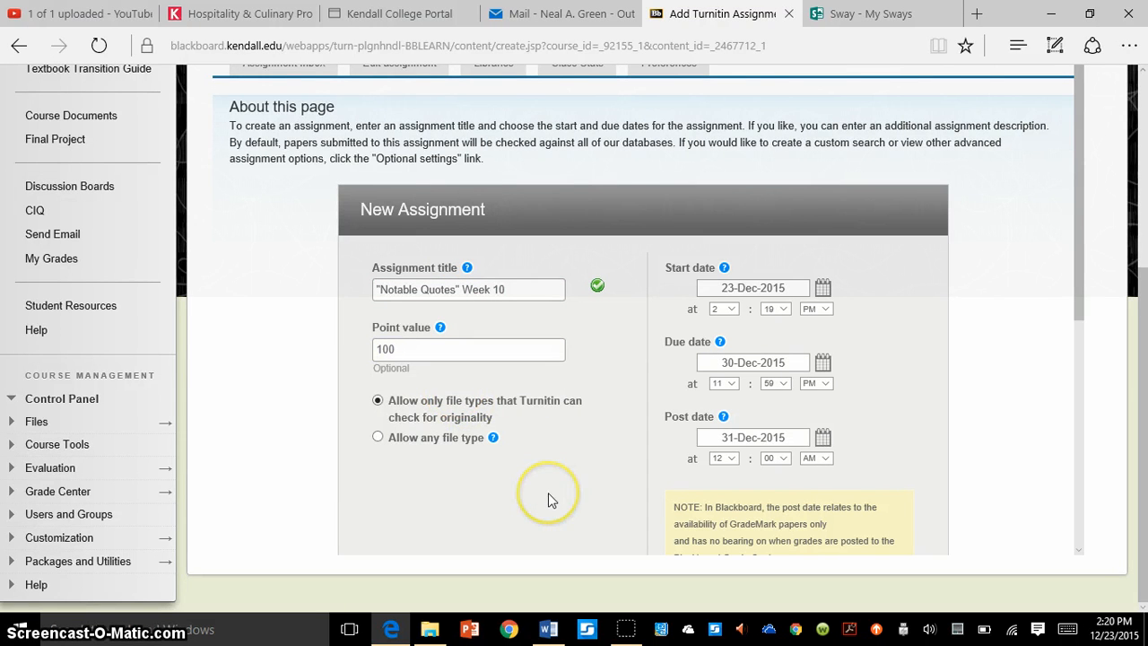
{"action": "mouse_move", "coordinate": [499, 413]}
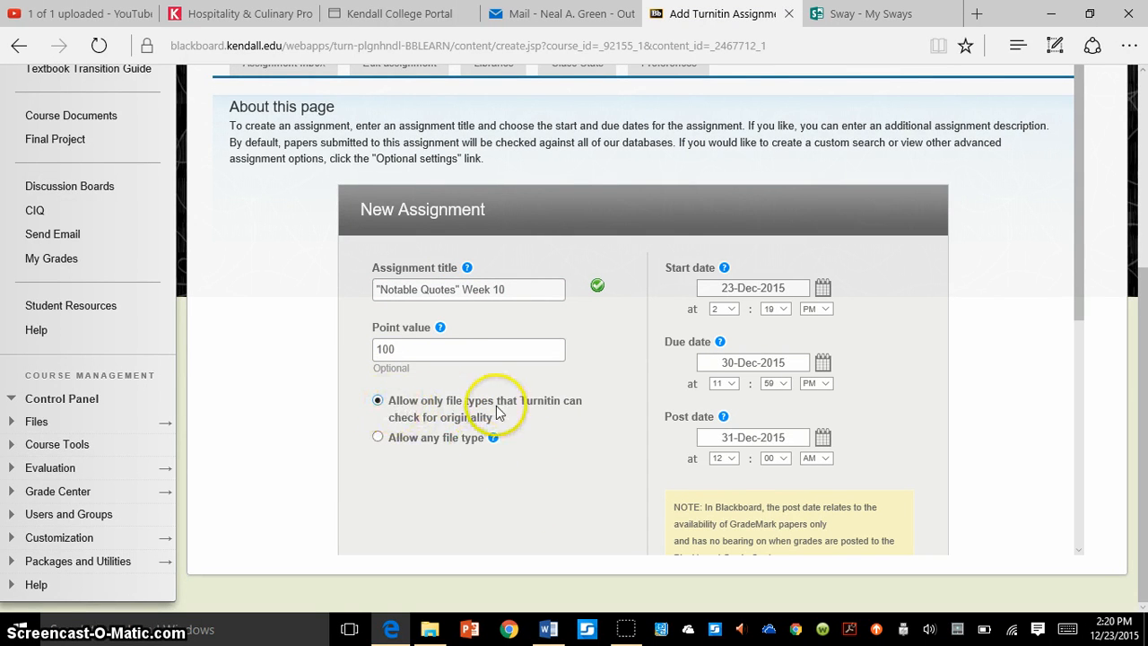
{"action": "mouse_move", "coordinate": [538, 419]}
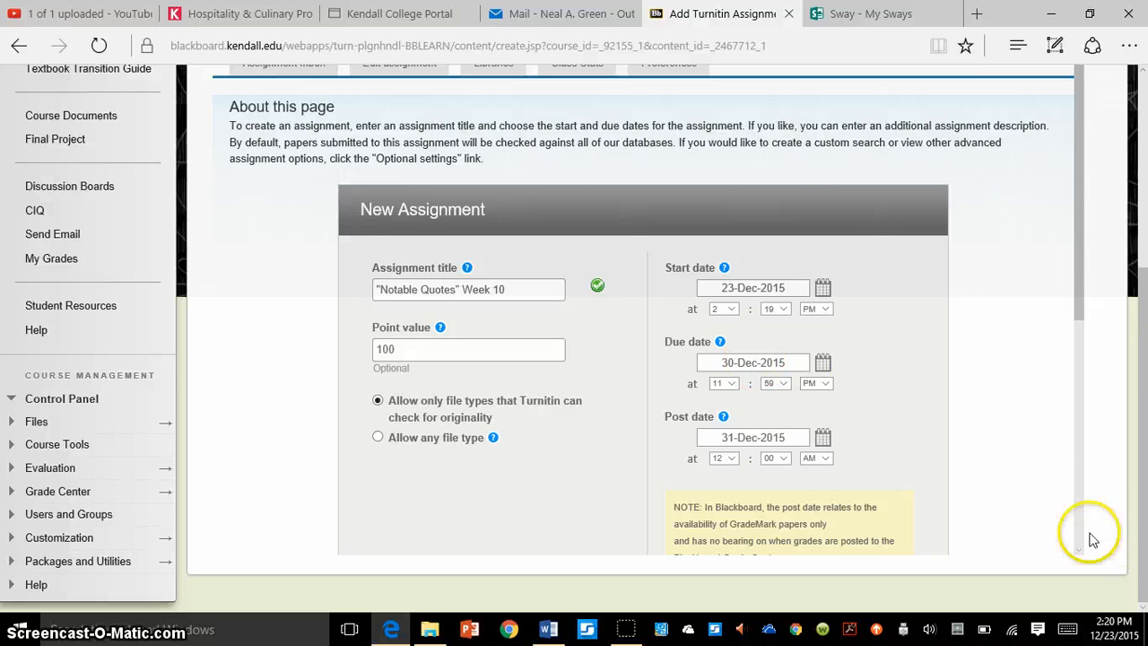
{"action": "scroll", "scroll_direction": "down", "scroll_amount": 3}
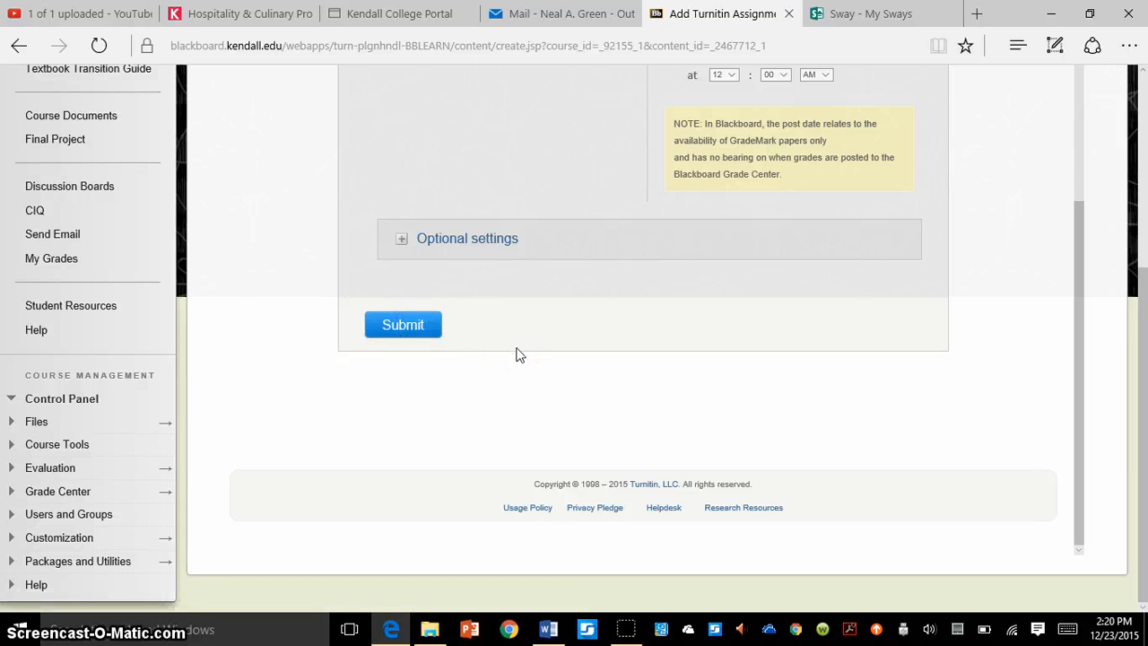
Submit the Turnitin assignment, dismiss the confirmation, and scroll to its Week 1 listing.
{"action": "left_click", "coordinate": [402, 325]}
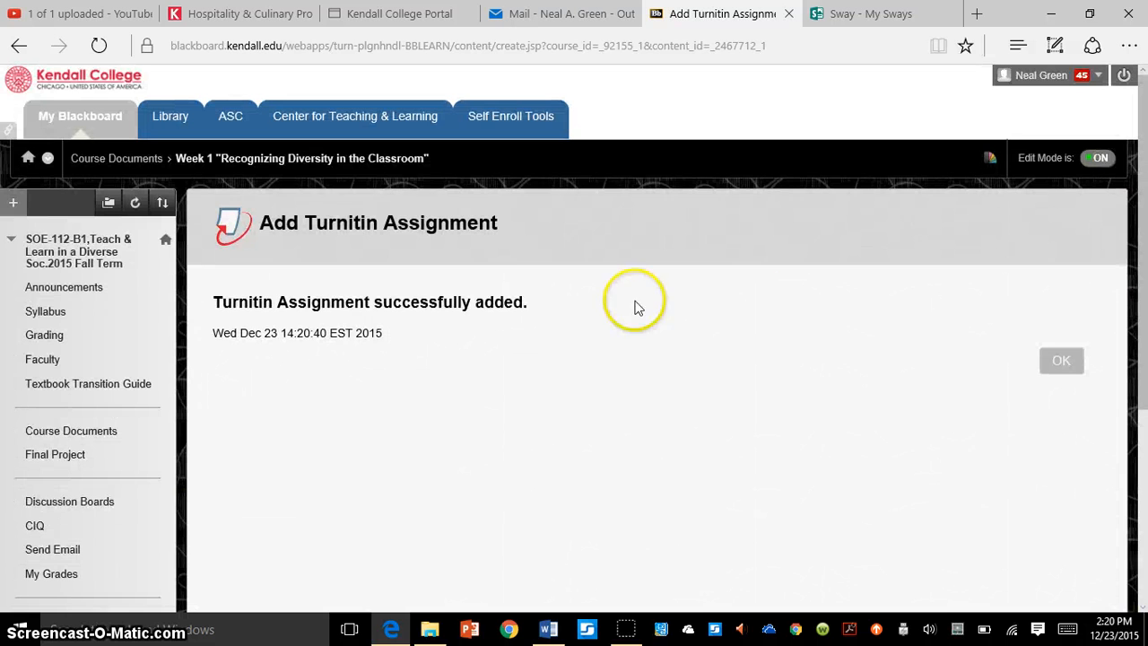
{"action": "mouse_move", "coordinate": [435, 327]}
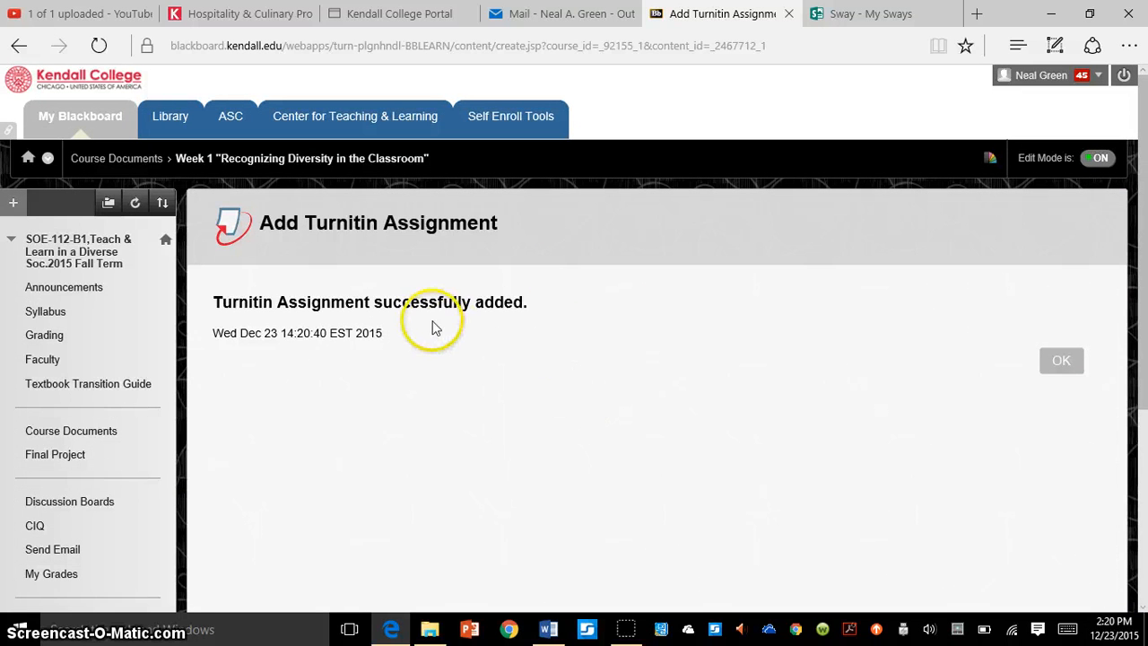
{"action": "mouse_move", "coordinate": [388, 305]}
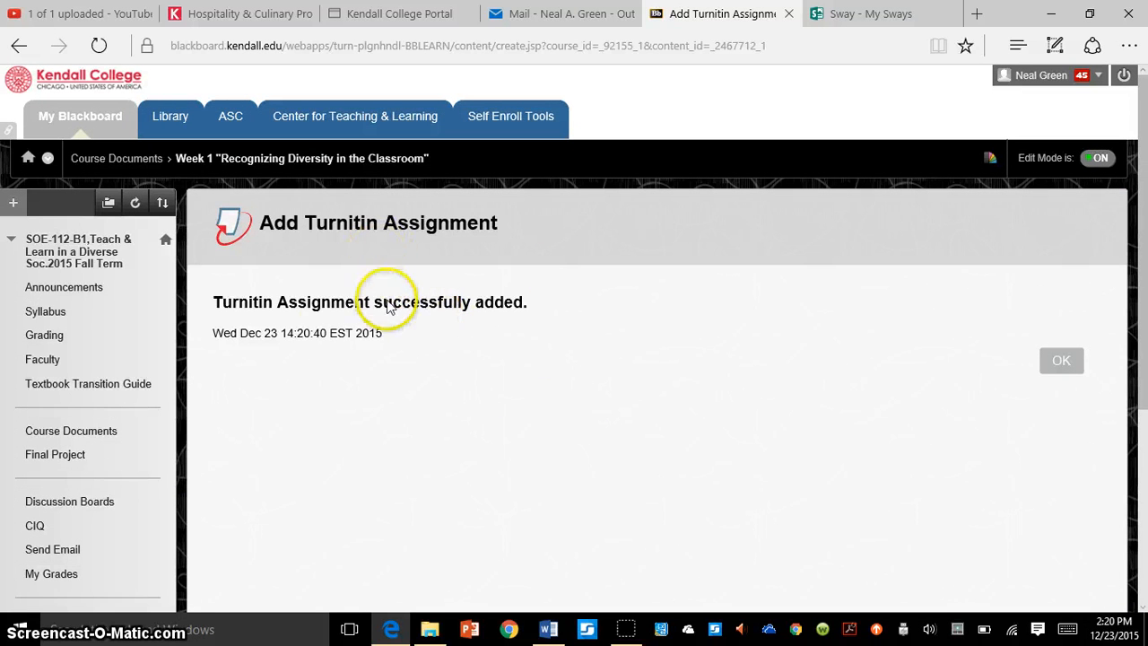
{"action": "mouse_move", "coordinate": [998, 405]}
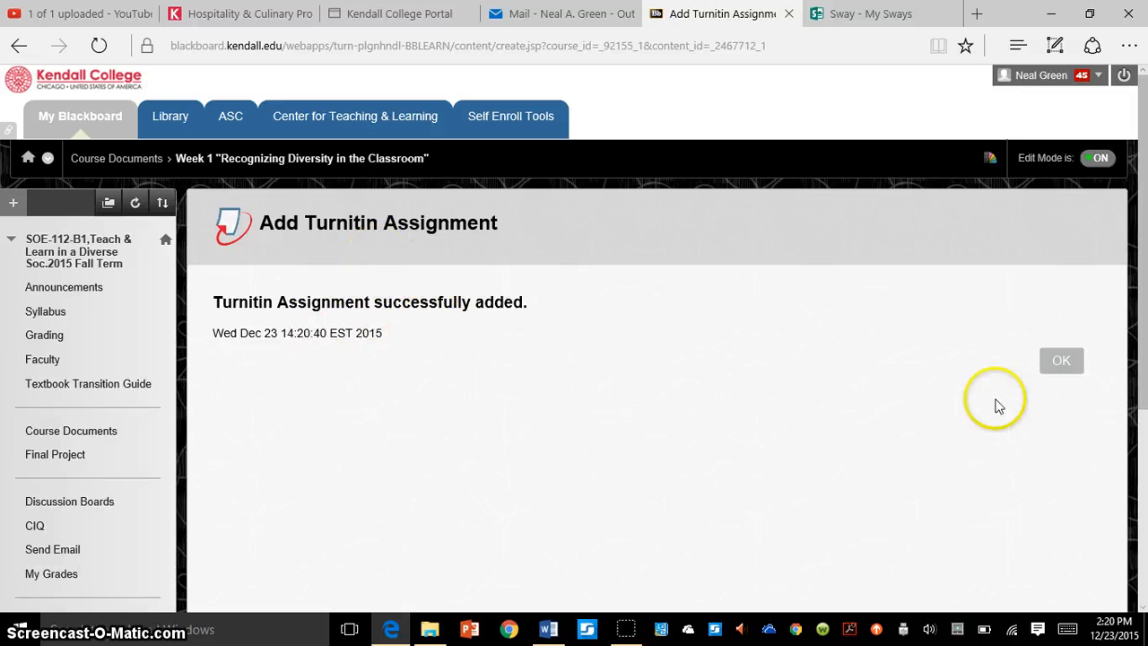
{"action": "left_click", "coordinate": [1060, 360]}
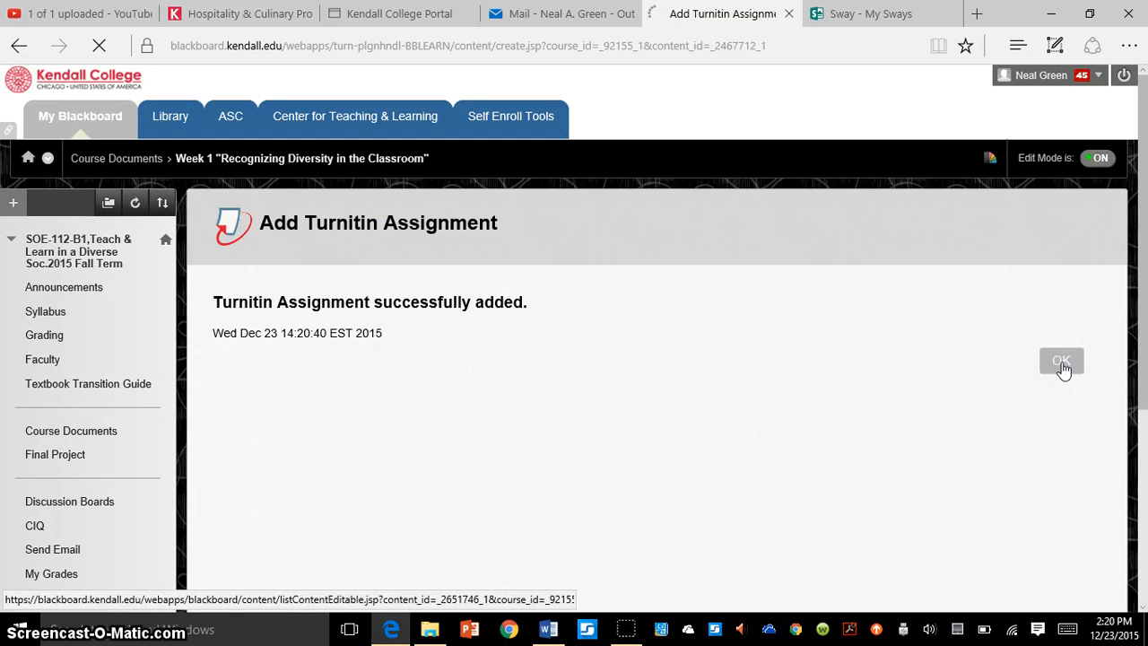
{"action": "left_click", "coordinate": [1061, 360]}
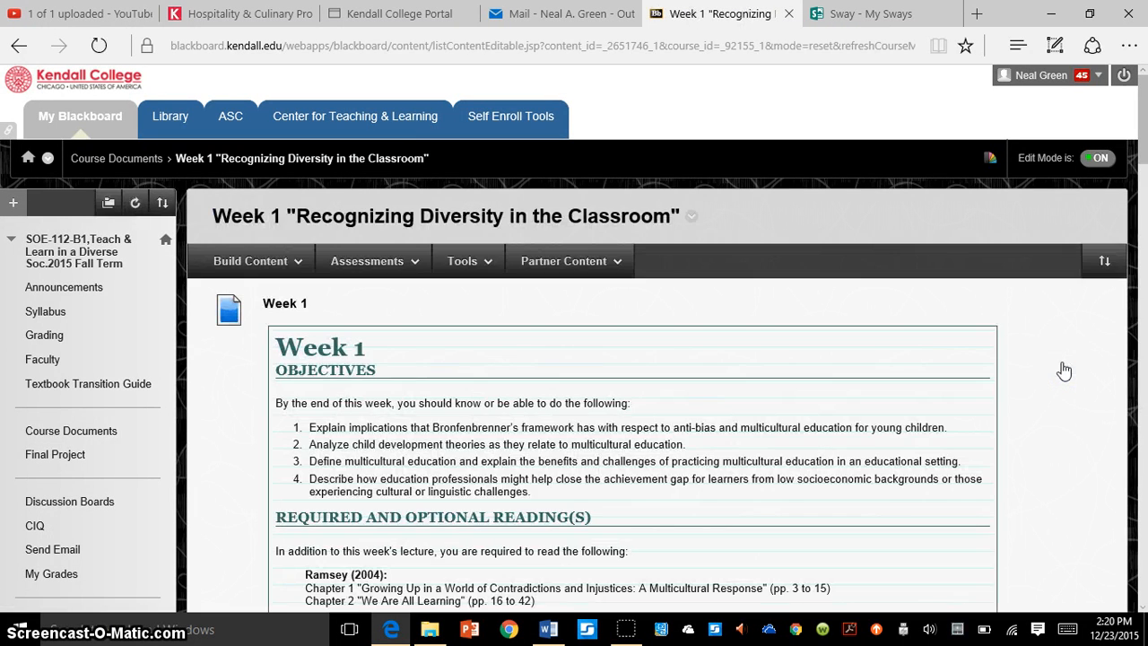
{"action": "scroll", "scroll_direction": "down", "scroll_amount": 3}
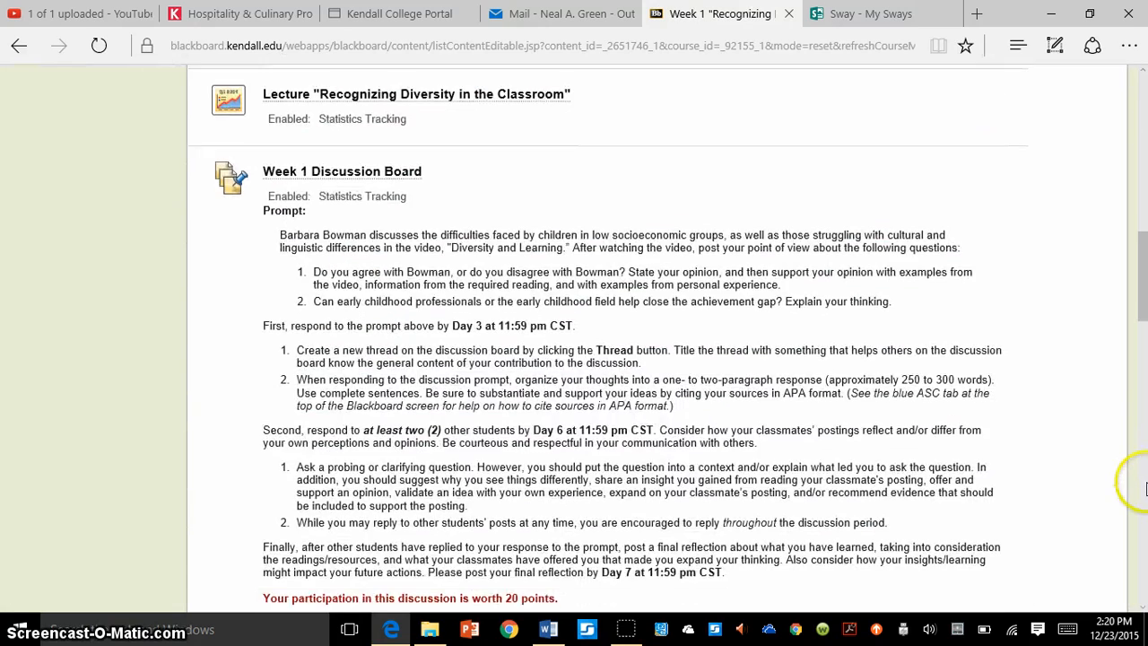
{"action": "scroll", "scroll_direction": "down", "scroll_amount": 3}
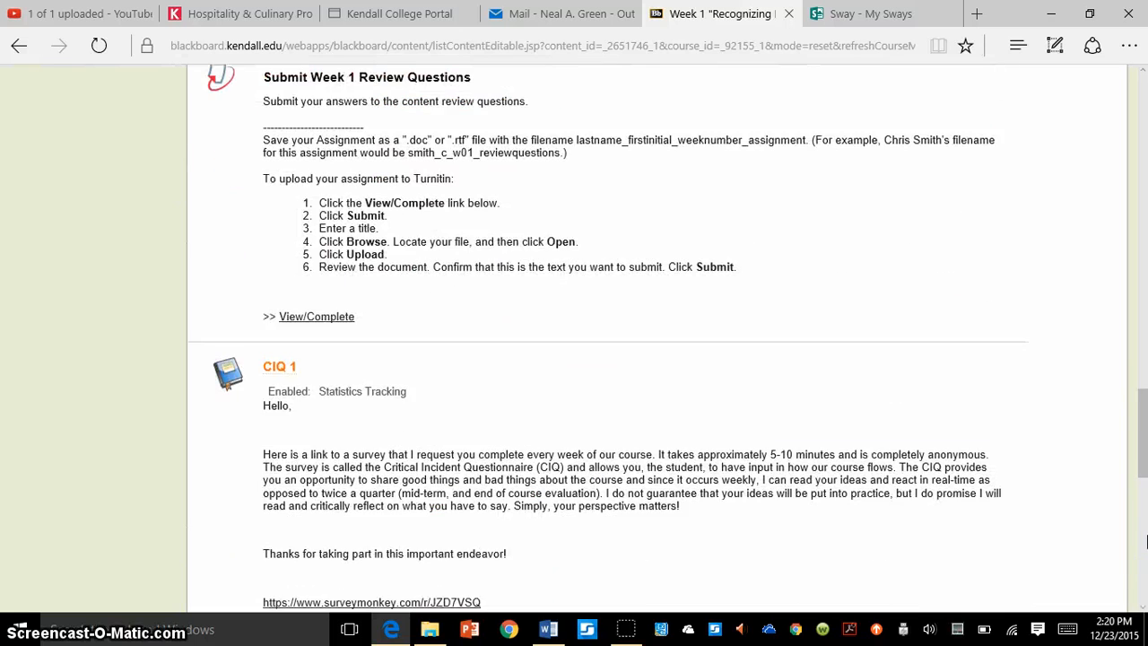
{"action": "scroll", "scroll_direction": "down", "scroll_amount": 3}
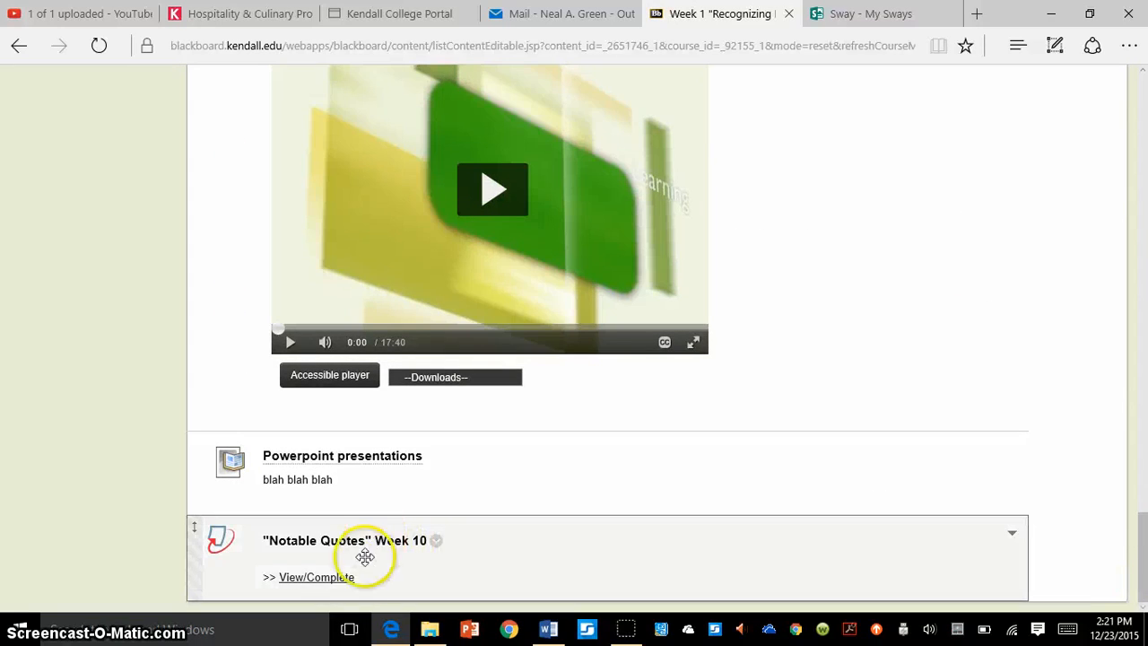
Open View/Complete, then go through Course Documents to the Week 2 "My Social Identities Portrait" folder.
{"action": "left_click", "coordinate": [315, 576]}
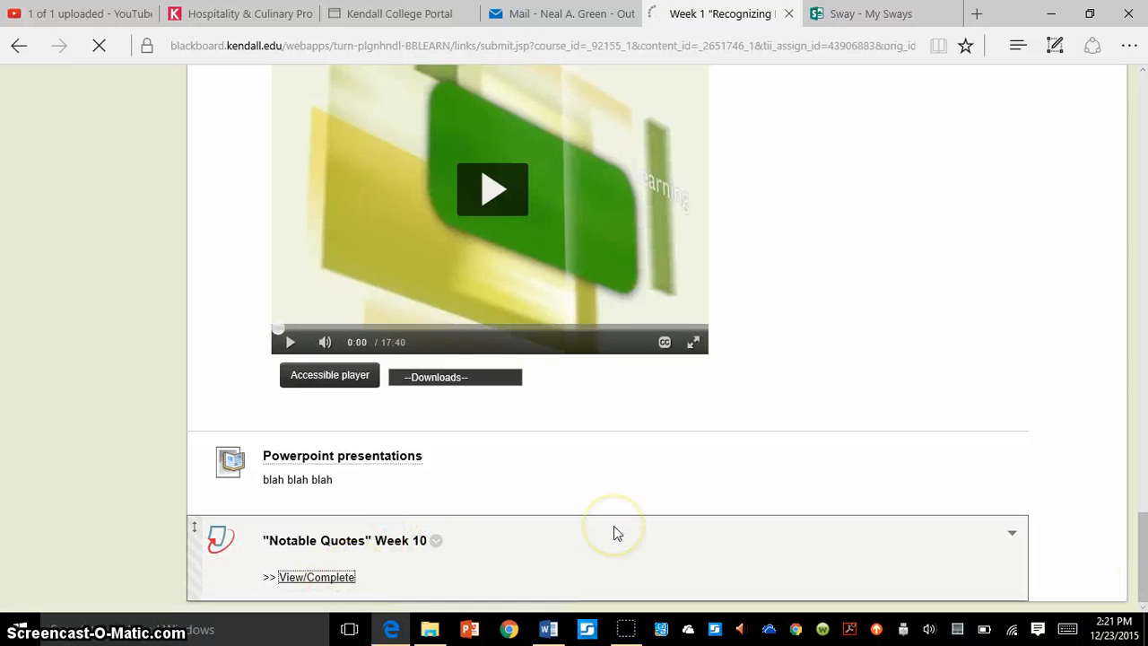
{"action": "left_click", "coordinate": [317, 576]}
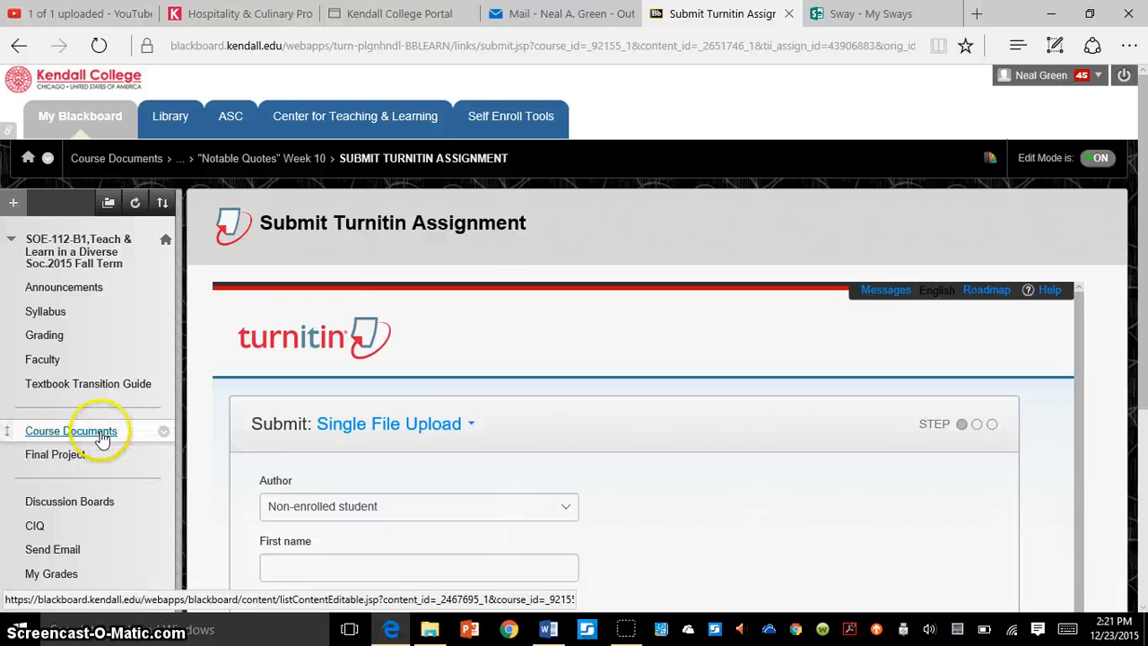
{"action": "left_click", "coordinate": [71, 431]}
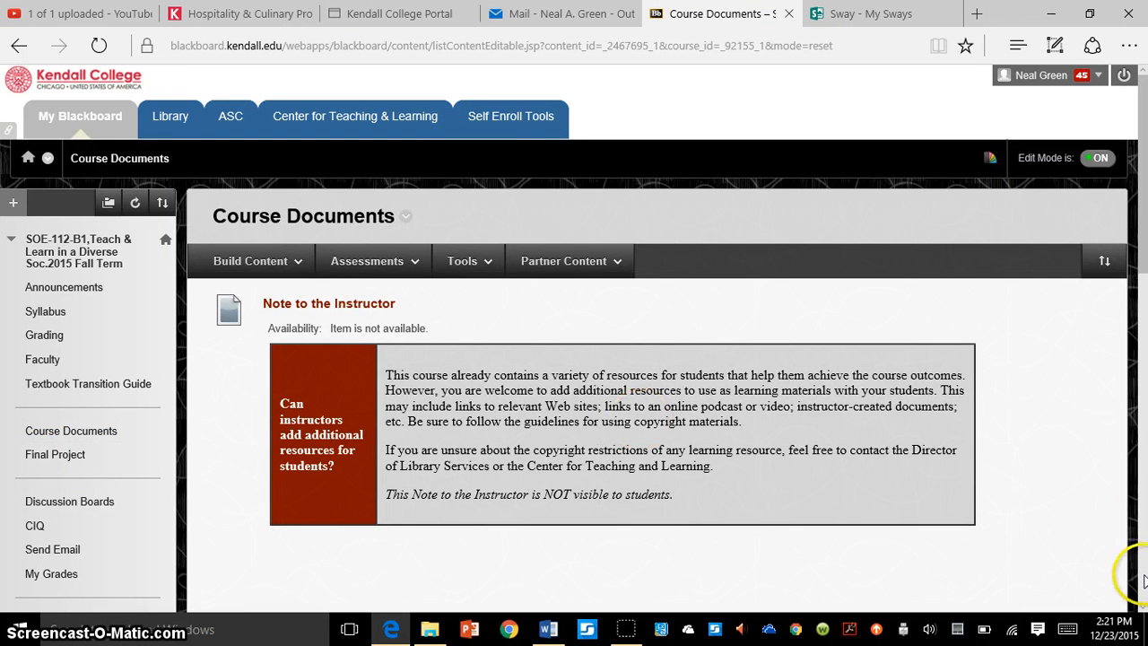
{"action": "scroll", "scroll_direction": "down", "scroll_amount": 3}
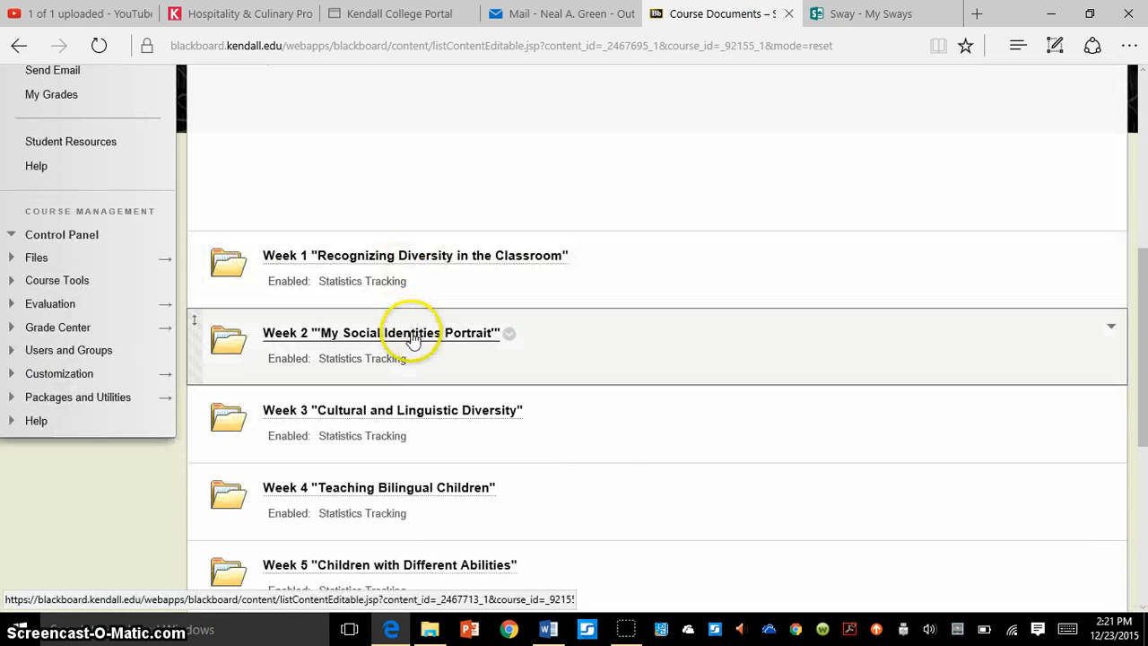
{"action": "left_click", "coordinate": [381, 333]}
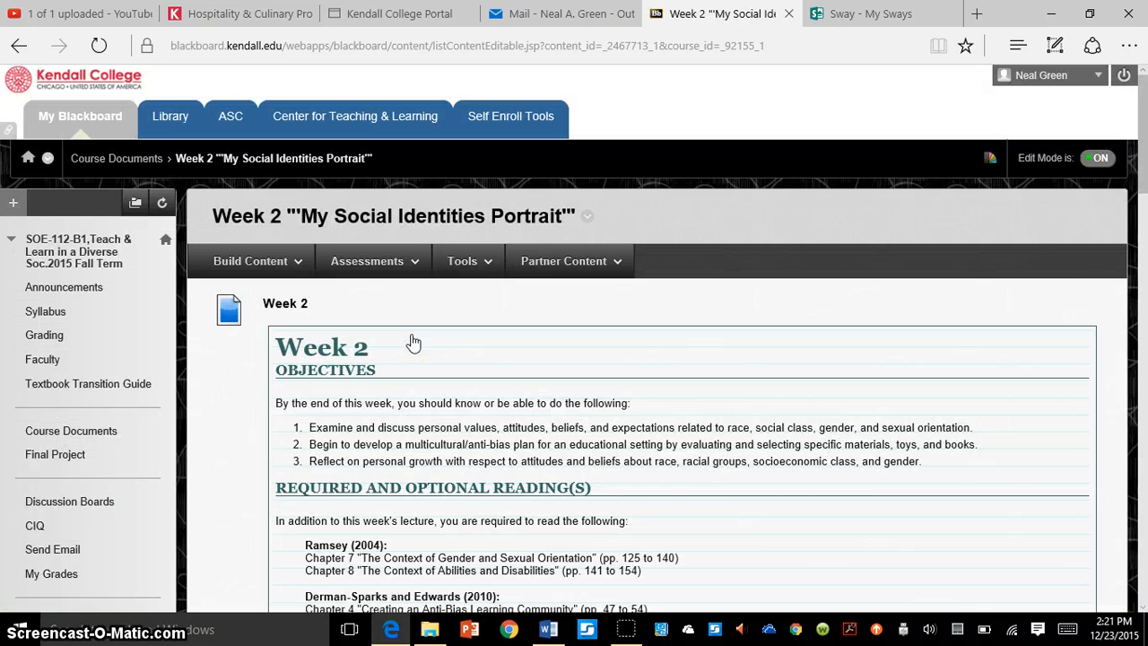
{"action": "left_click", "coordinate": [252, 260]}
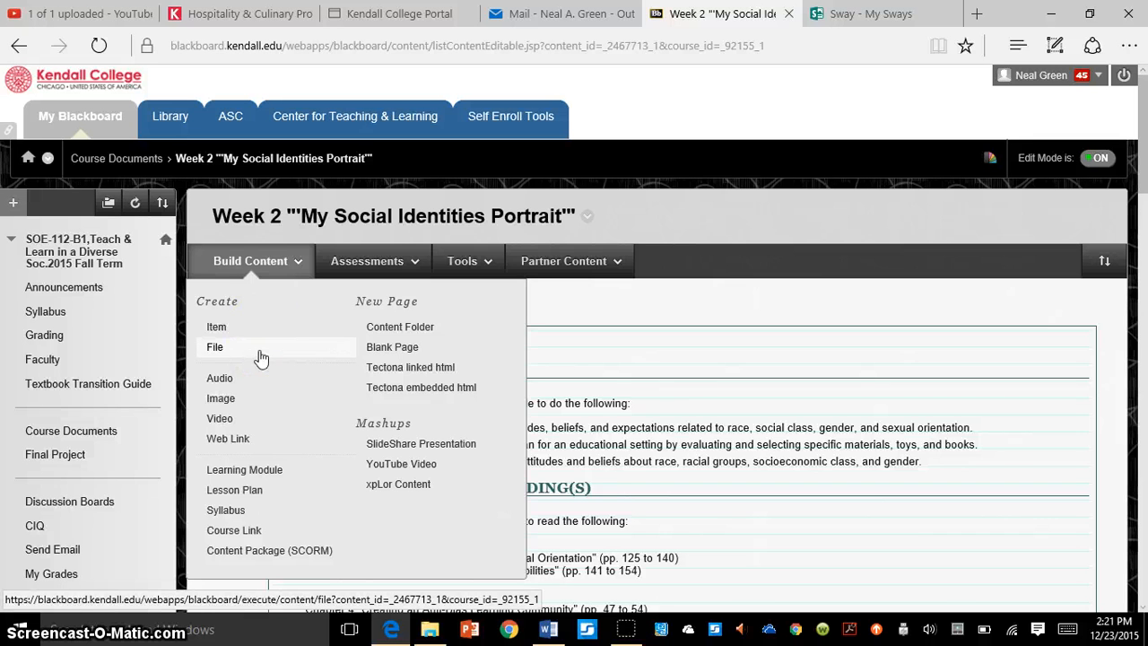
{"action": "mouse_move", "coordinate": [333, 447]}
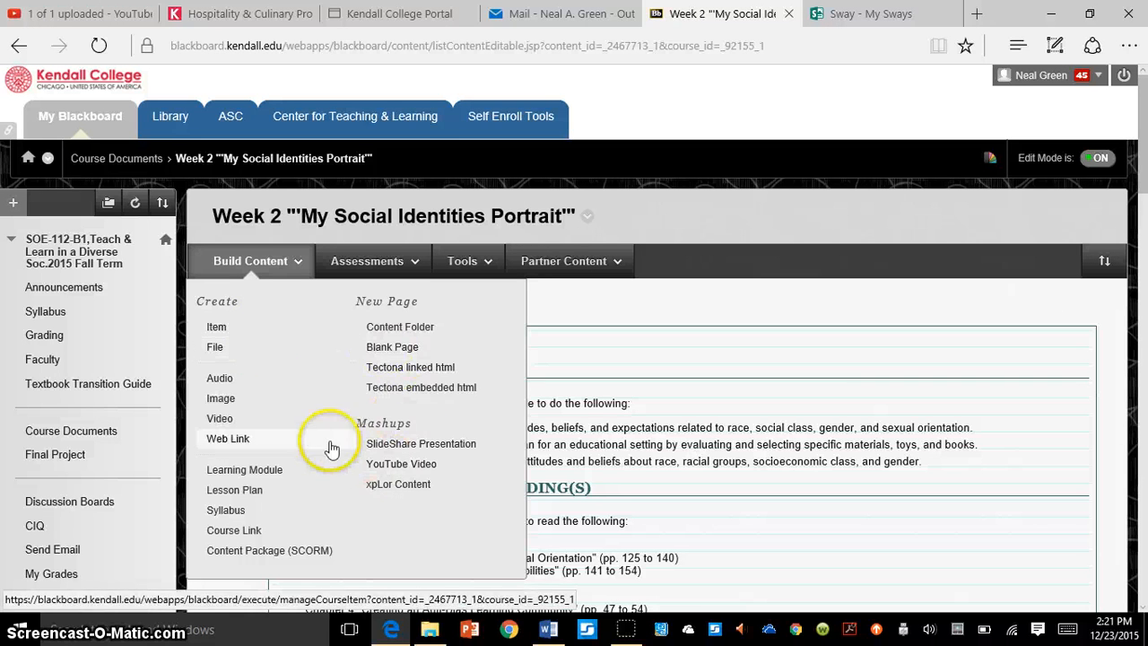
{"action": "mouse_move", "coordinate": [299, 377]}
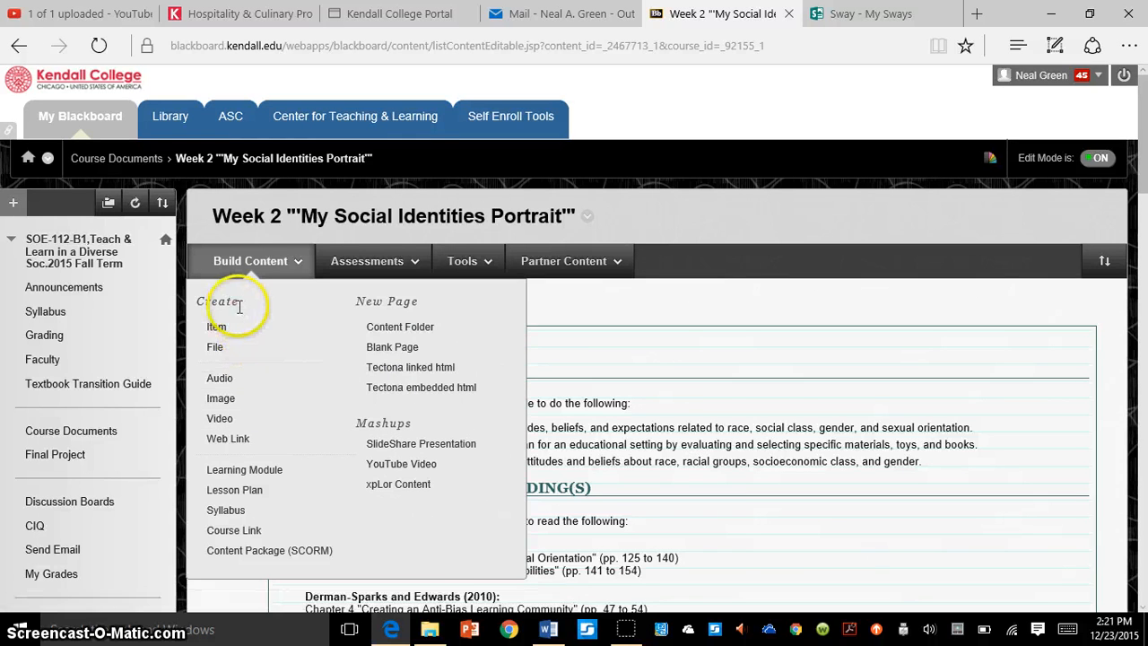
{"action": "mouse_move", "coordinate": [215, 347]}
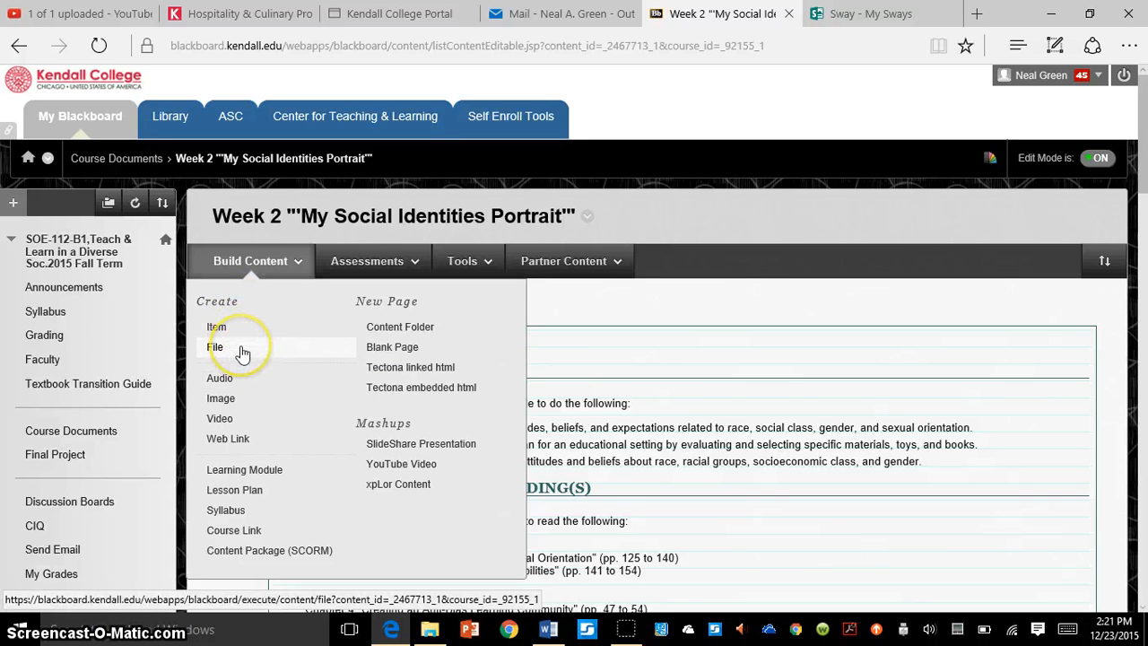
{"action": "mouse_move", "coordinate": [249, 510]}
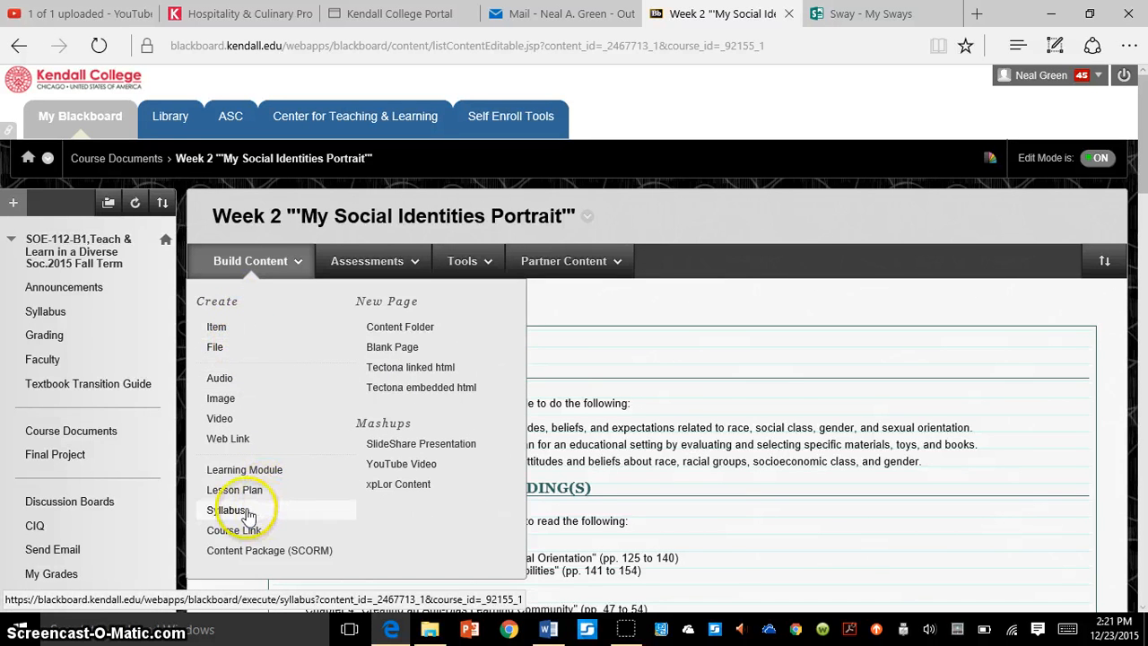
{"action": "left_click", "coordinate": [229, 509]}
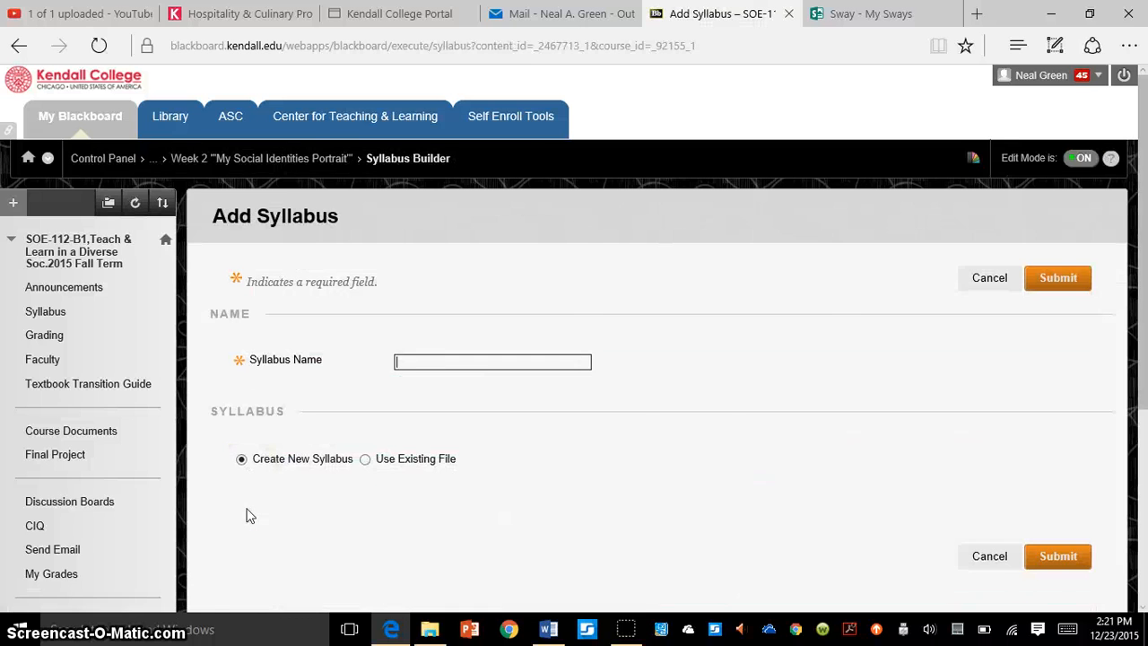
{"action": "scroll", "scroll_direction": "down", "scroll_amount": 3}
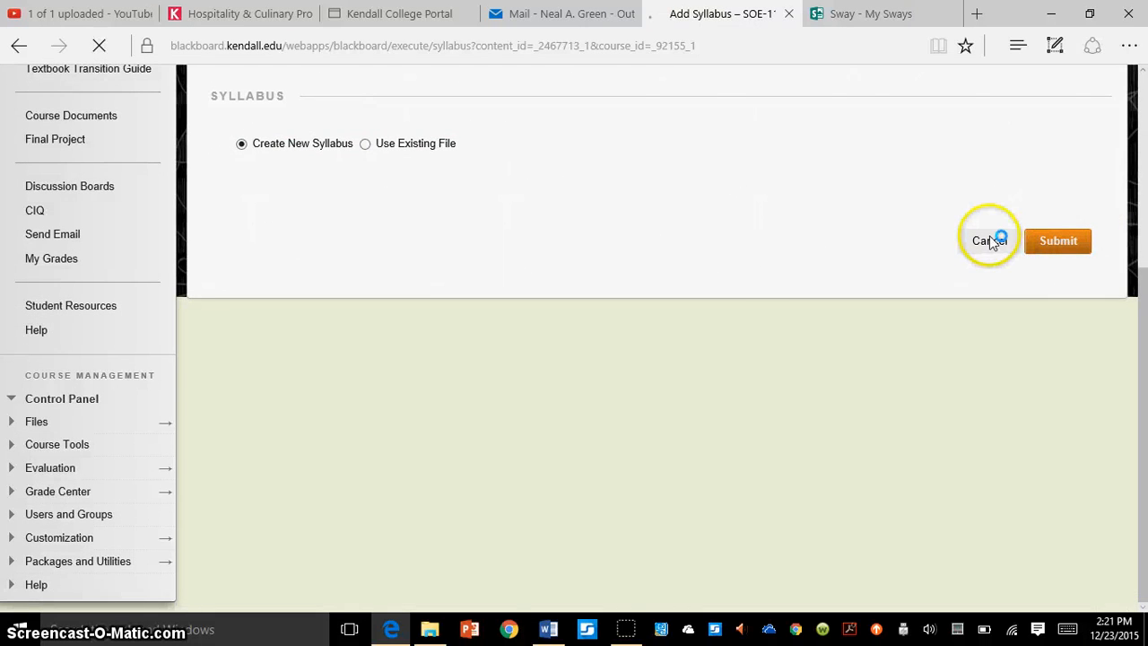
{"action": "left_click", "coordinate": [987, 240]}
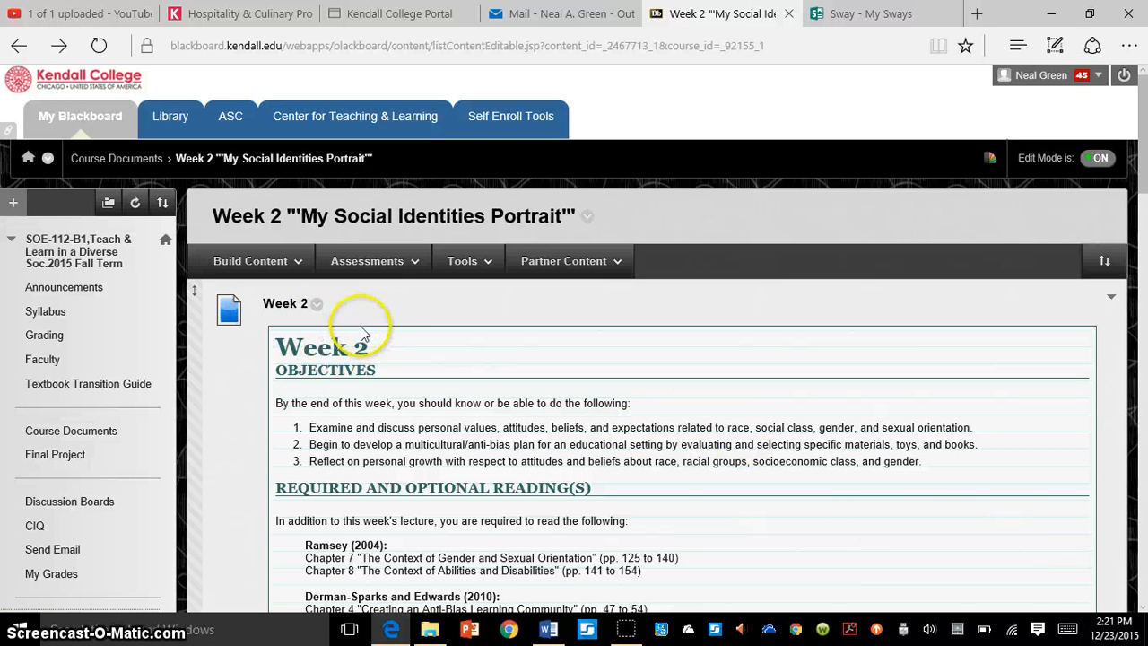
Open the Week 2 syllabus edit form and submit it with objectives, readings and assignments unchanged.
{"action": "left_click", "coordinate": [316, 303]}
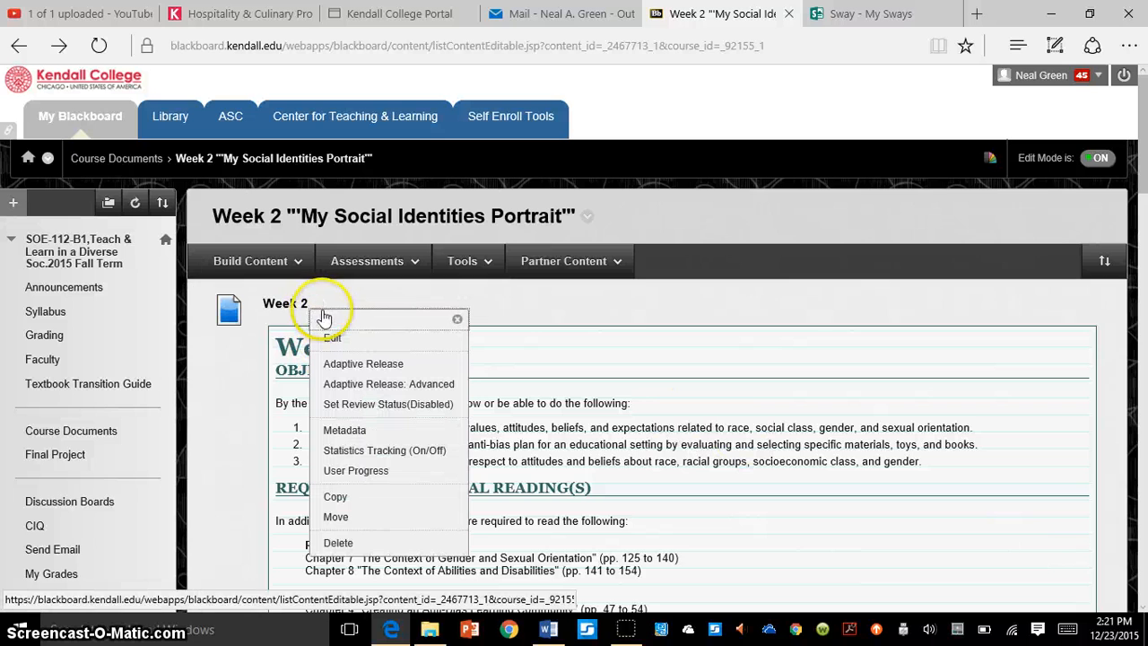
{"action": "left_click", "coordinate": [332, 339]}
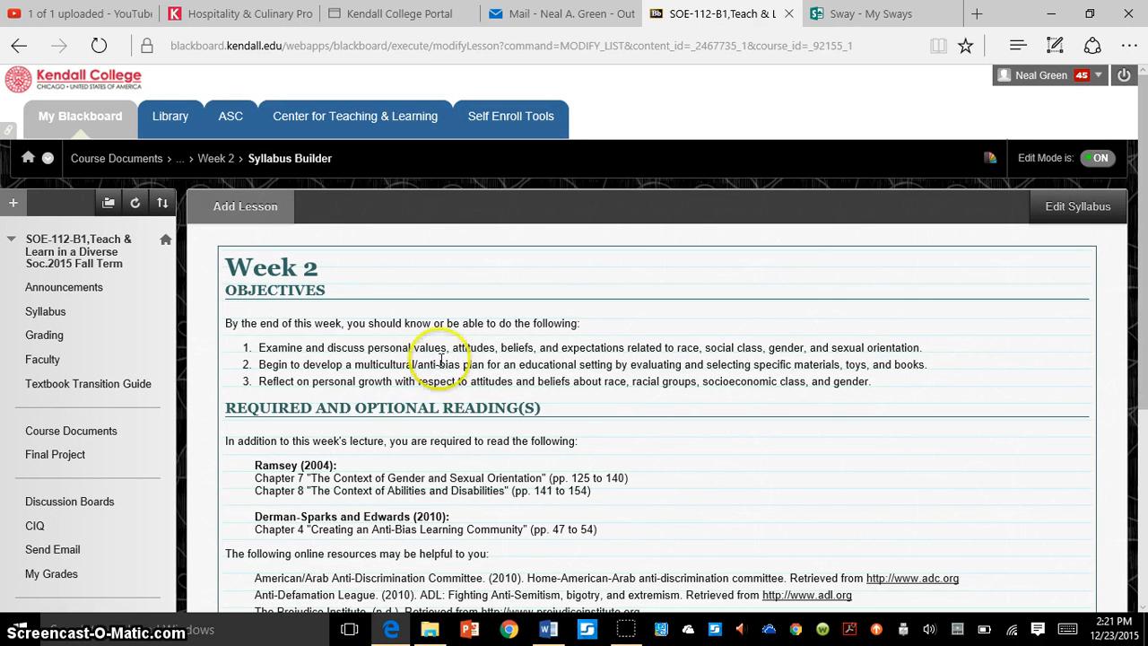
{"action": "mouse_move", "coordinate": [914, 285]}
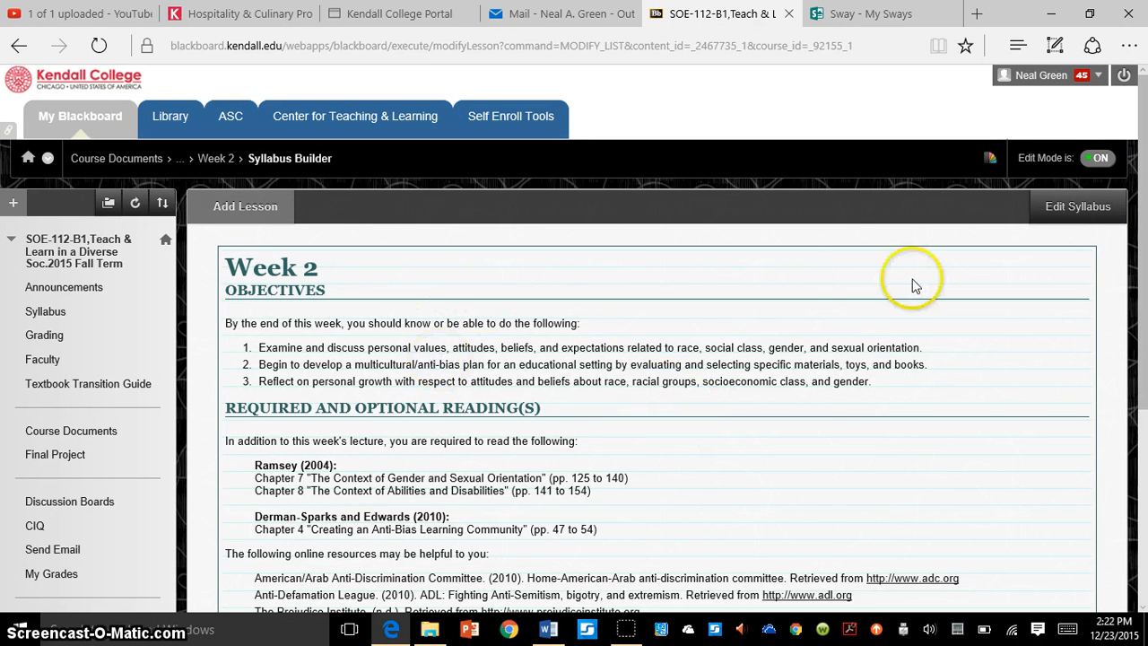
{"action": "mouse_move", "coordinate": [837, 364]}
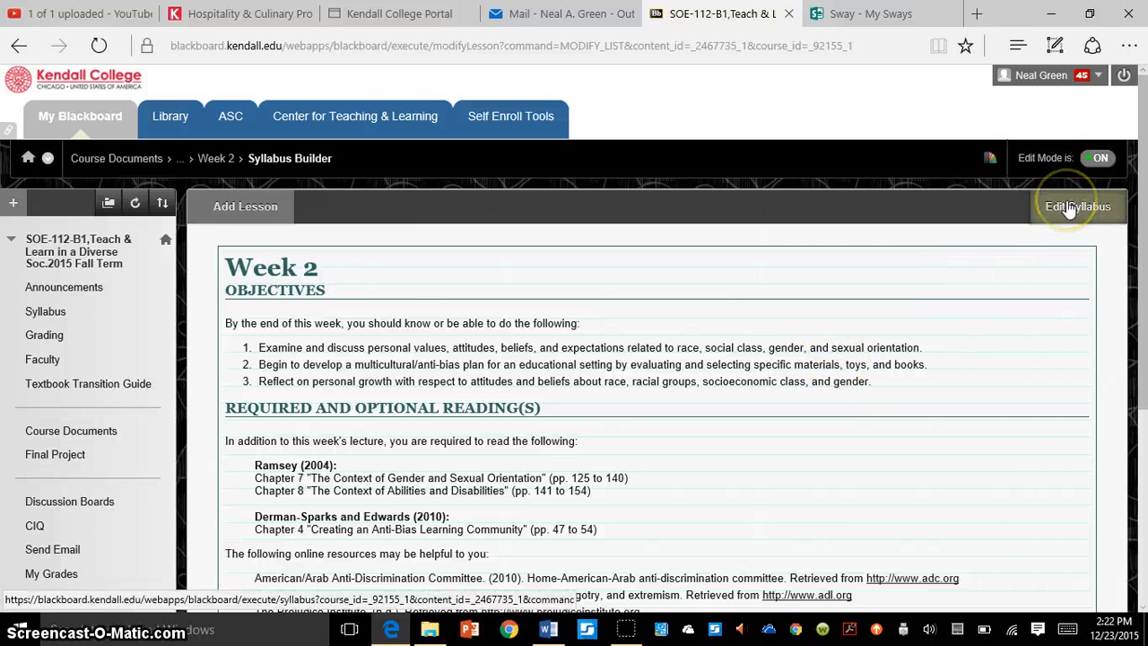
{"action": "left_click", "coordinate": [1077, 206]}
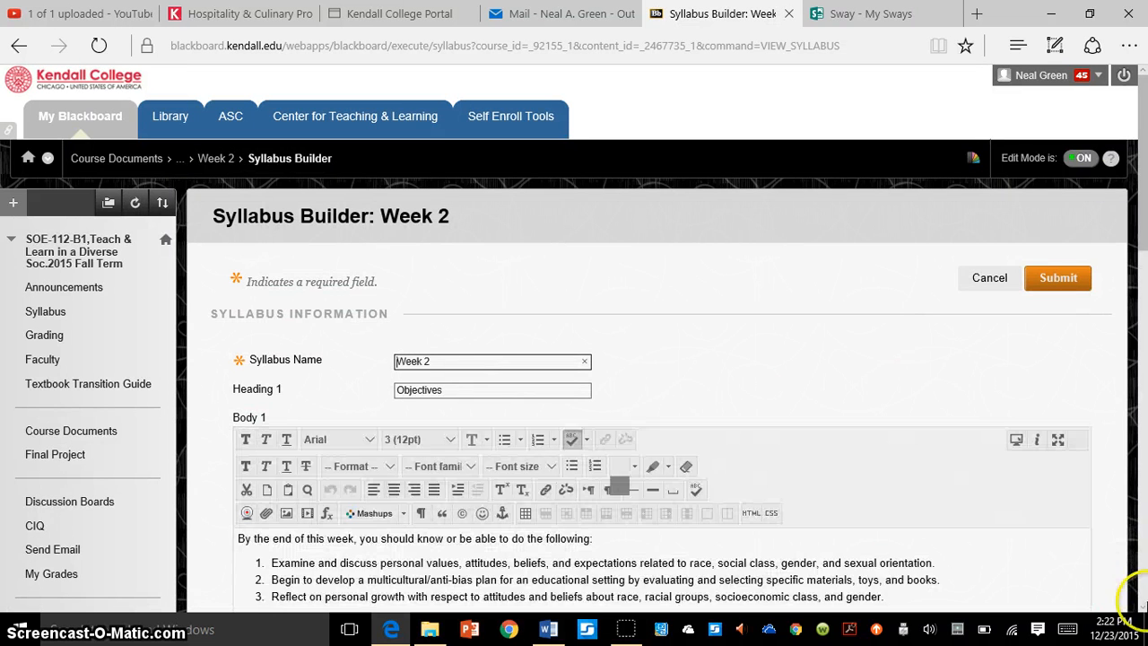
{"action": "scroll", "scroll_direction": "down", "scroll_amount": 3}
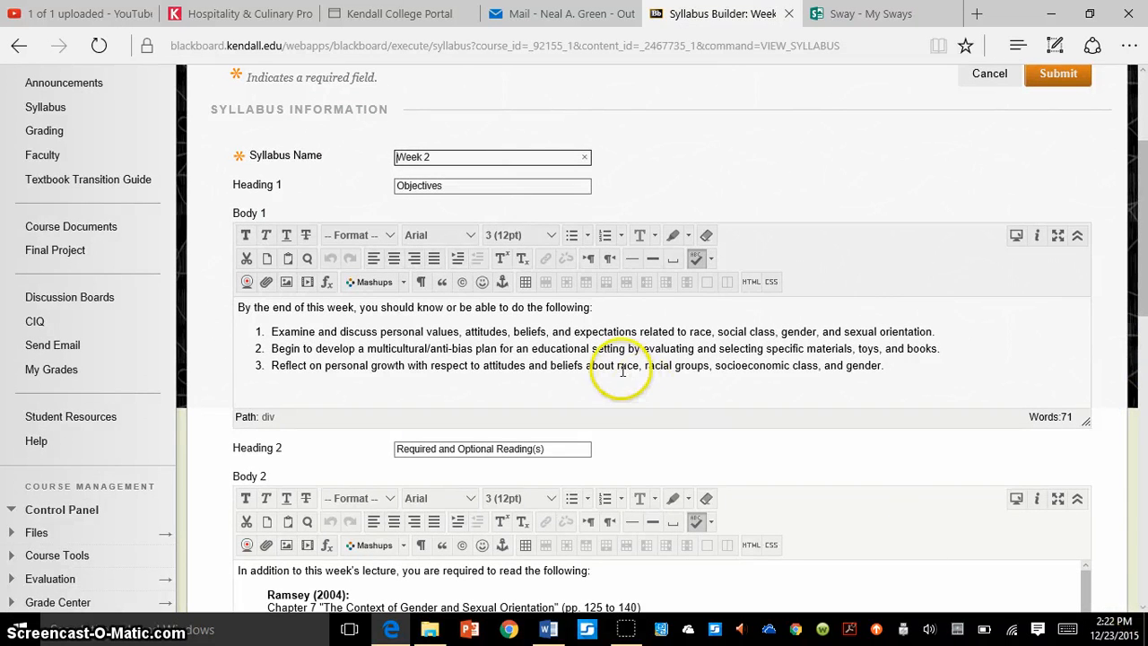
{"action": "scroll", "scroll_direction": "down", "scroll_amount": 3}
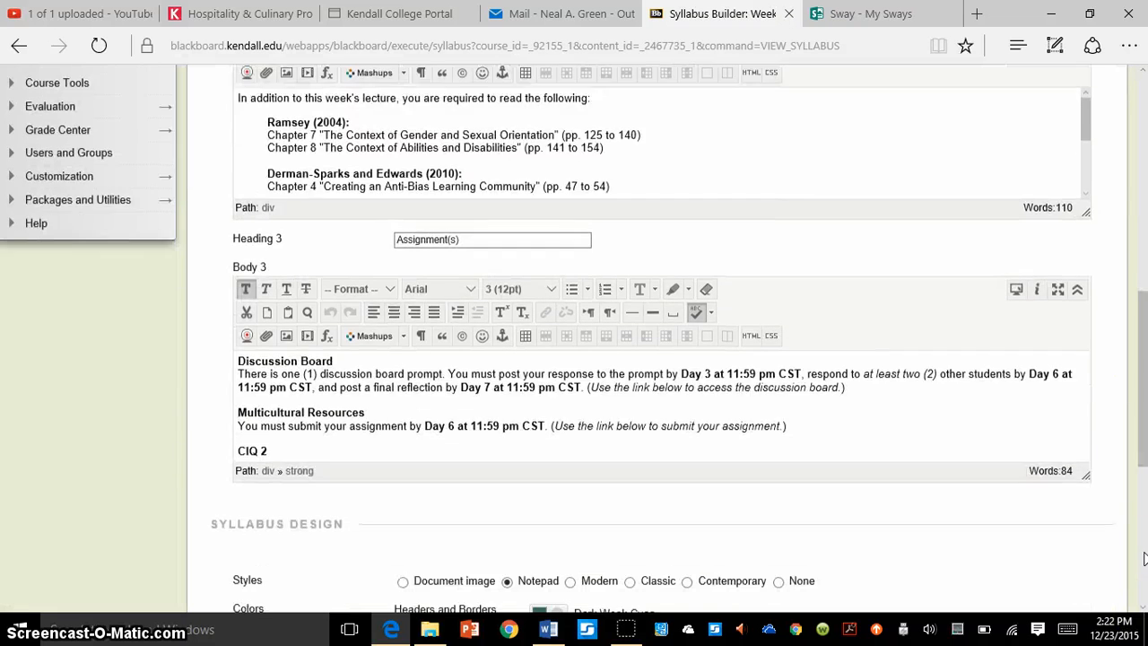
{"action": "scroll", "scroll_direction": "down", "scroll_amount": 3}
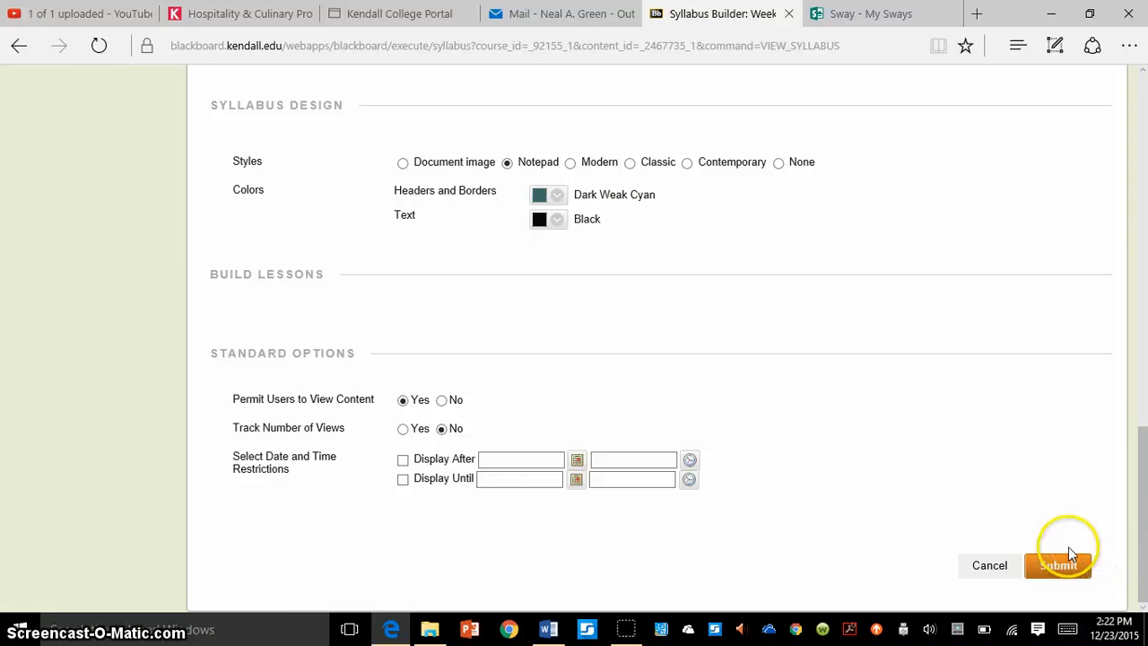
{"action": "left_click", "coordinate": [1057, 565]}
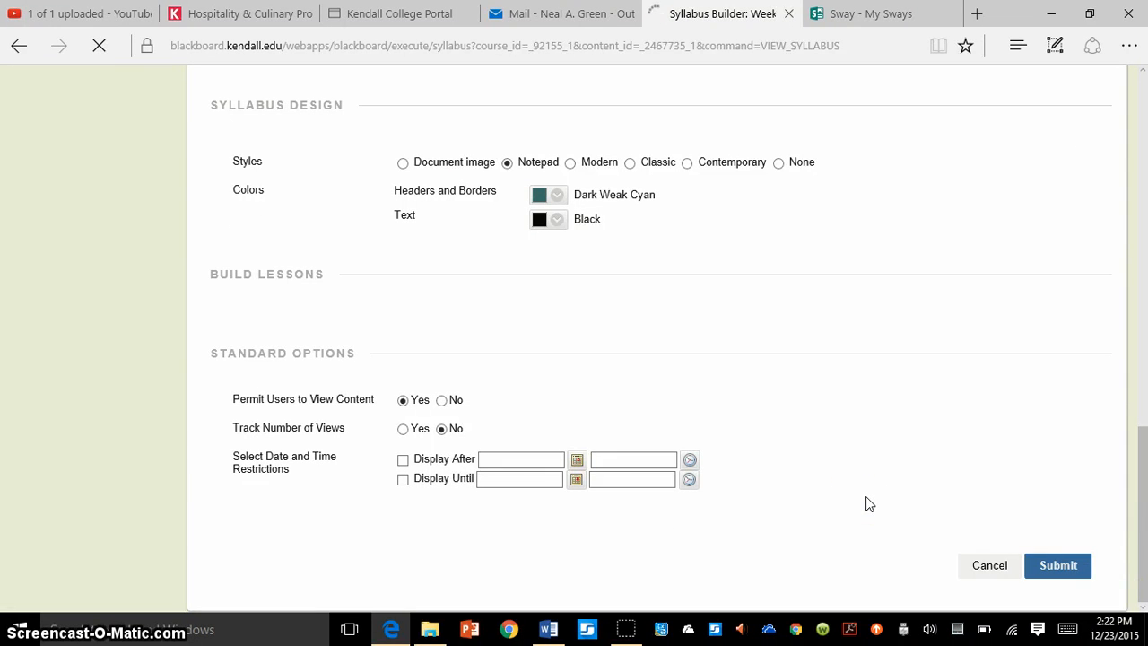
Confirm the save and review the edited Week 2 syllabus's objectives, readings, resources and assignments.
{"action": "left_click", "coordinate": [1057, 564]}
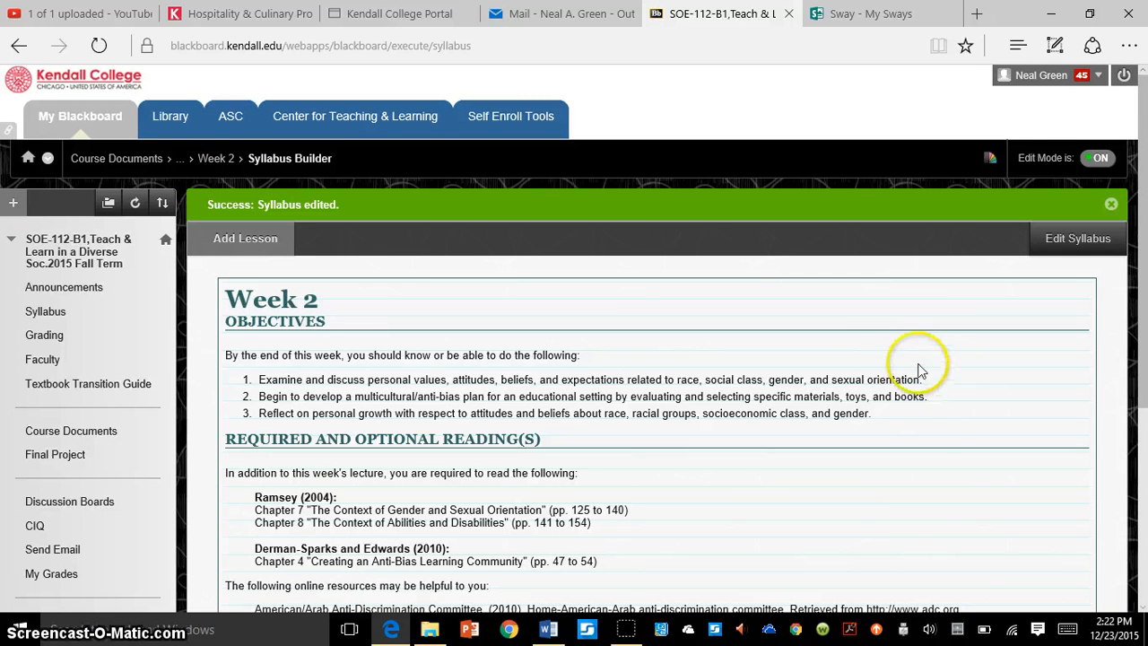
{"action": "mouse_move", "coordinate": [520, 397]}
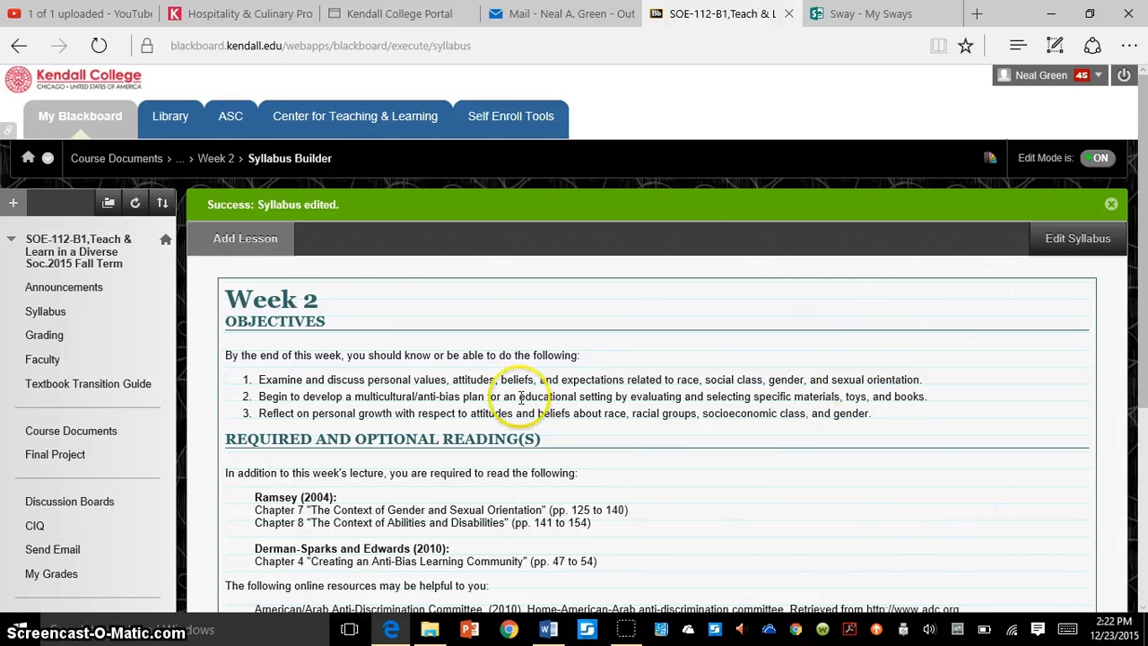
{"action": "mouse_move", "coordinate": [919, 463]}
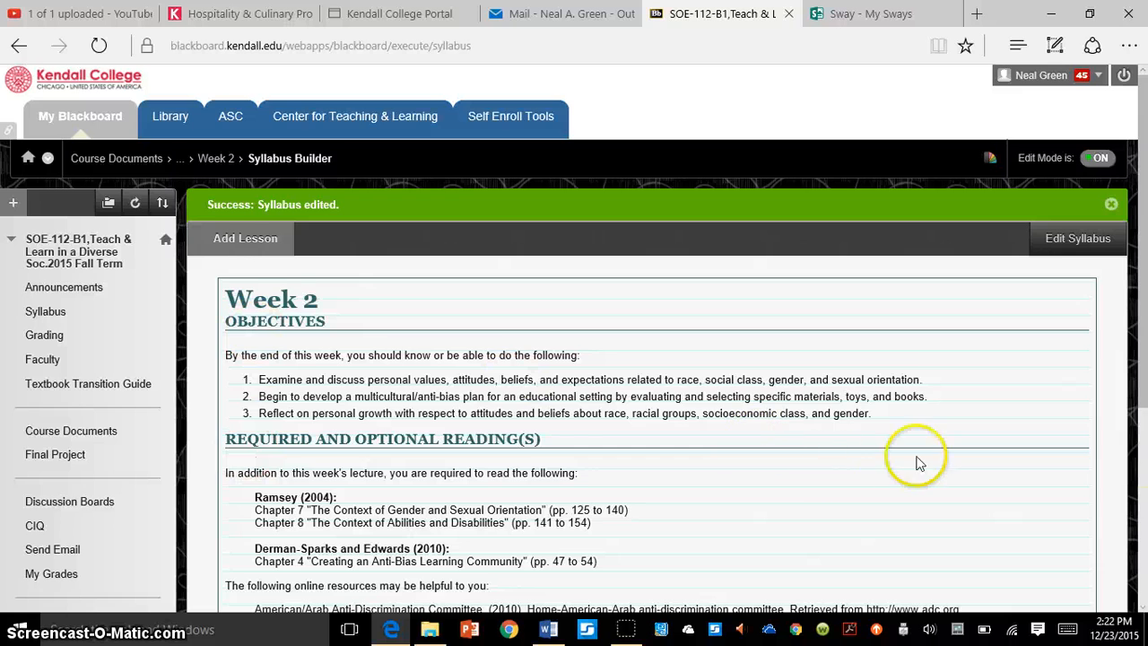
{"action": "scroll", "scroll_direction": "down", "scroll_amount": 3}
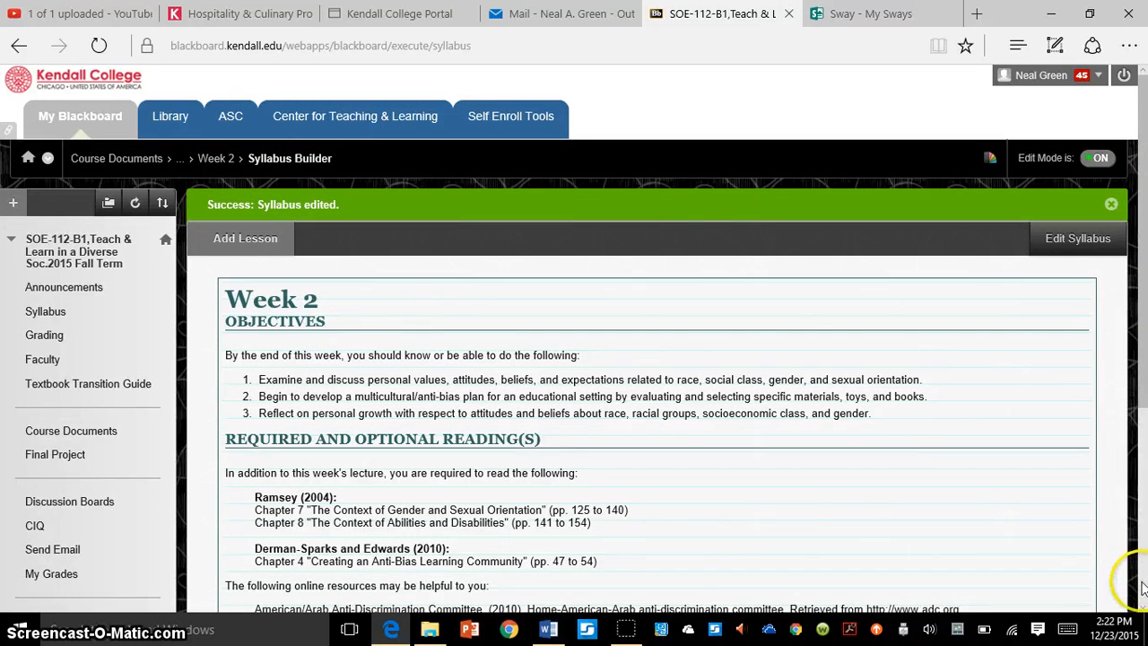
{"action": "scroll", "scroll_direction": "down", "scroll_amount": 3}
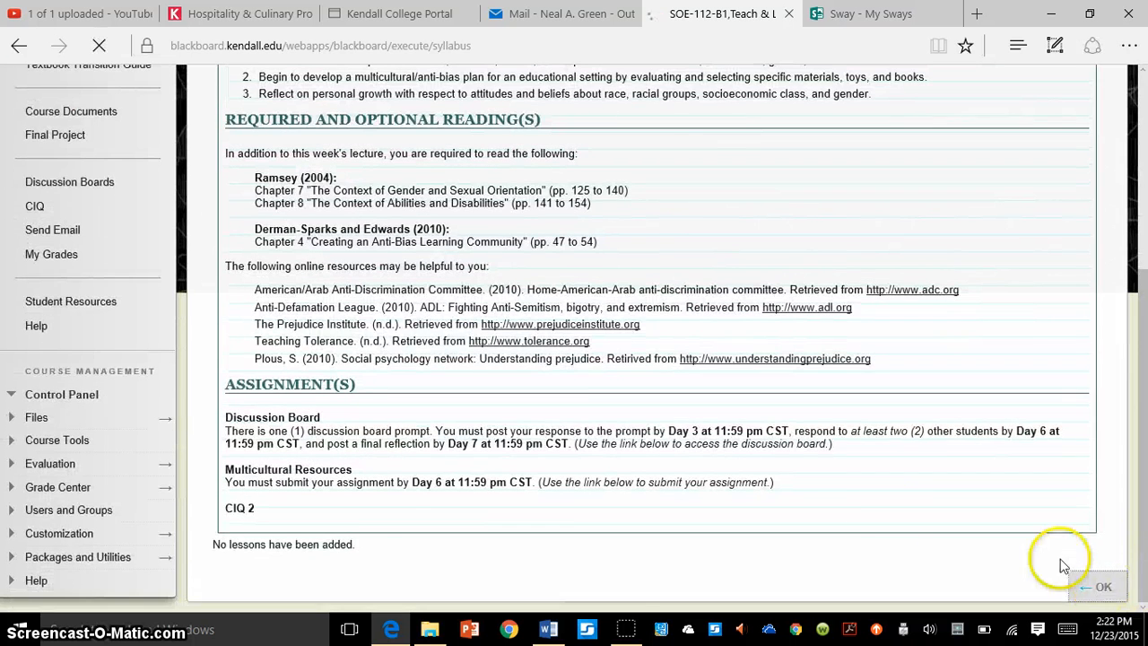